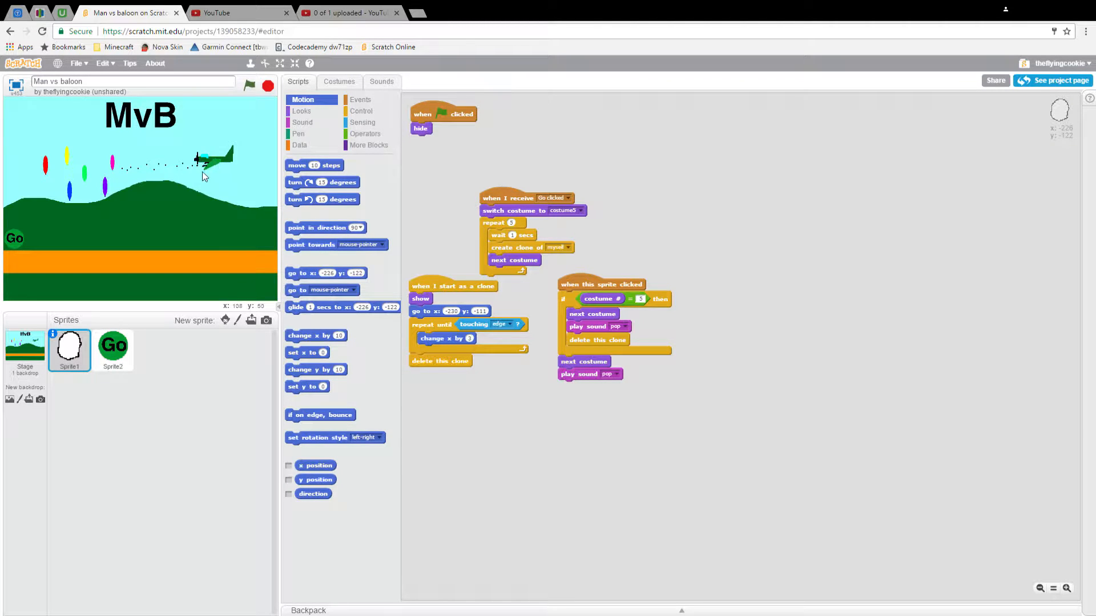
mouse_move(151, 214)
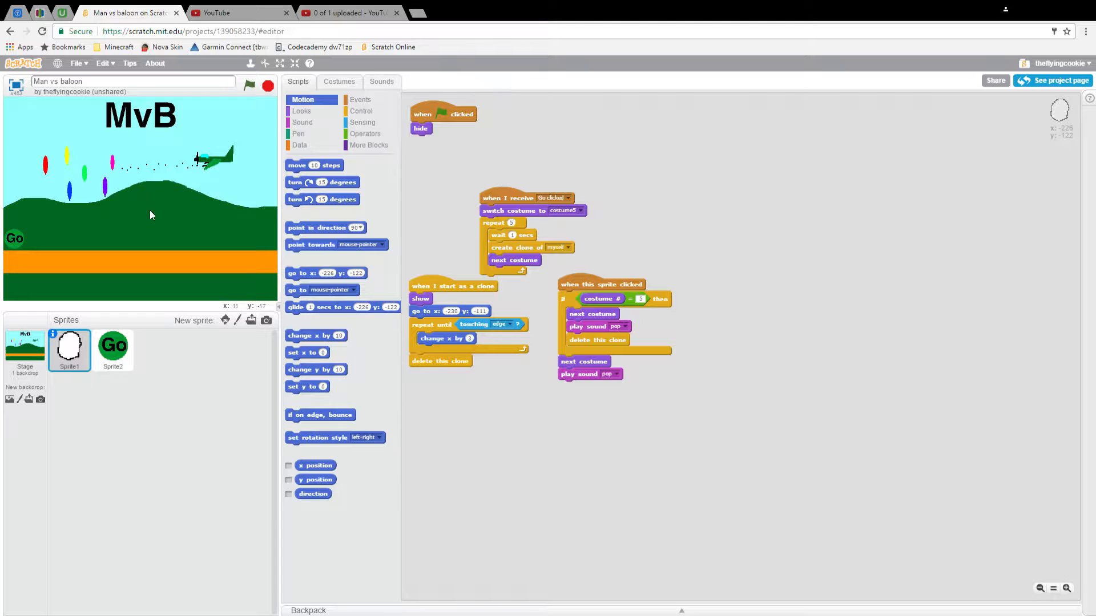
mouse_move(132, 173)
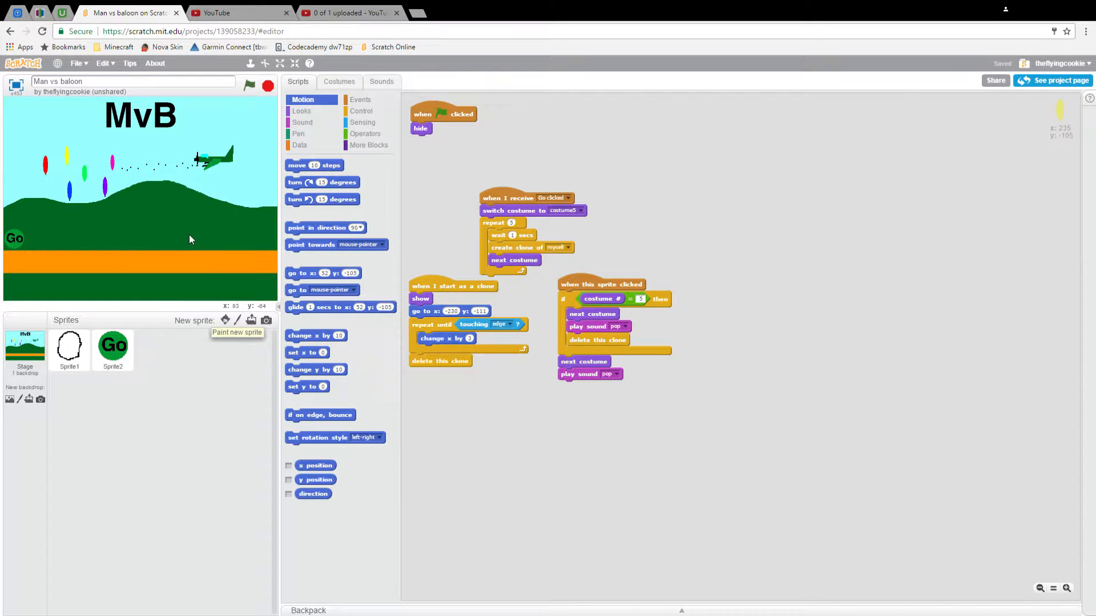
mouse_move(79, 134)
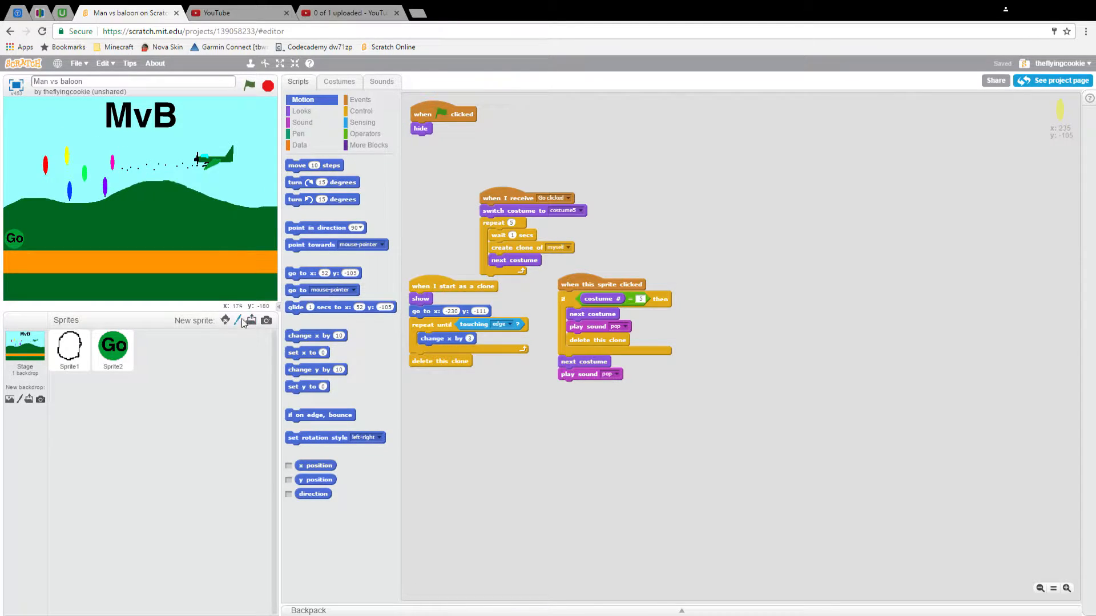
- Paint a new sprite costume: a white banner rectangle with coloured balloon ellipses
left_click(237, 320)
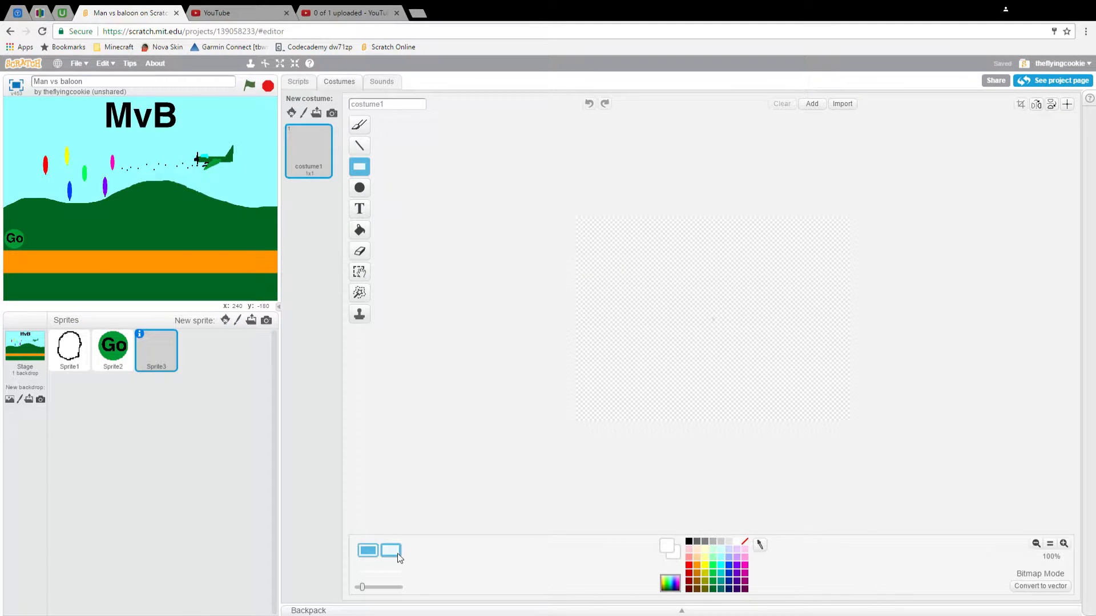
left_click_drag(708, 269, 804, 322)
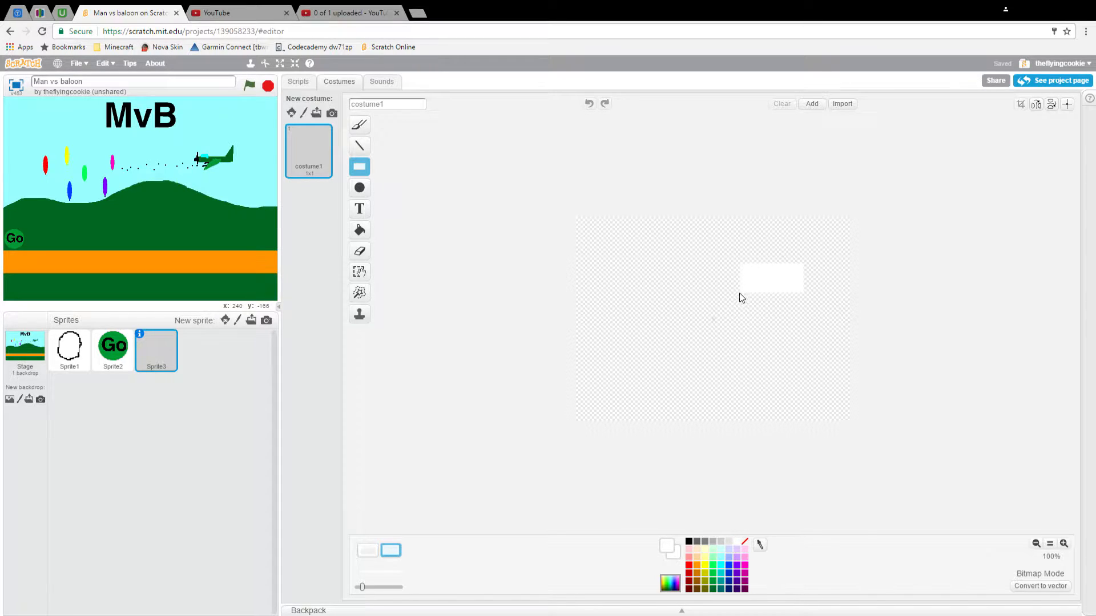
left_click(359, 209)
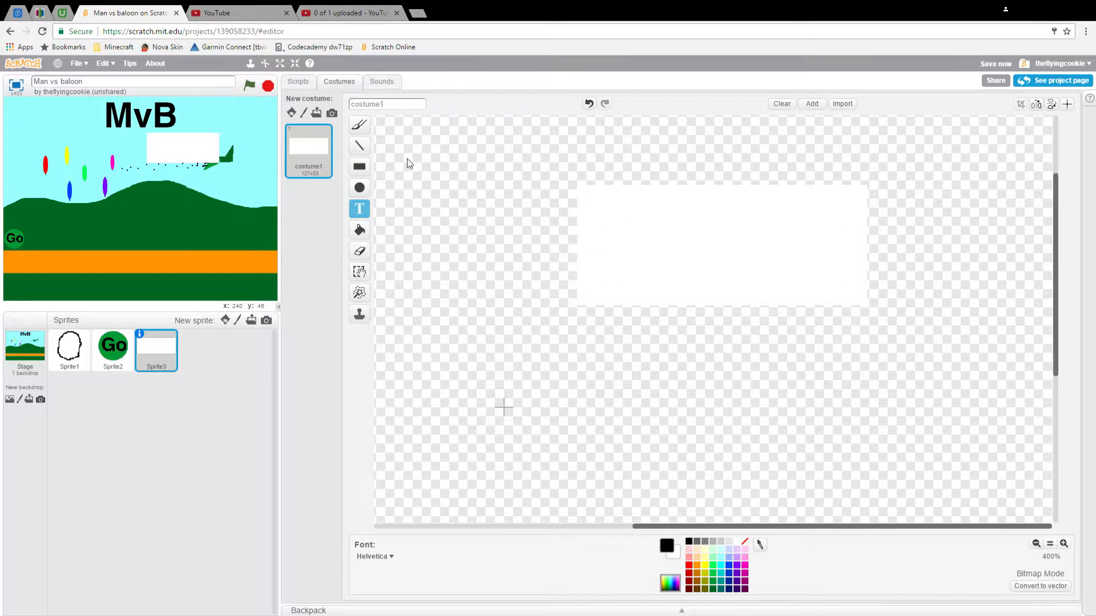
left_click(360, 187)
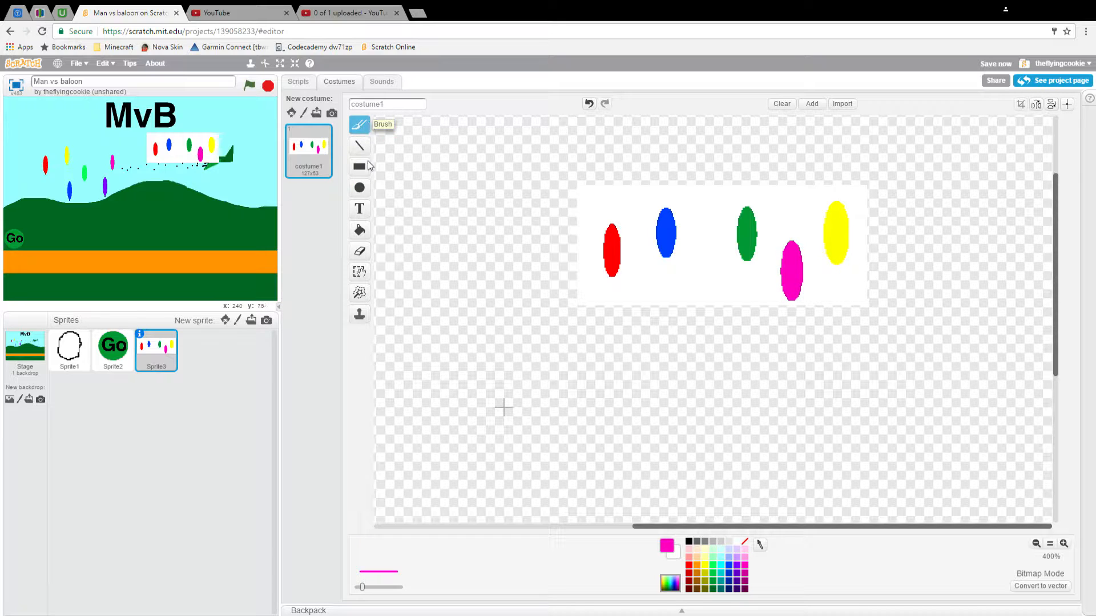
- Add the text 'Sign up' to the costume with the Text tool
left_click(358, 208)
type("S")
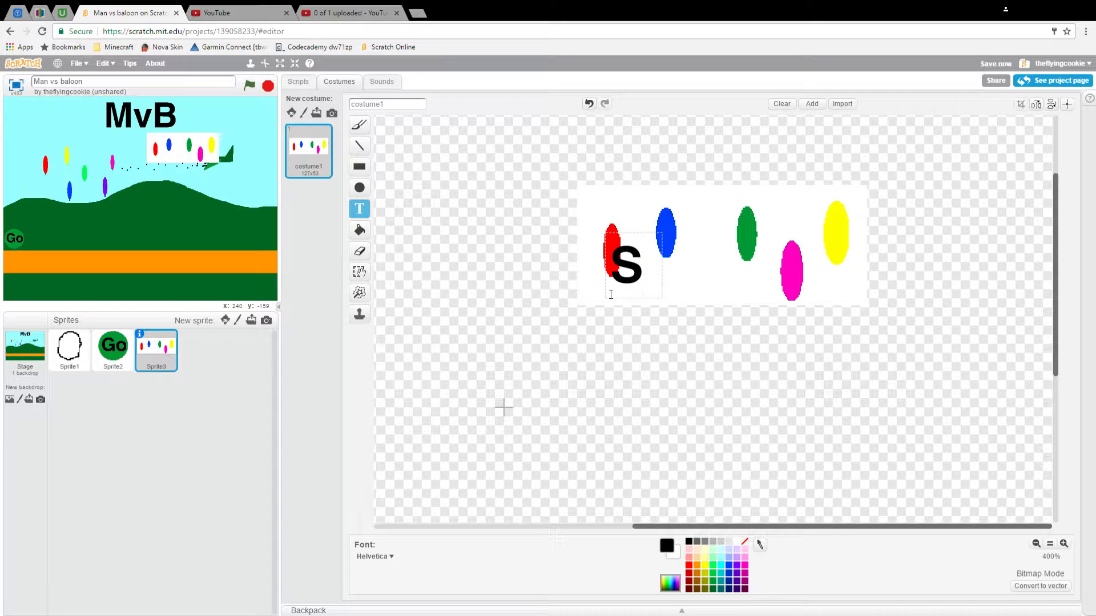
type("ign u")
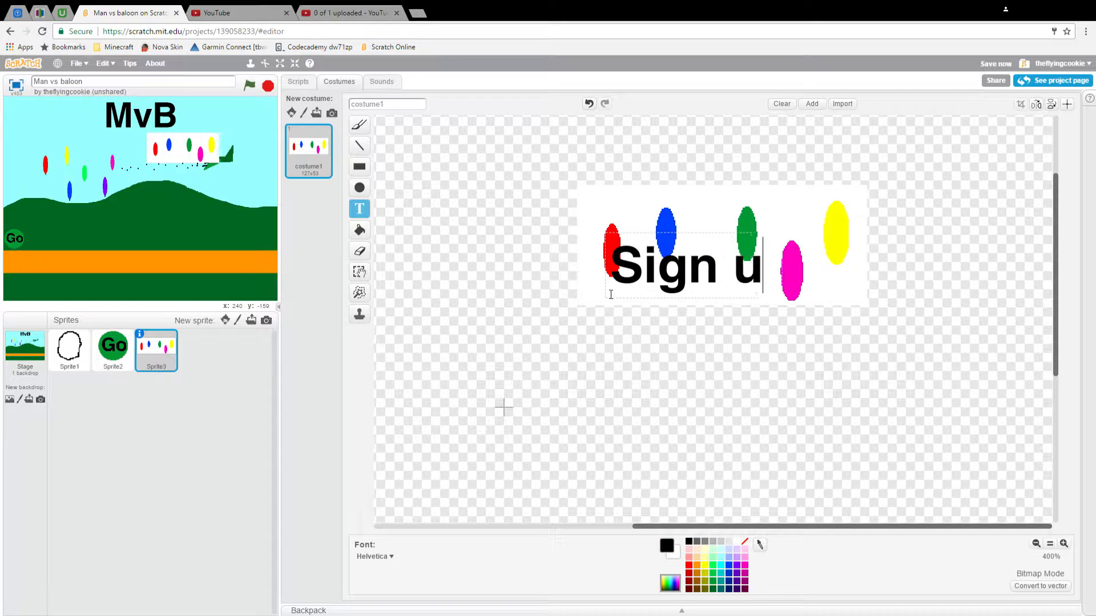
type("p")
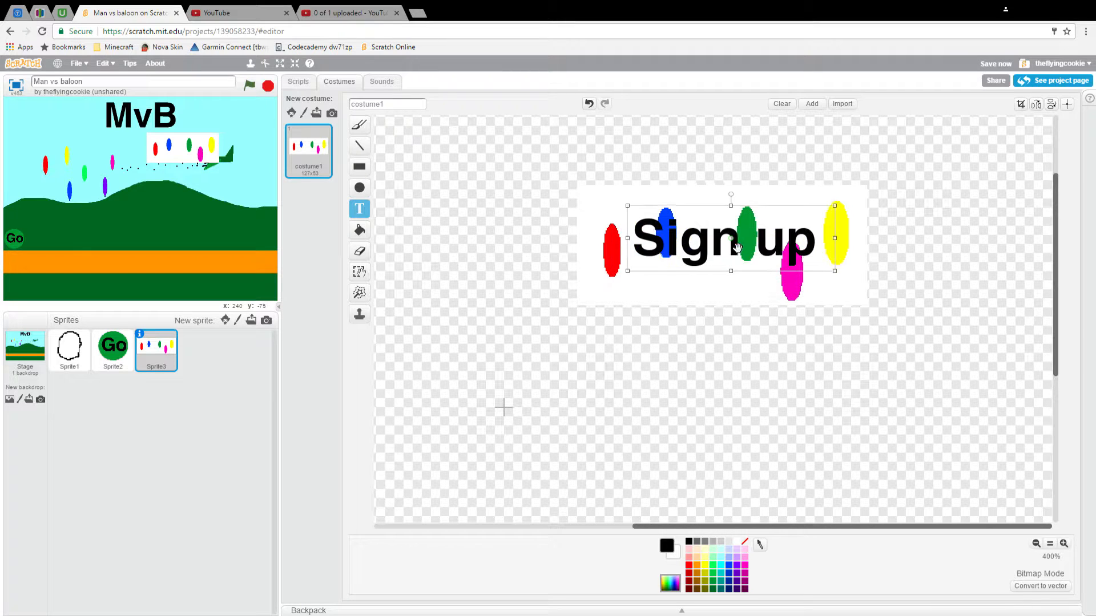
left_click(298, 81)
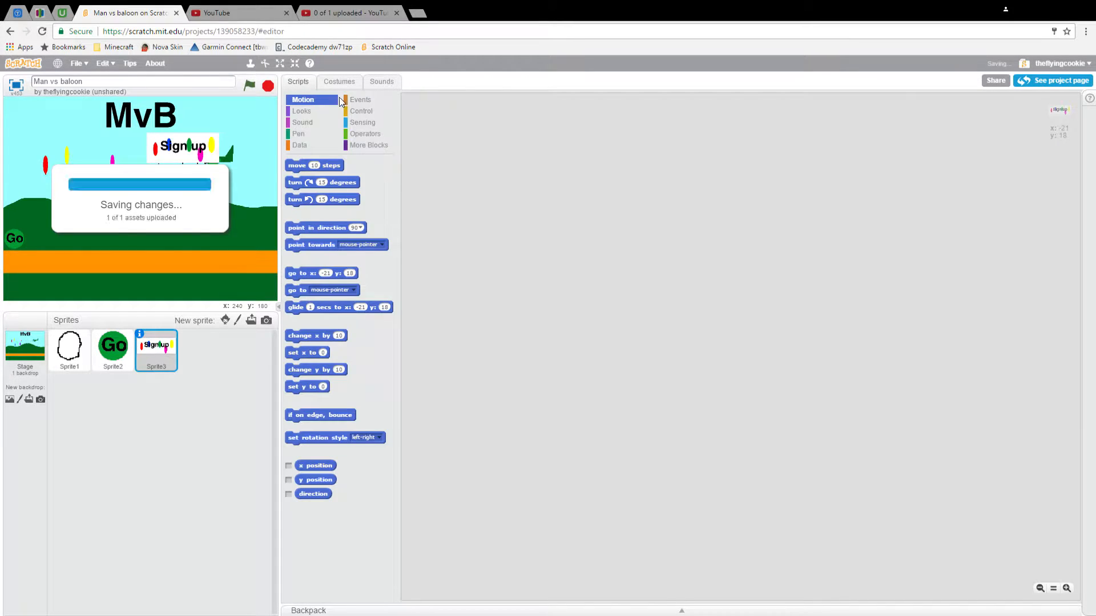
- Build 'when flag clicked, go to x: -273 y: 83' after placing the sprite top-left on stage
left_click(361, 99)
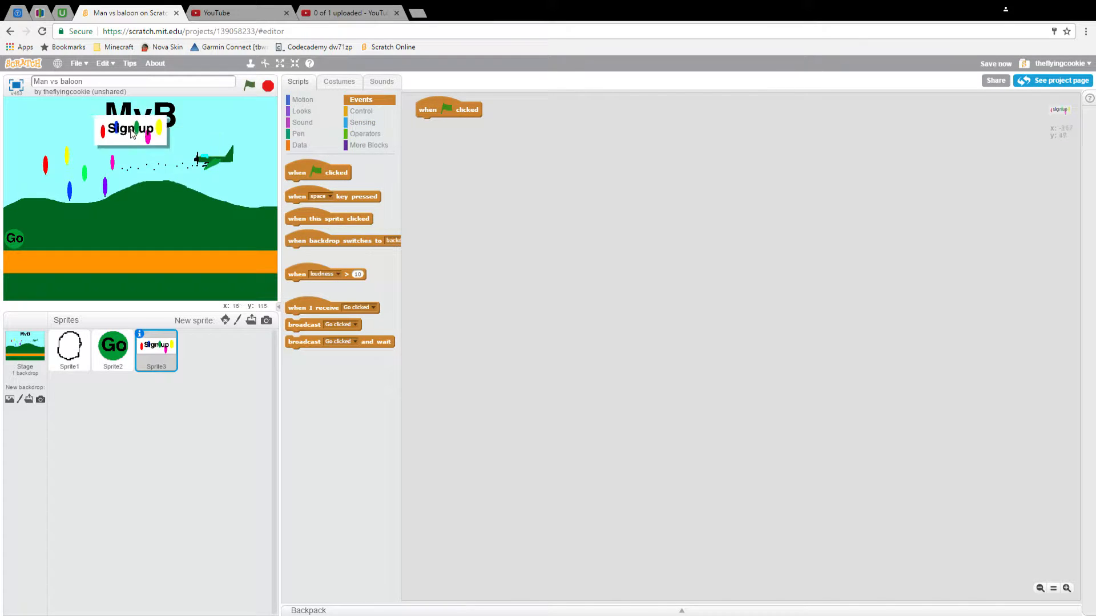
left_click_drag(129, 128, 38, 108)
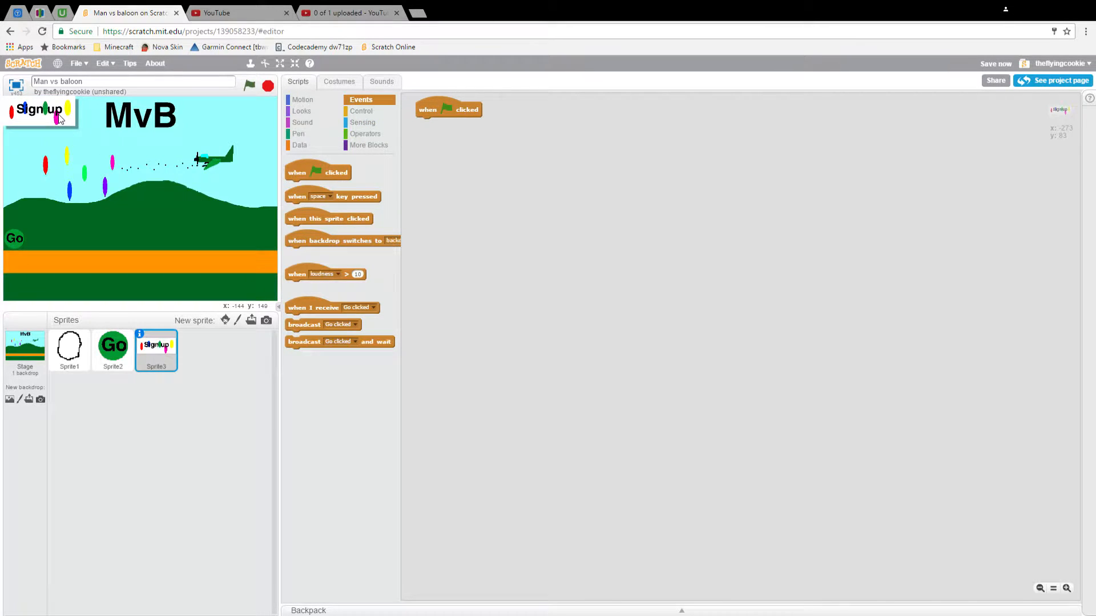
left_click(301, 99)
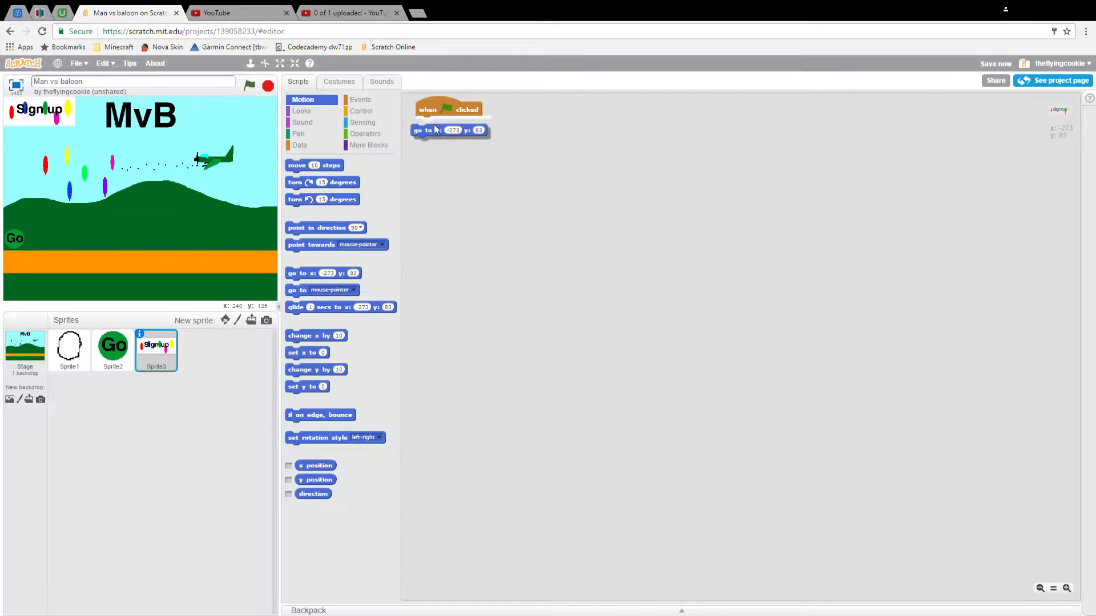
left_click_drag(434, 131, 450, 124)
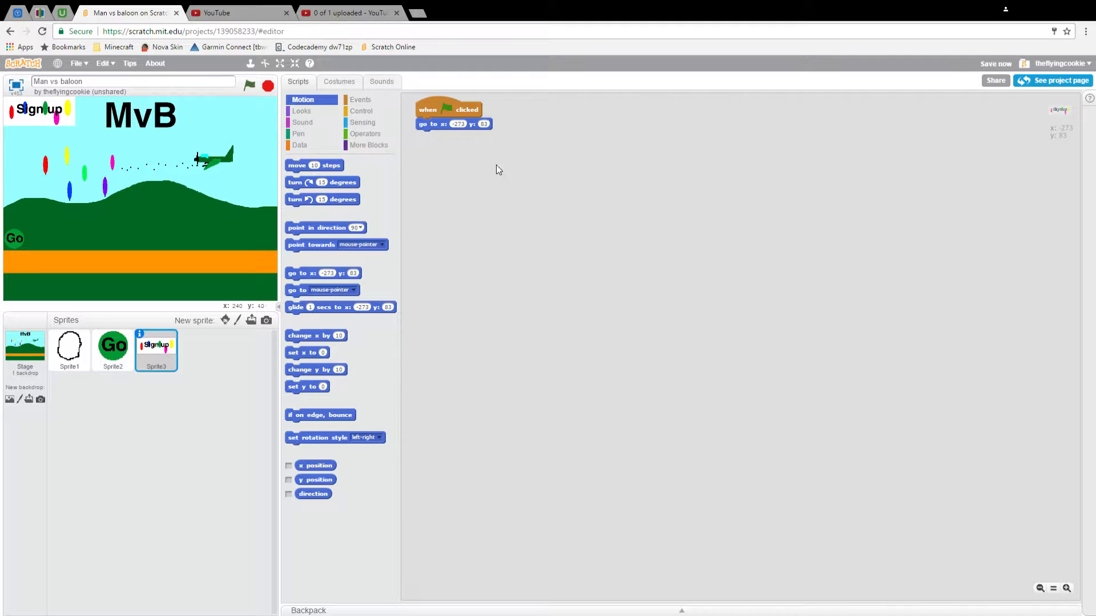
mouse_move(491, 173)
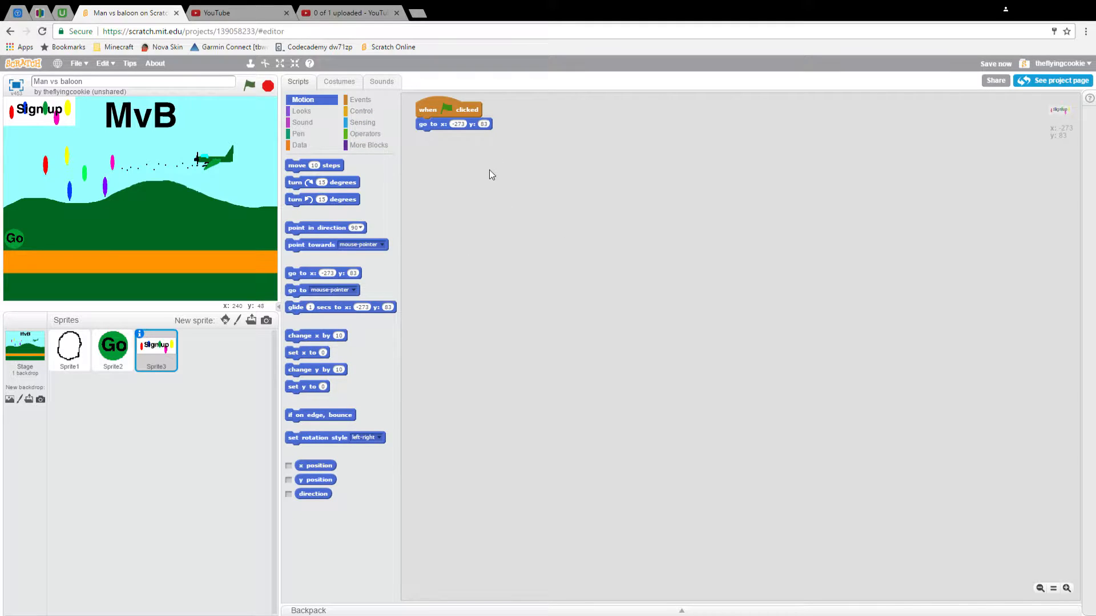
mouse_move(446, 164)
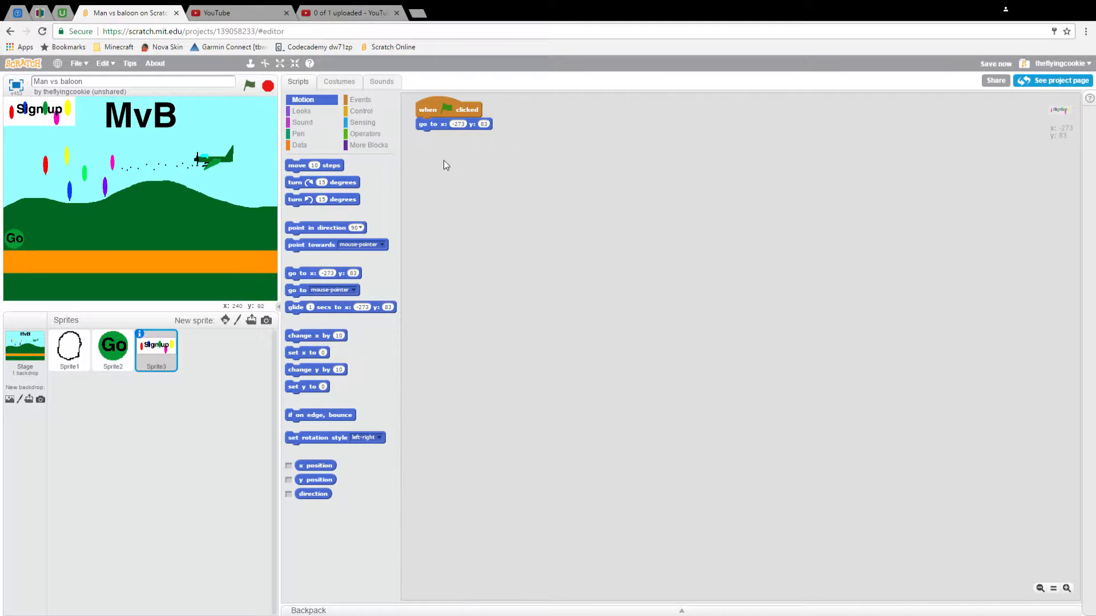
mouse_move(560, 192)
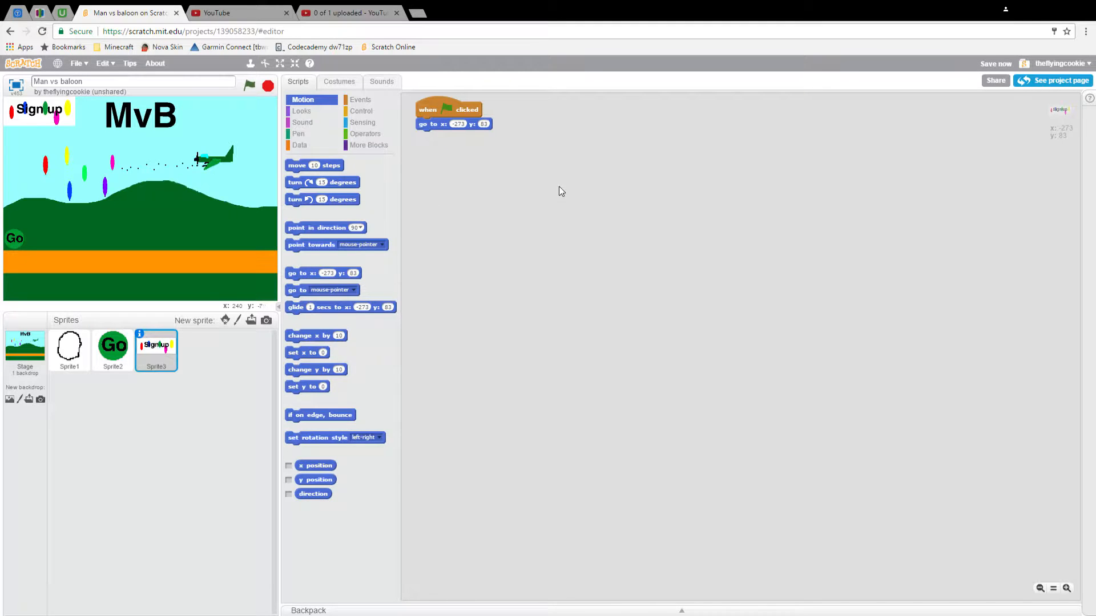
mouse_move(490, 148)
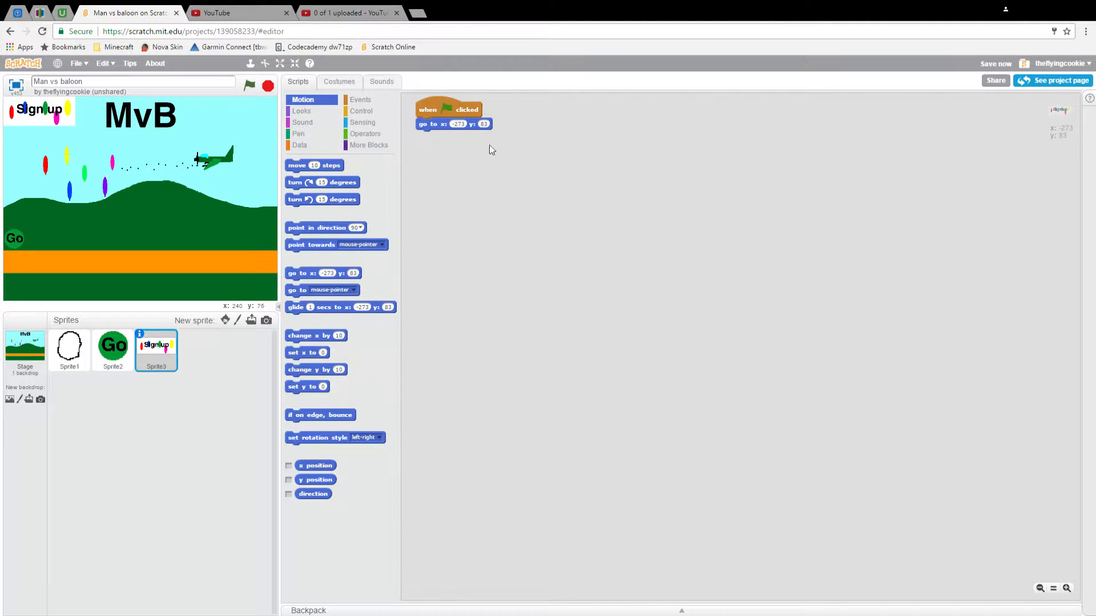
mouse_move(372, 109)
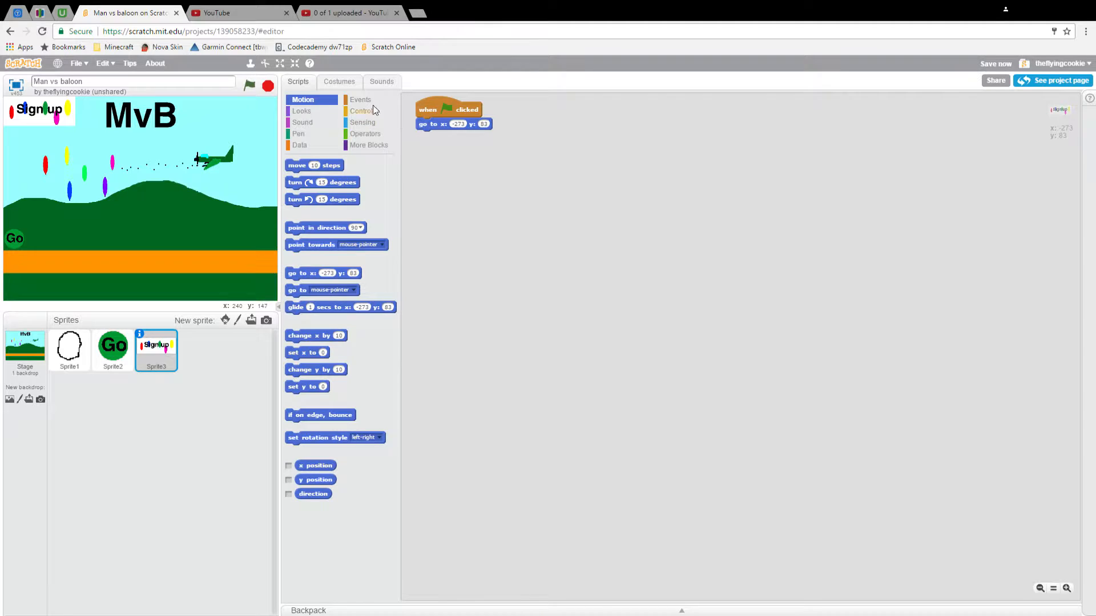
- Add a 'when this sprite clicked' script that asks 'What's your username?' and waits
left_click(360, 99)
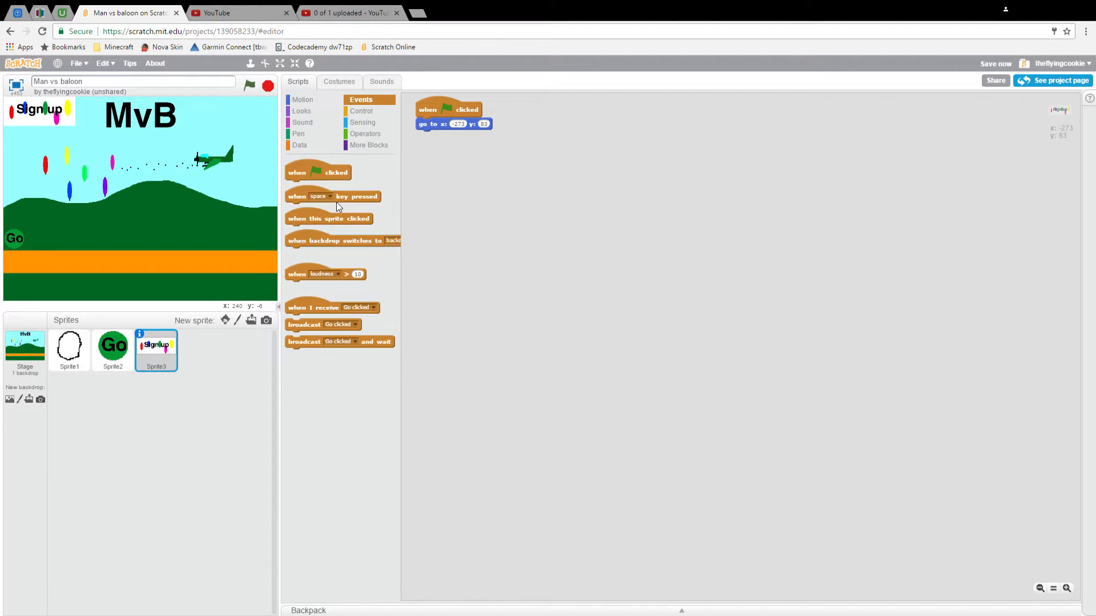
left_click_drag(328, 218, 458, 158)
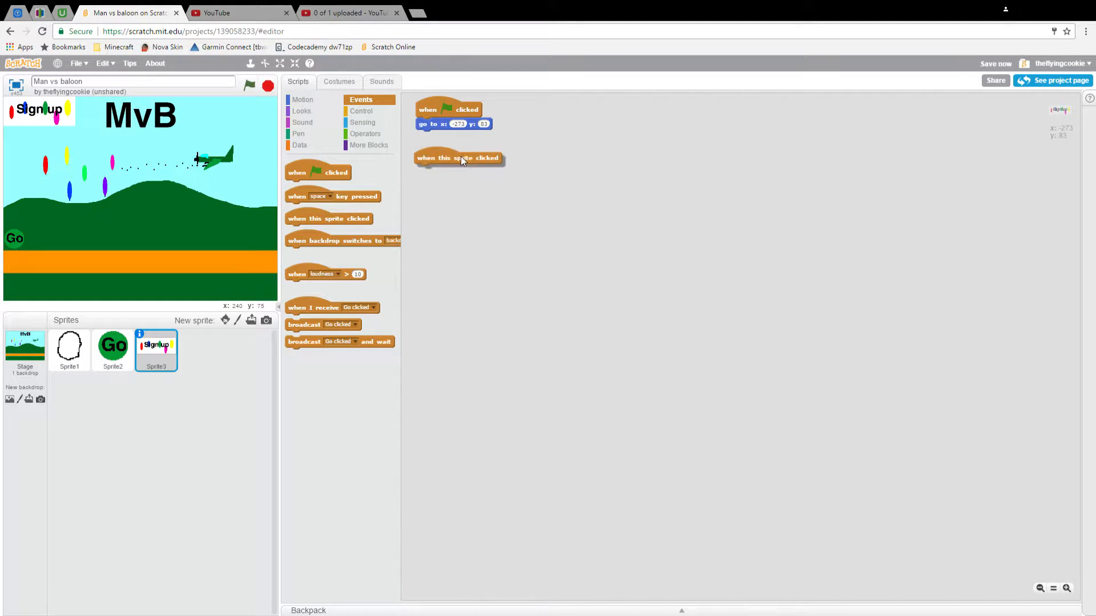
left_click_drag(458, 158, 467, 147)
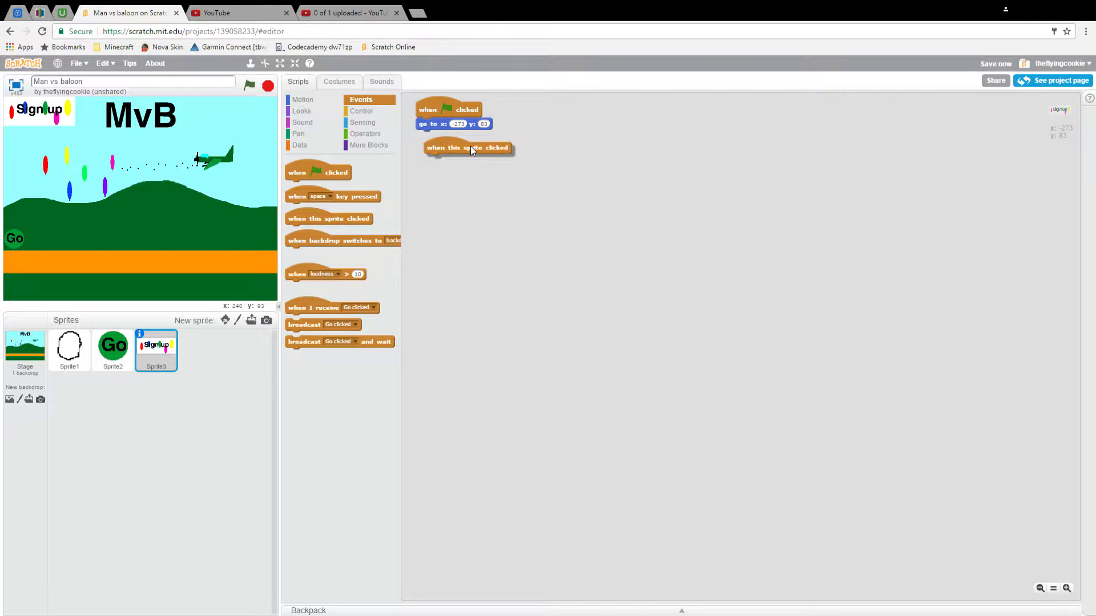
left_click(362, 111)
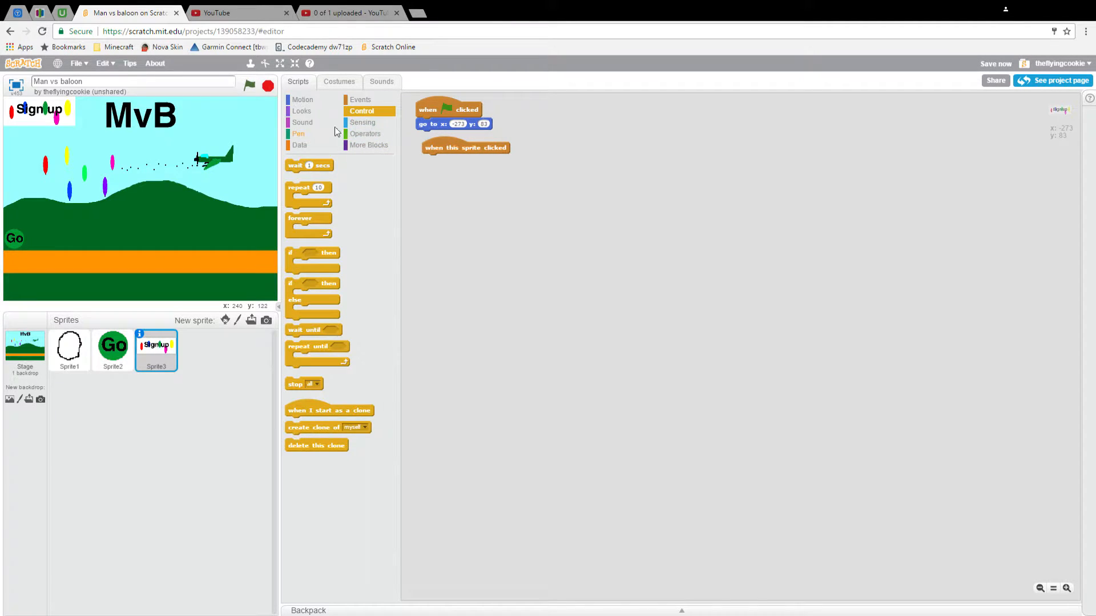
left_click(362, 122)
type("What's your username?")
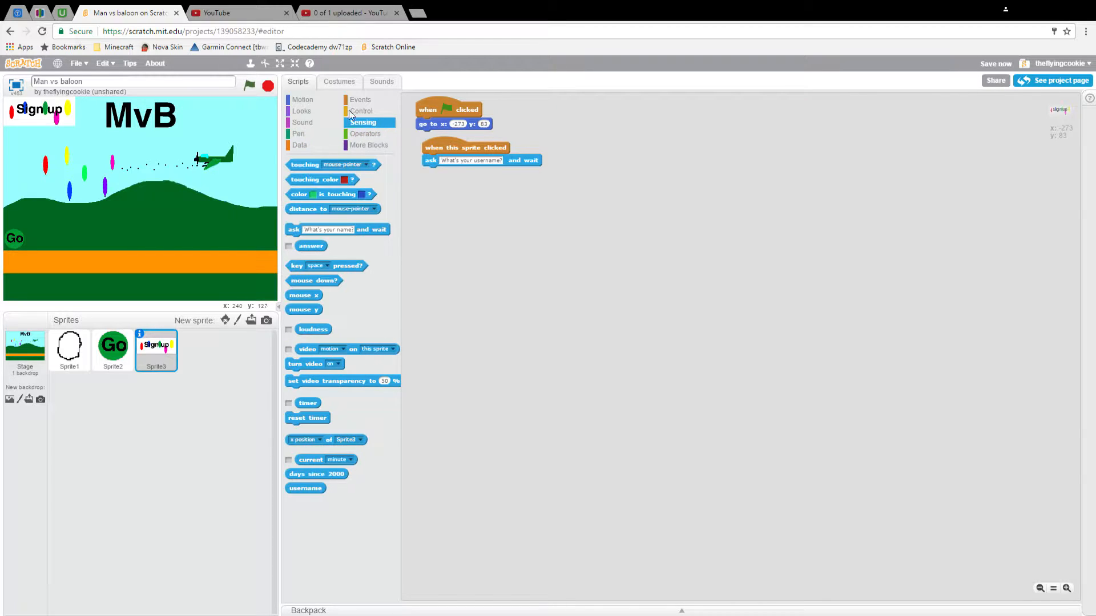
- Attach a repeat loop running 'length of answer' times under the username question
left_click(360, 111)
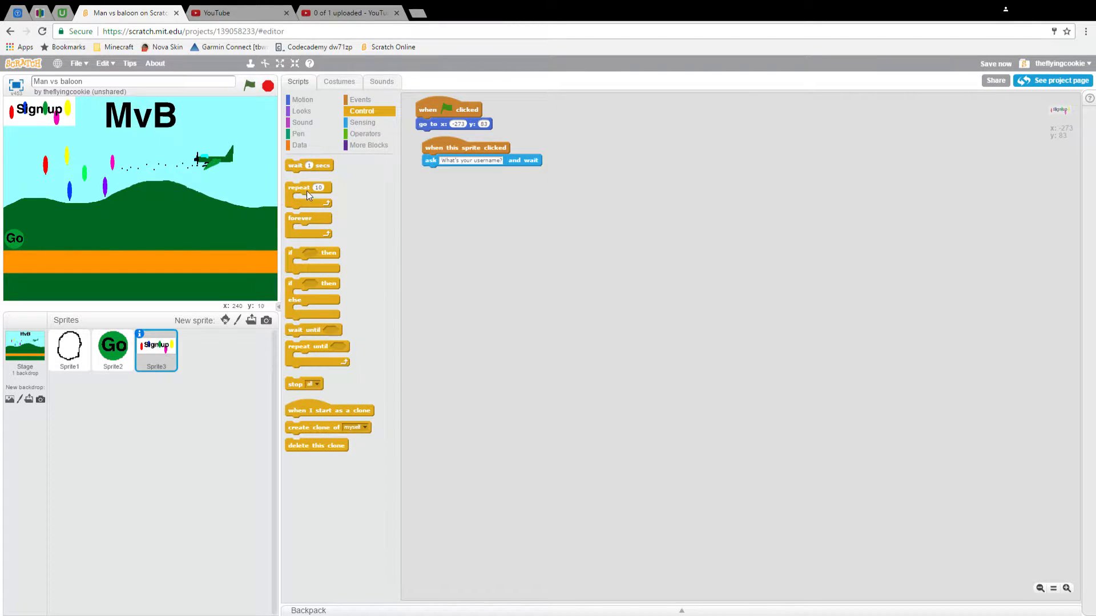
left_click_drag(307, 192, 445, 173)
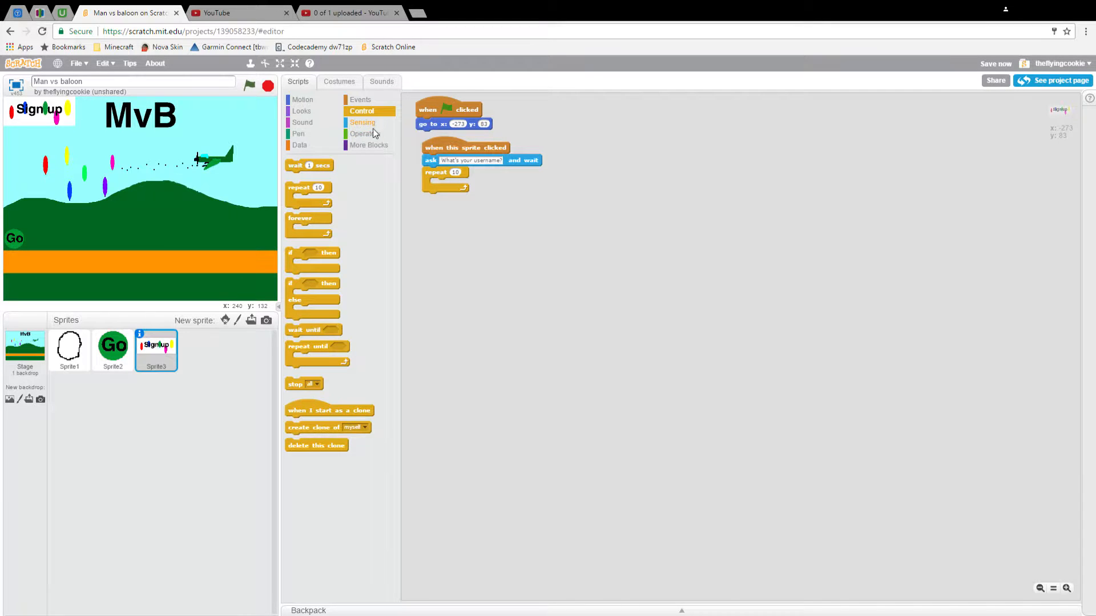
left_click(365, 133)
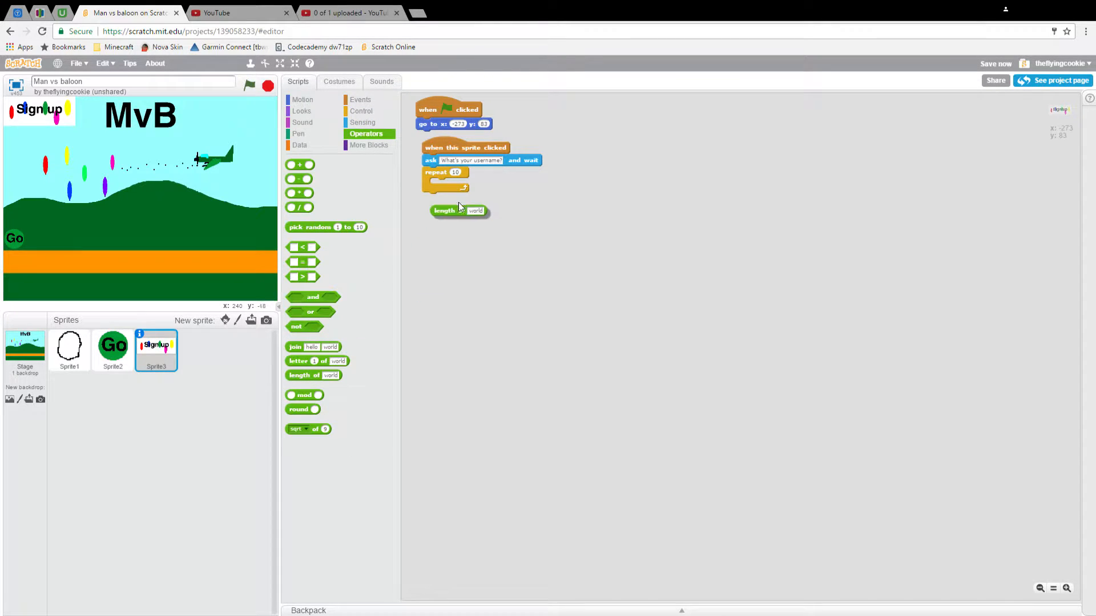
left_click(363, 122)
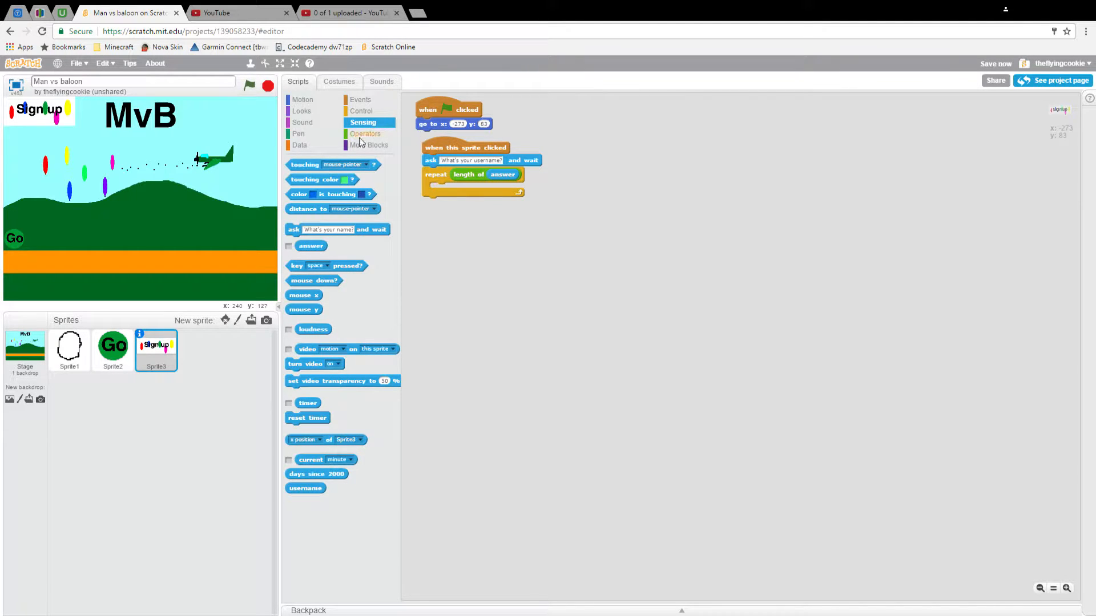
- Create two lists named Numbers and Letters
left_click(299, 145)
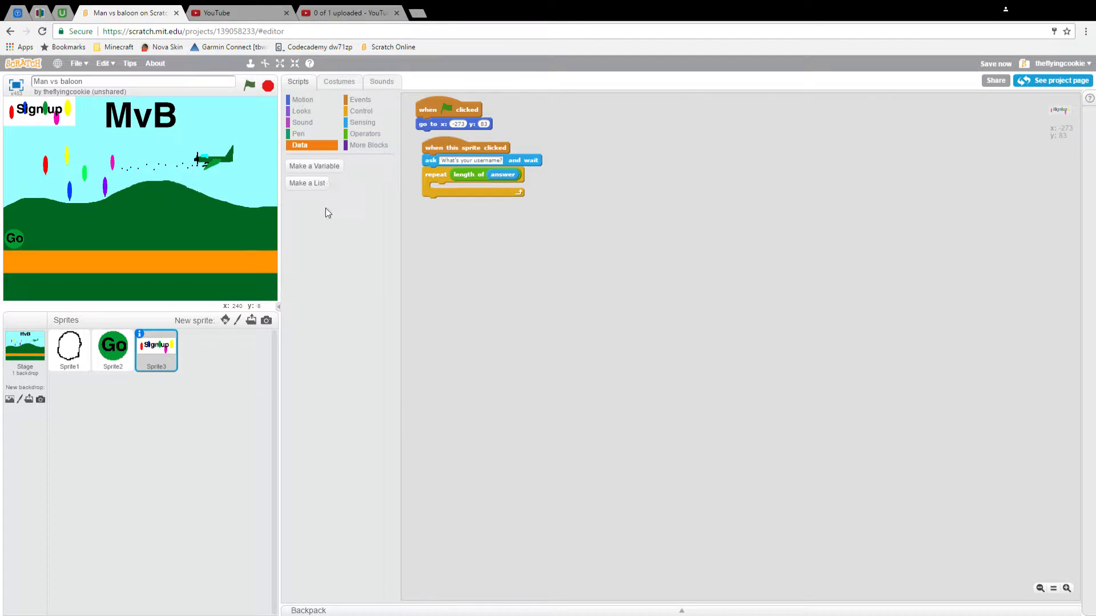
left_click(307, 182)
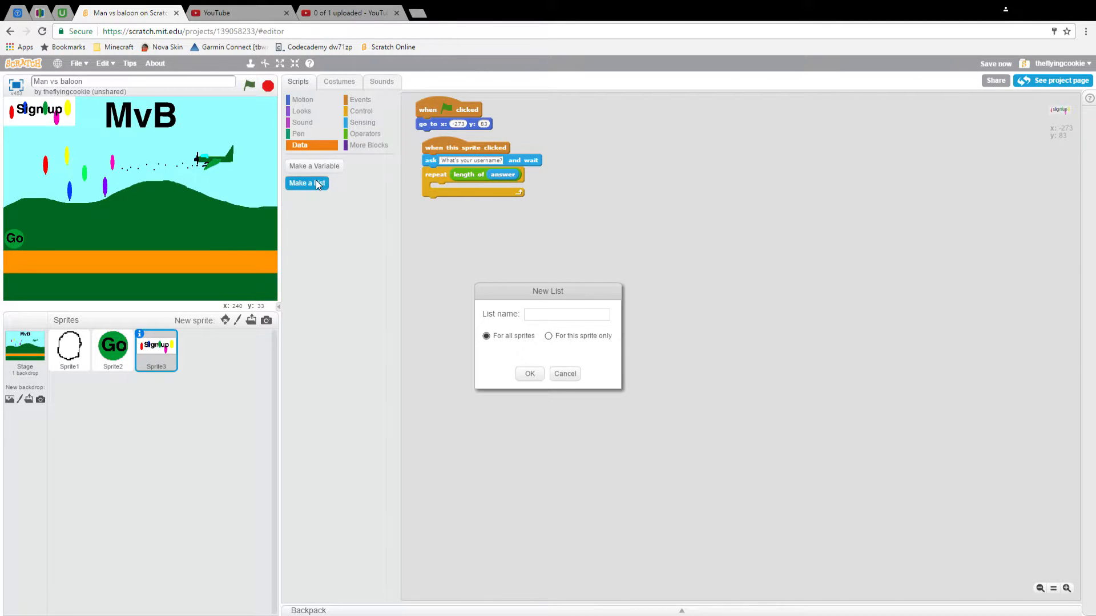
type("Numbers")
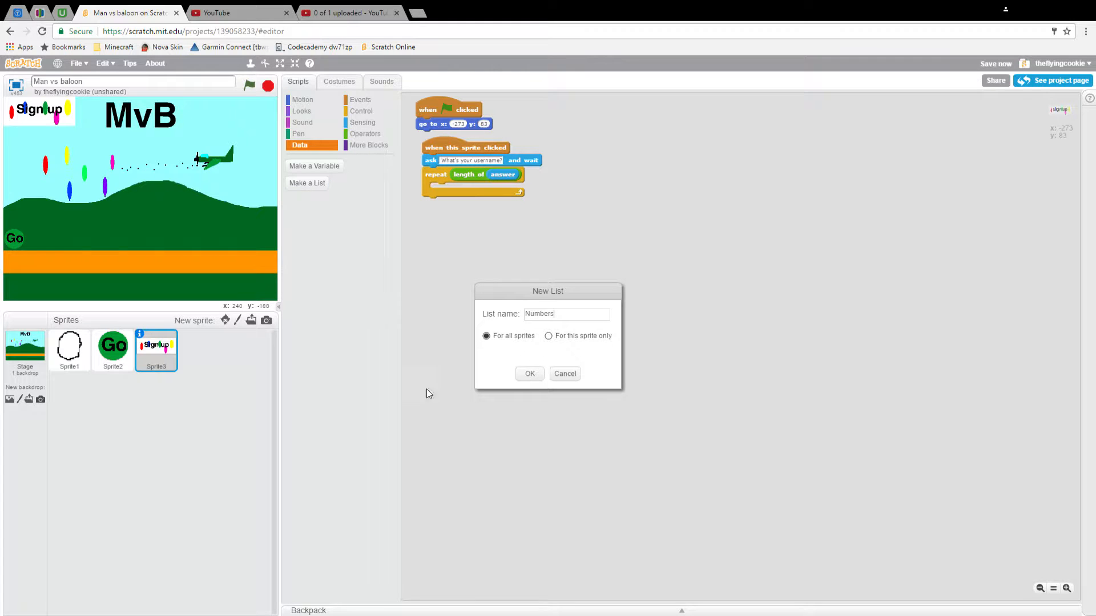
left_click(528, 373)
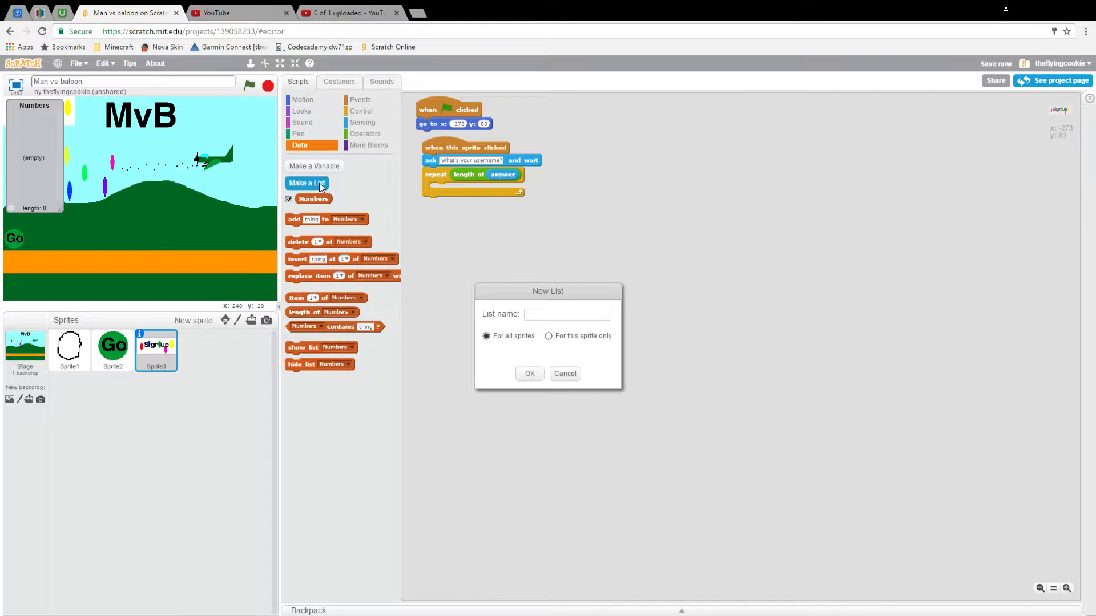
type("Lett")
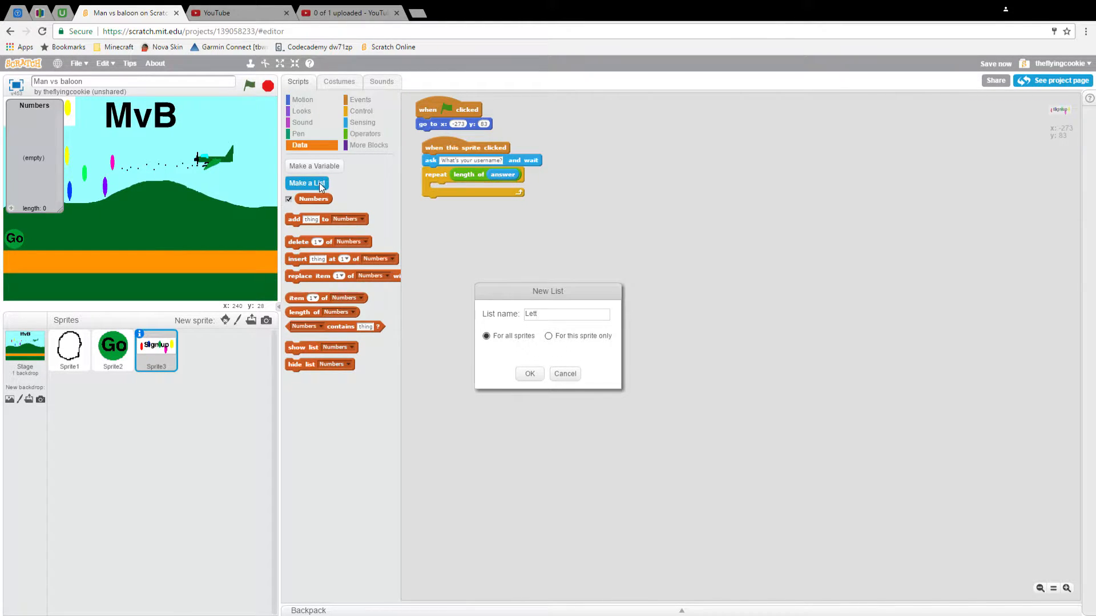
left_click(528, 373)
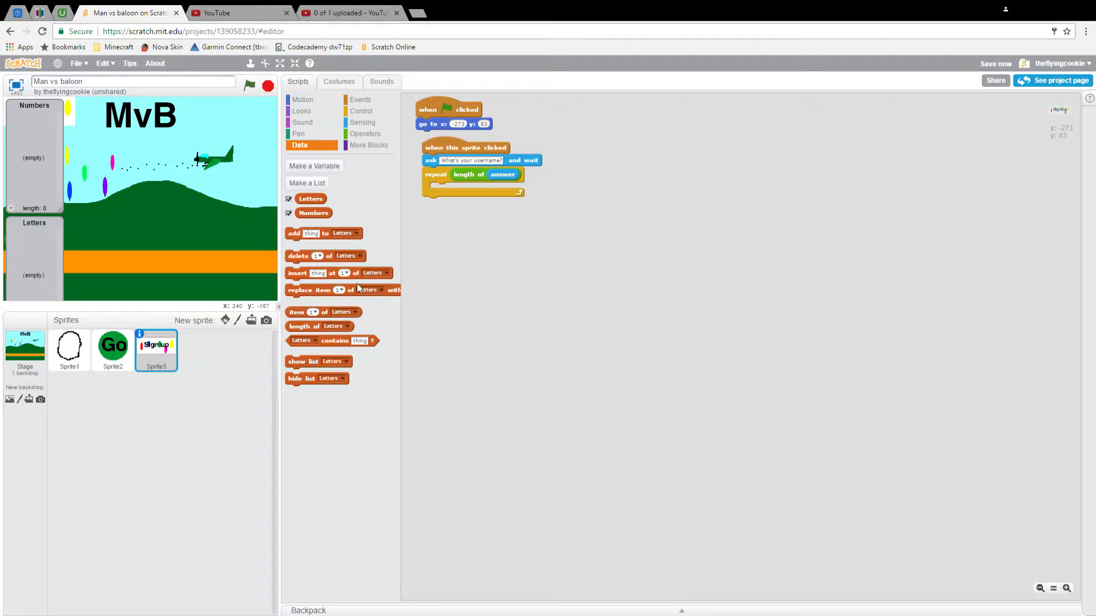
mouse_move(340, 233)
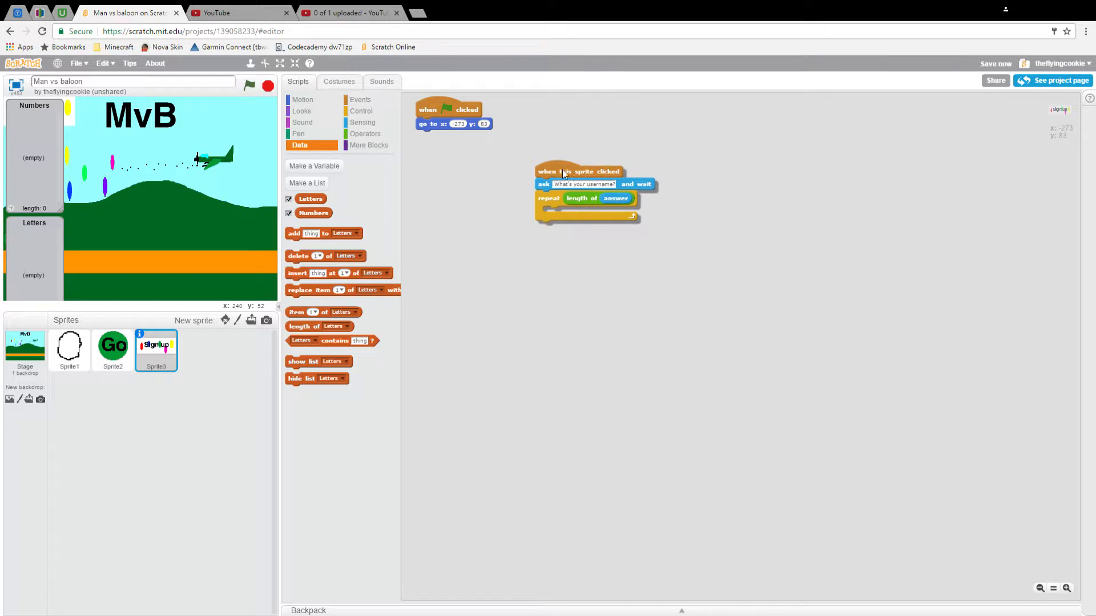
- Add a repeat 26 loop with 'add thing to Letters' and create a Length variable
left_click(362, 111)
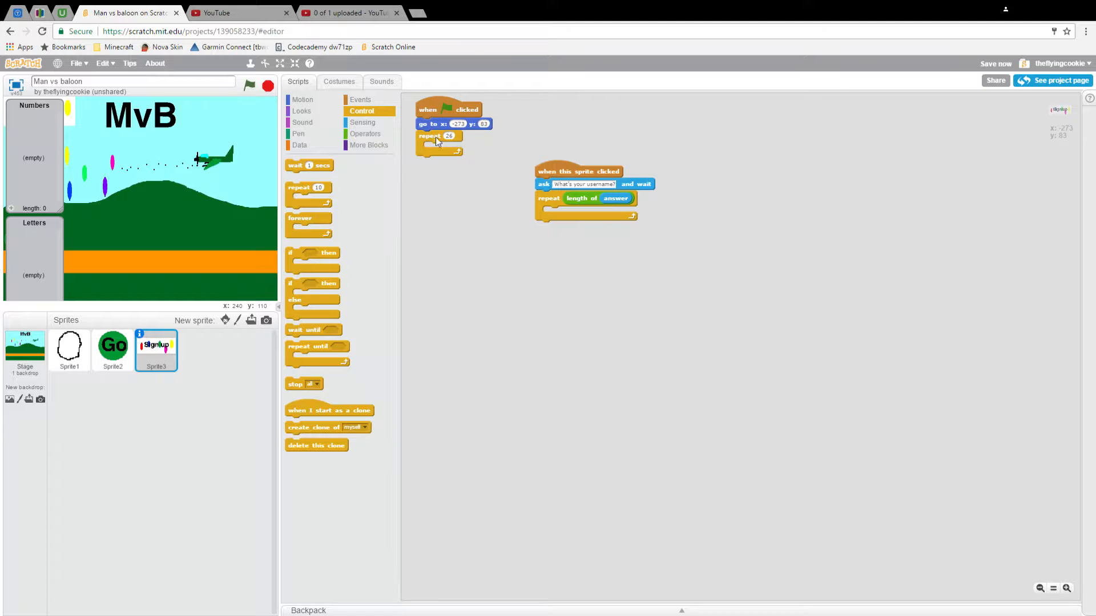
left_click(299, 145)
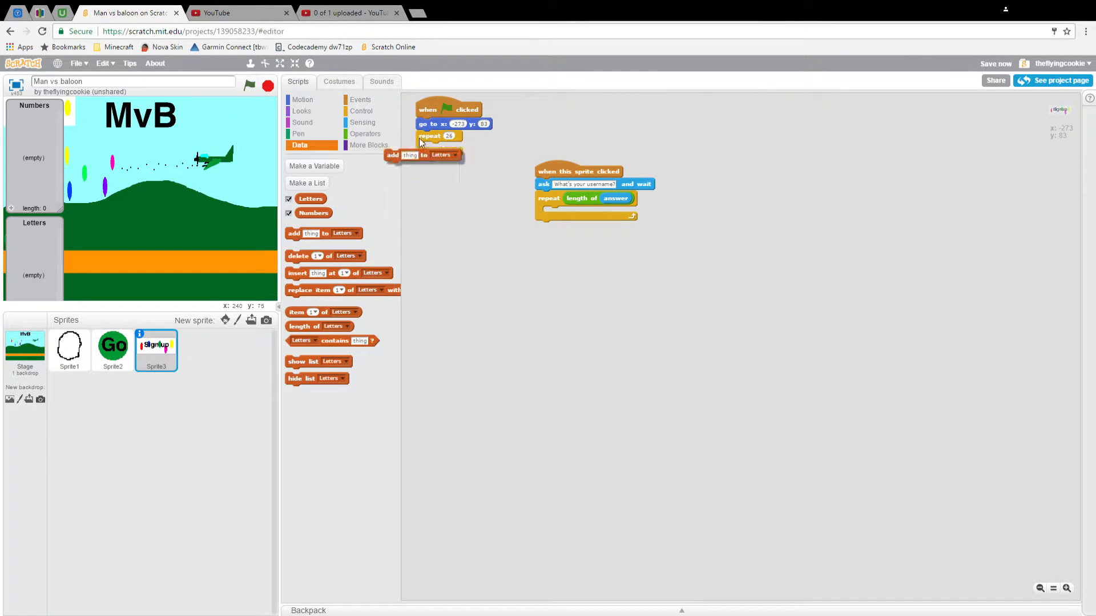
left_click(313, 165)
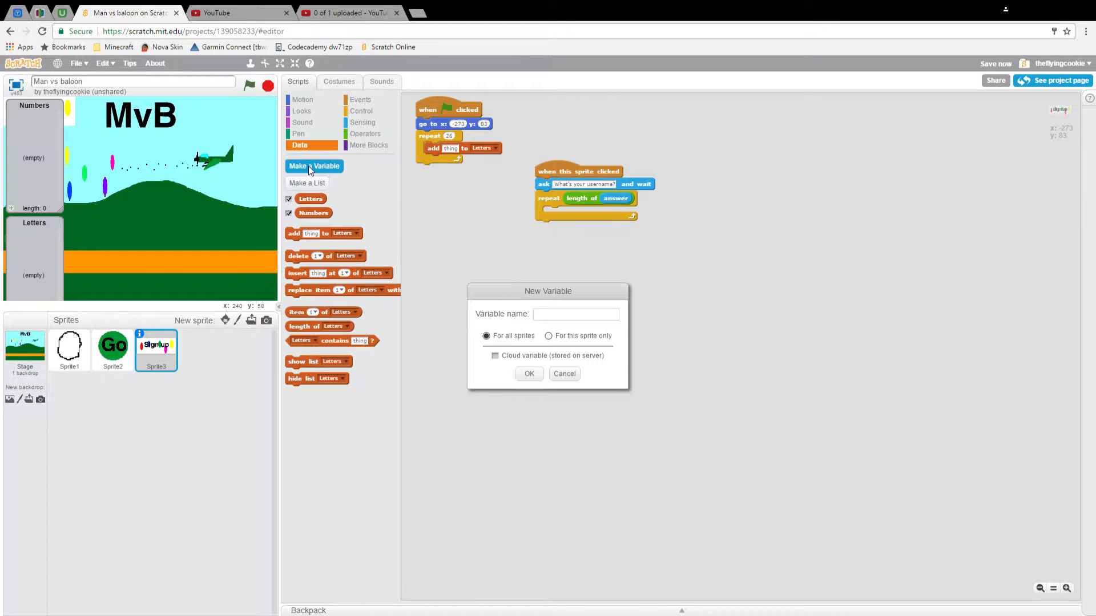
type("Length")
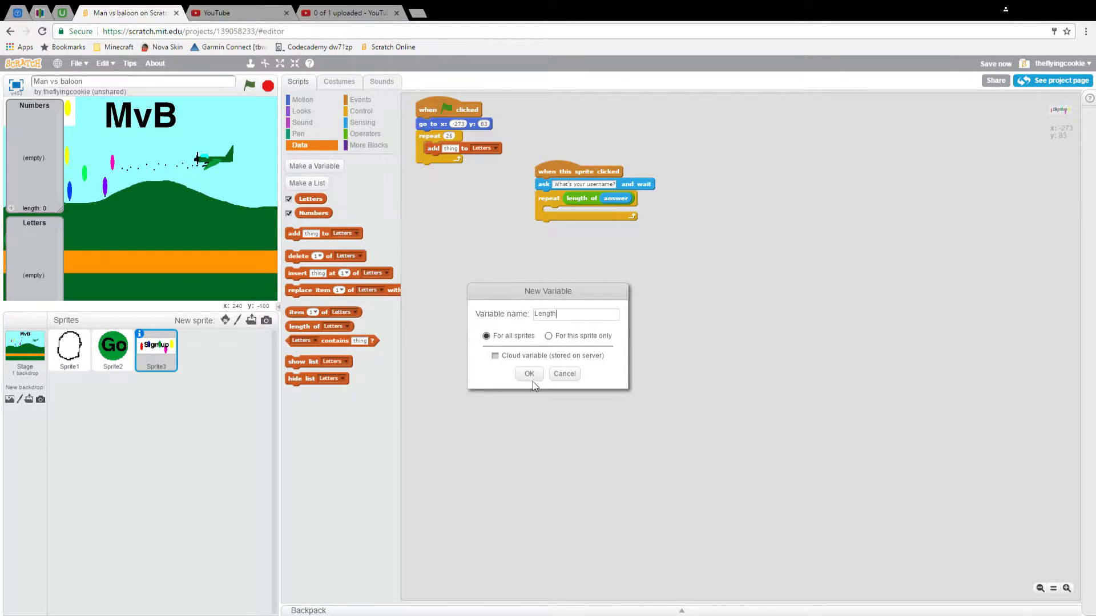
left_click(529, 373)
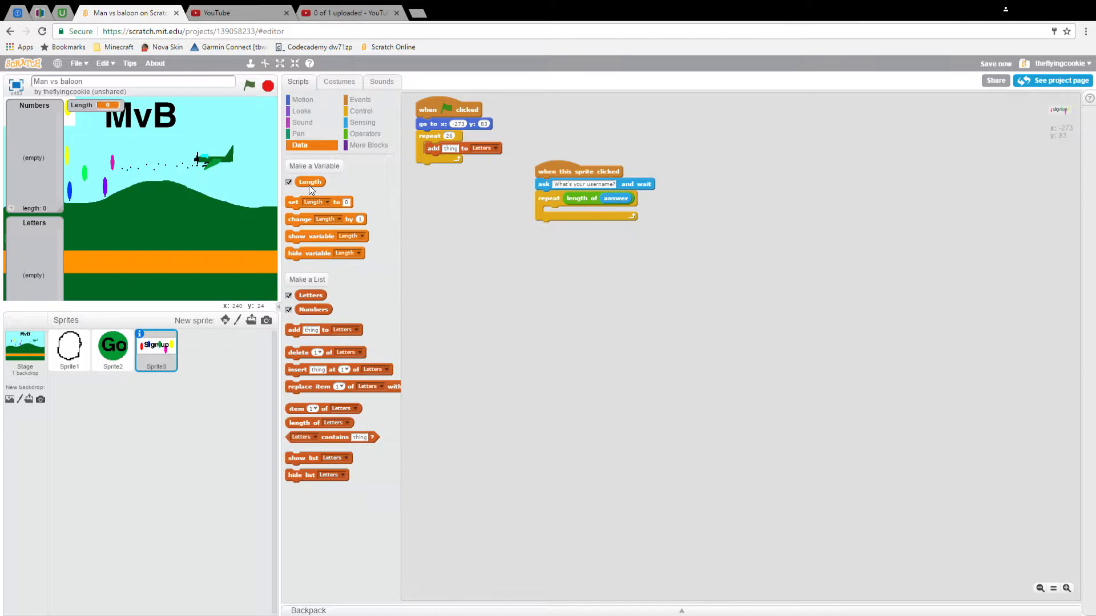
- Make the loop add 'letter Length of abcdefghijklmnopqrstuvwxyz' to Letters after clearing and resetting
left_click(366, 133)
type("abcdefghijklmnopq")
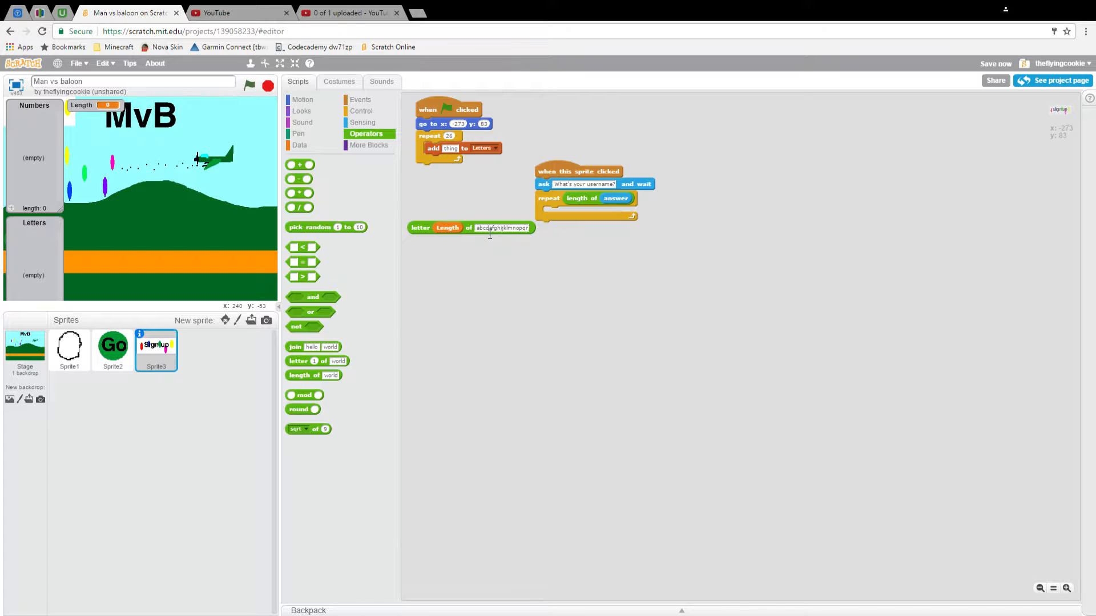
type("rstuvw")
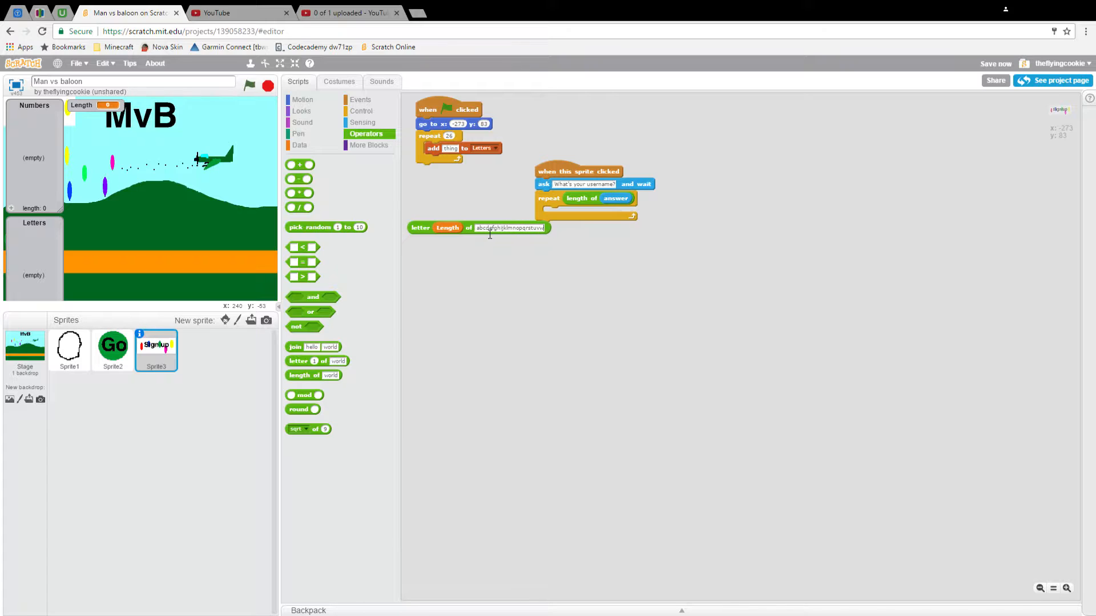
type("xyz")
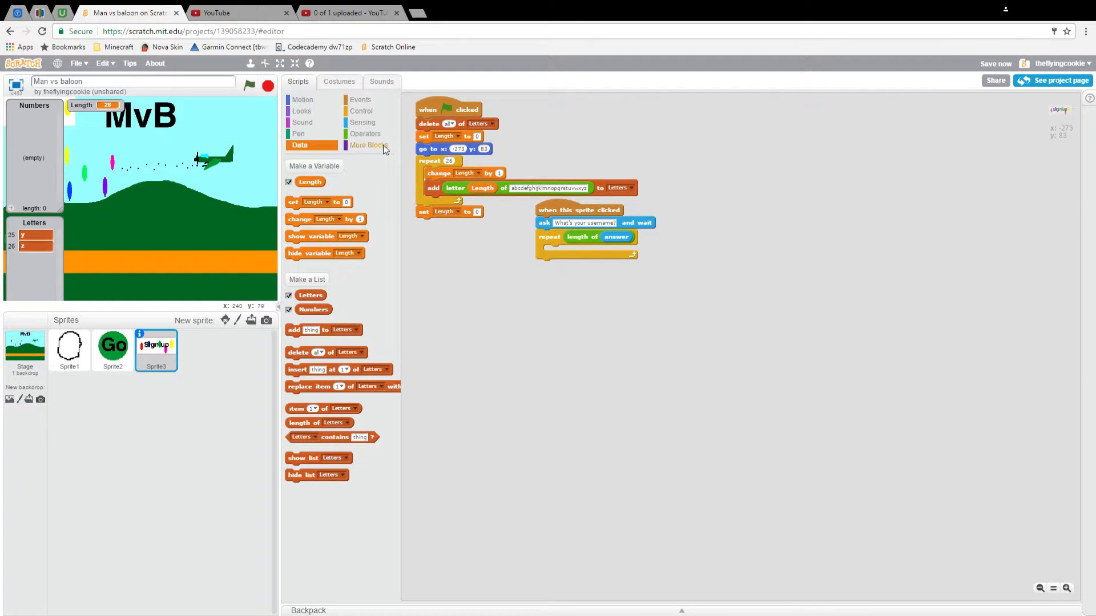
- Add duplicated repeat loops that change Length by 1 and add Length to Numbers
left_click(361, 110)
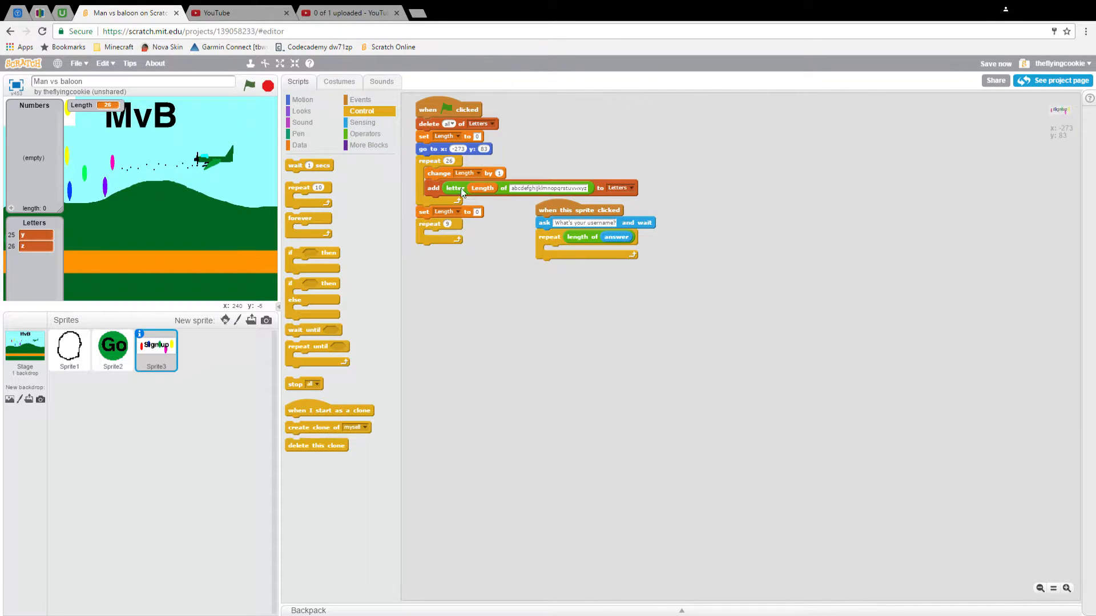
left_click(299, 145)
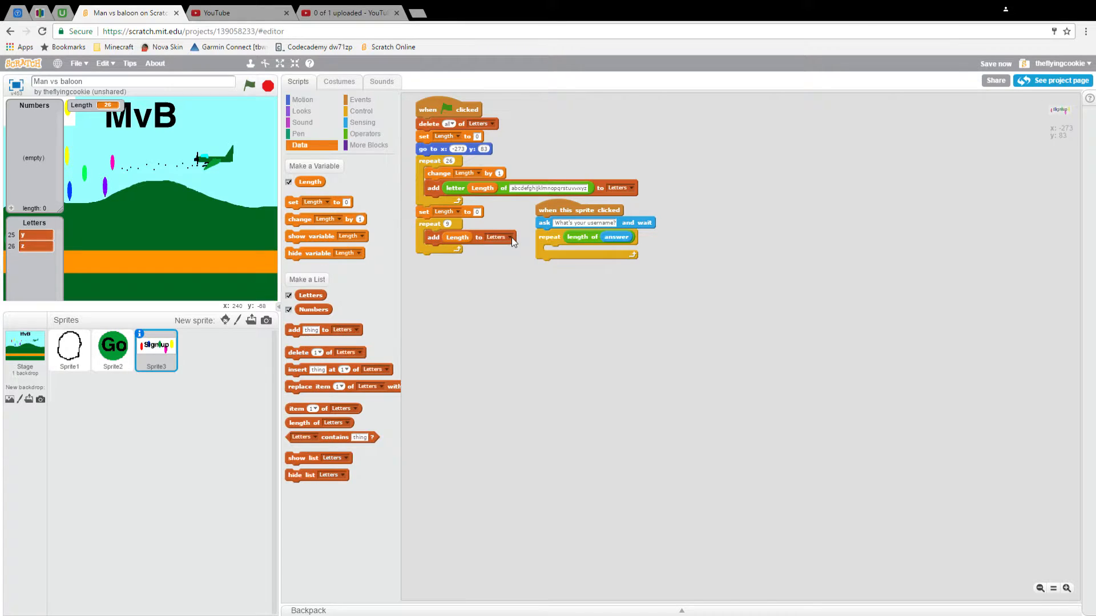
left_click(497, 238)
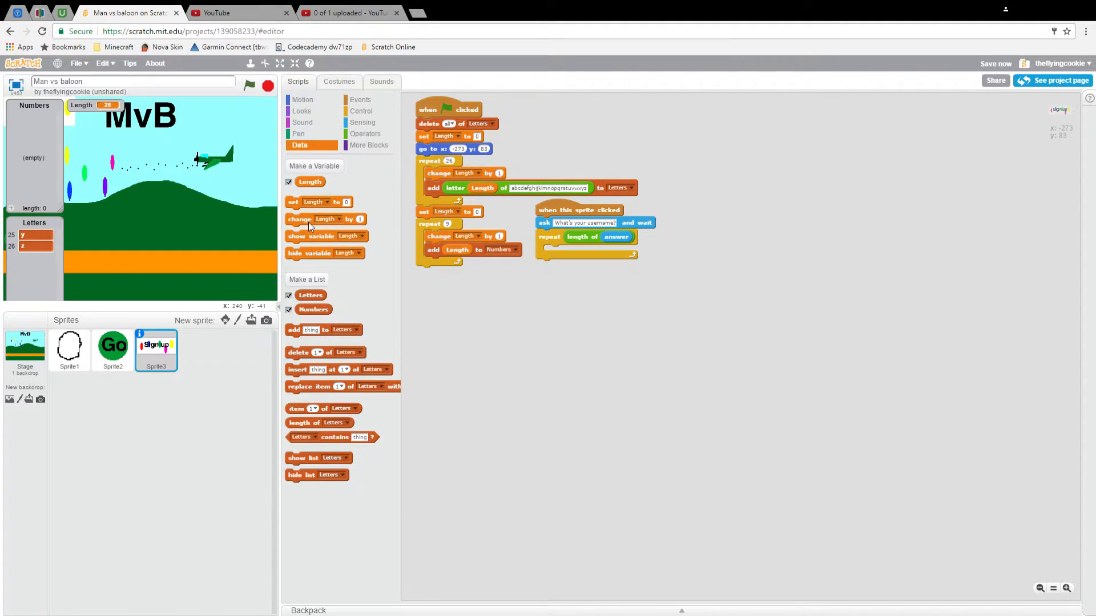
left_click(362, 111)
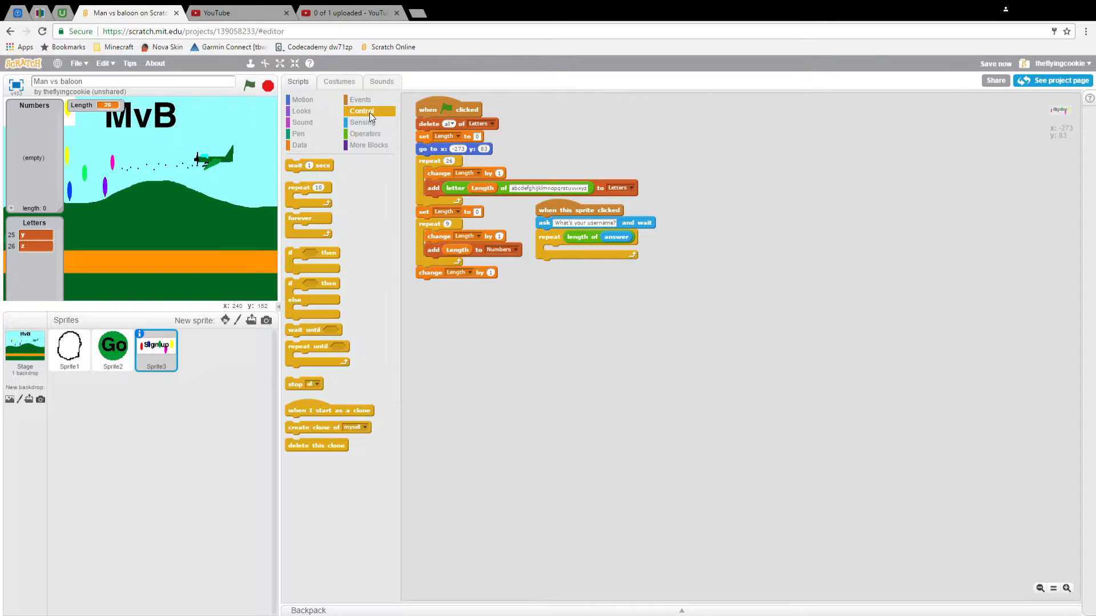
left_click_drag(307, 187, 438, 284)
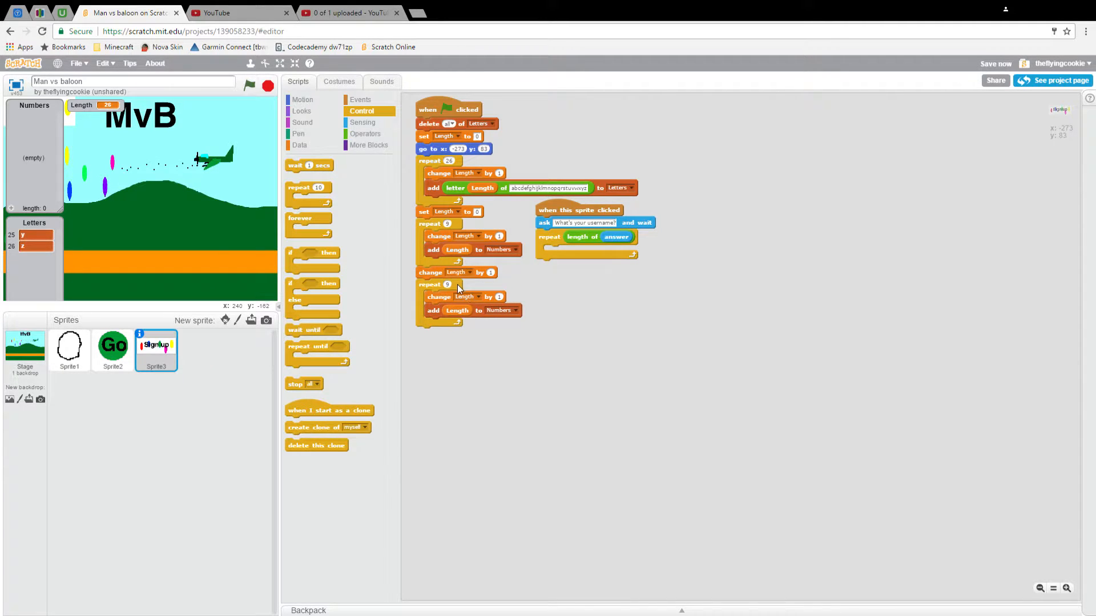
right_click(456, 271)
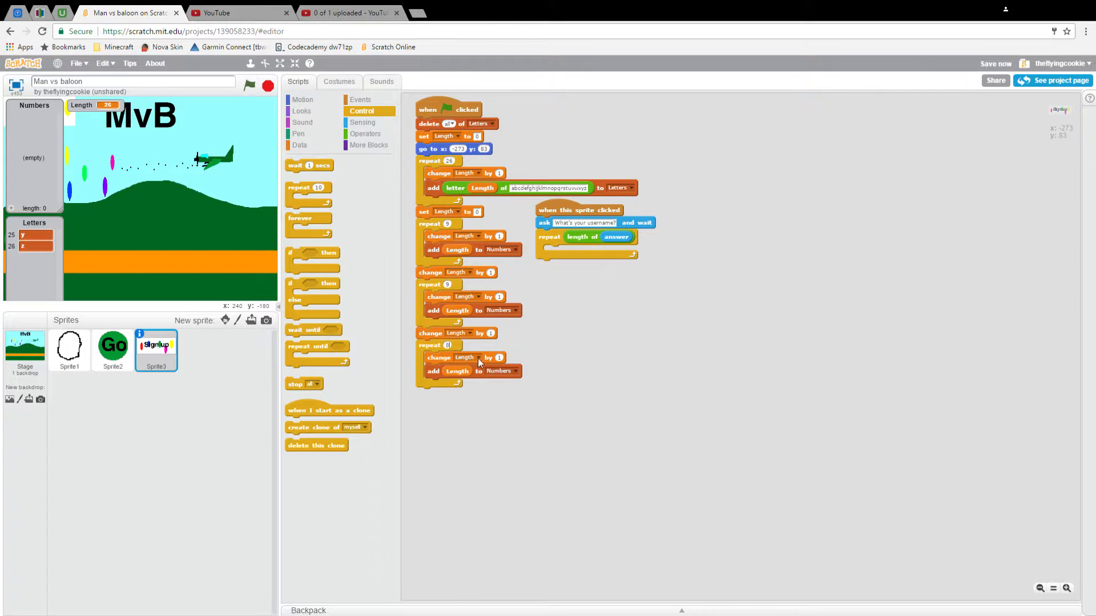
mouse_move(479, 261)
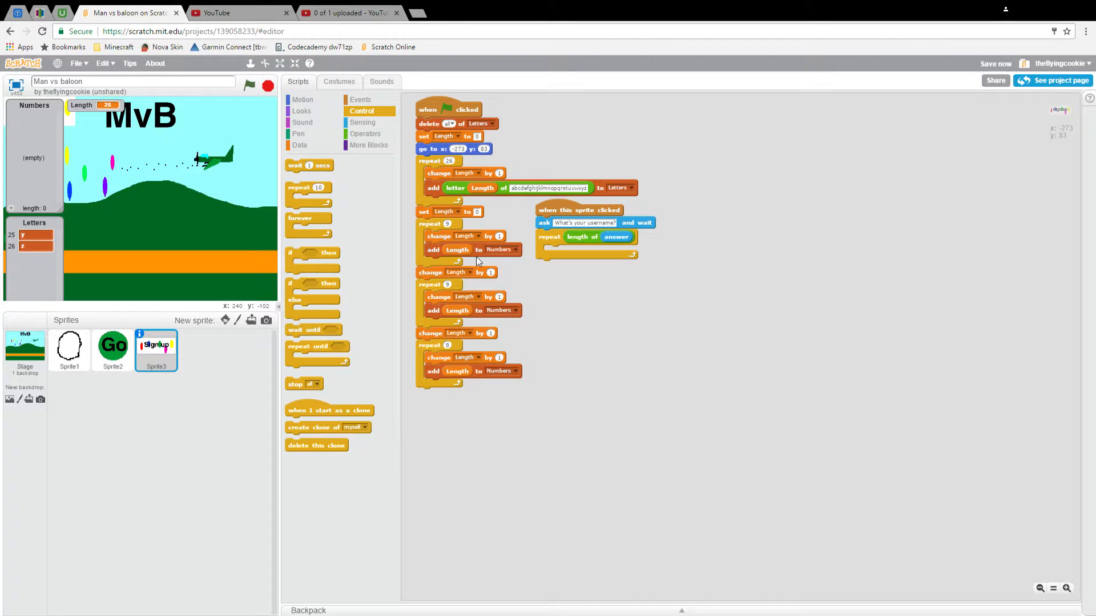
- Drop a test + operator with 9, then run the project so Numbers fills with 28 entries
left_click(365, 133)
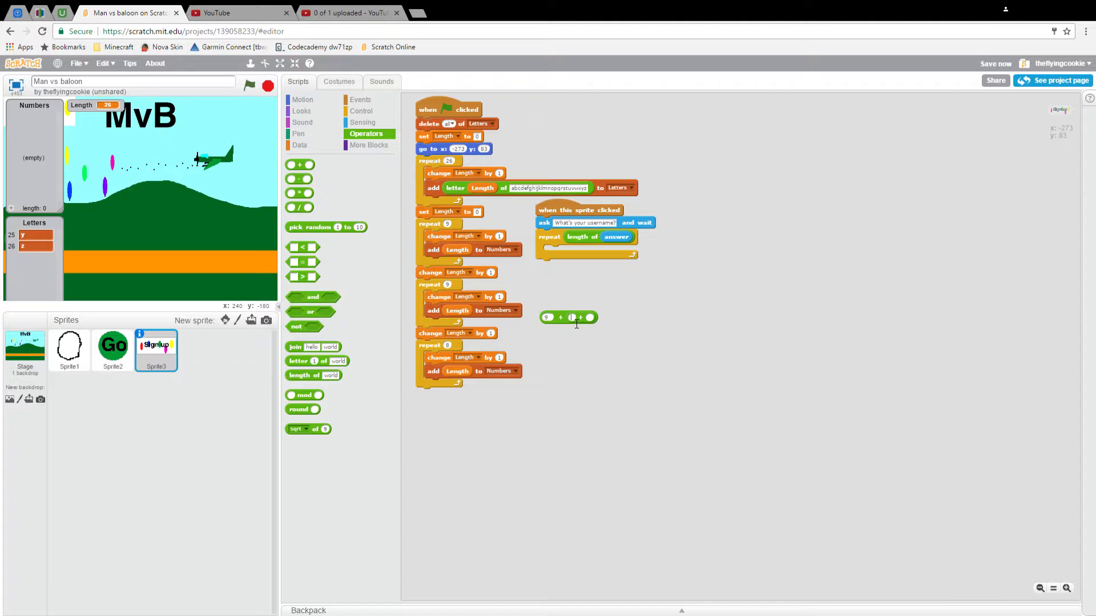
type("9")
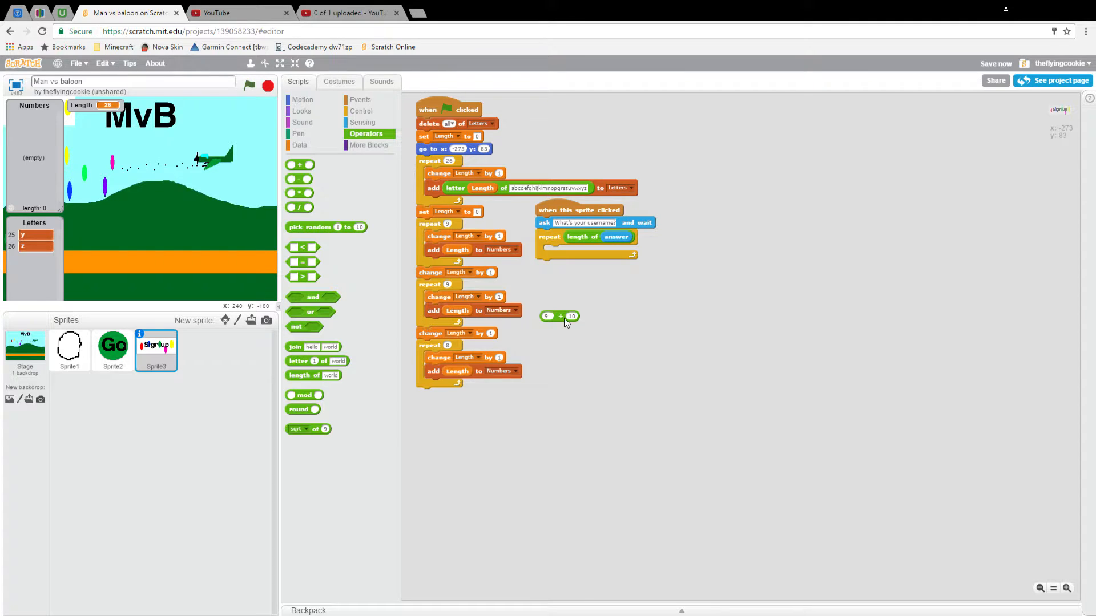
left_click(250, 86)
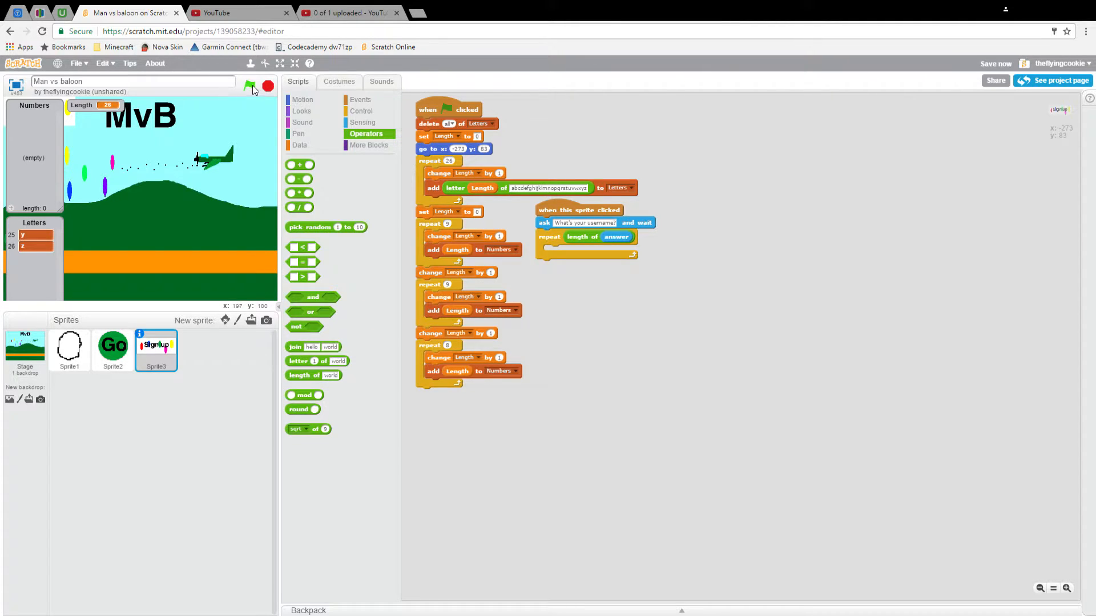
left_click(250, 86)
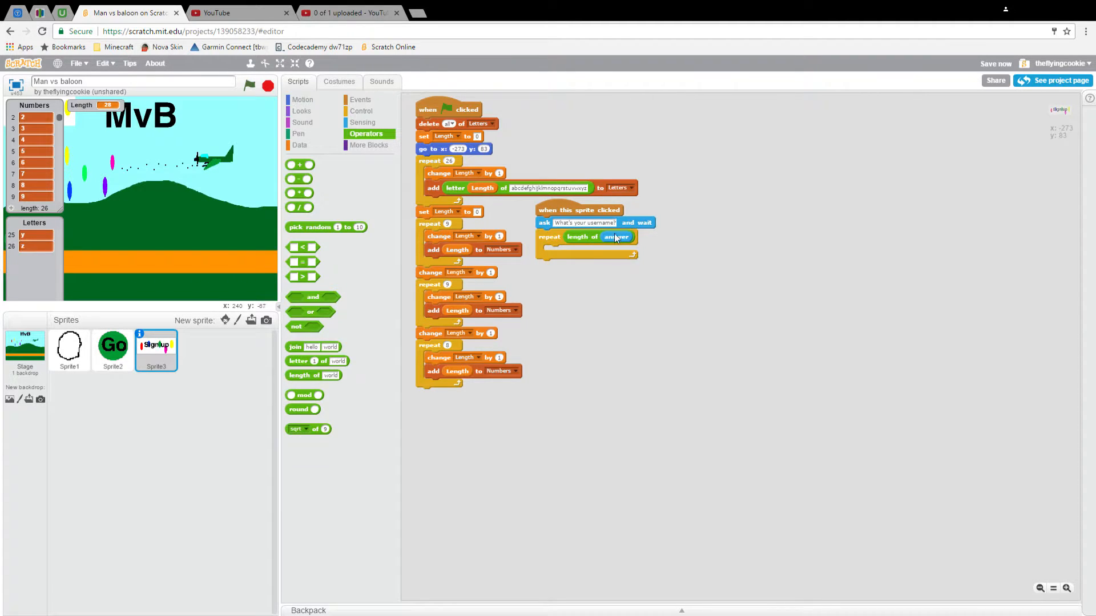
mouse_move(507, 238)
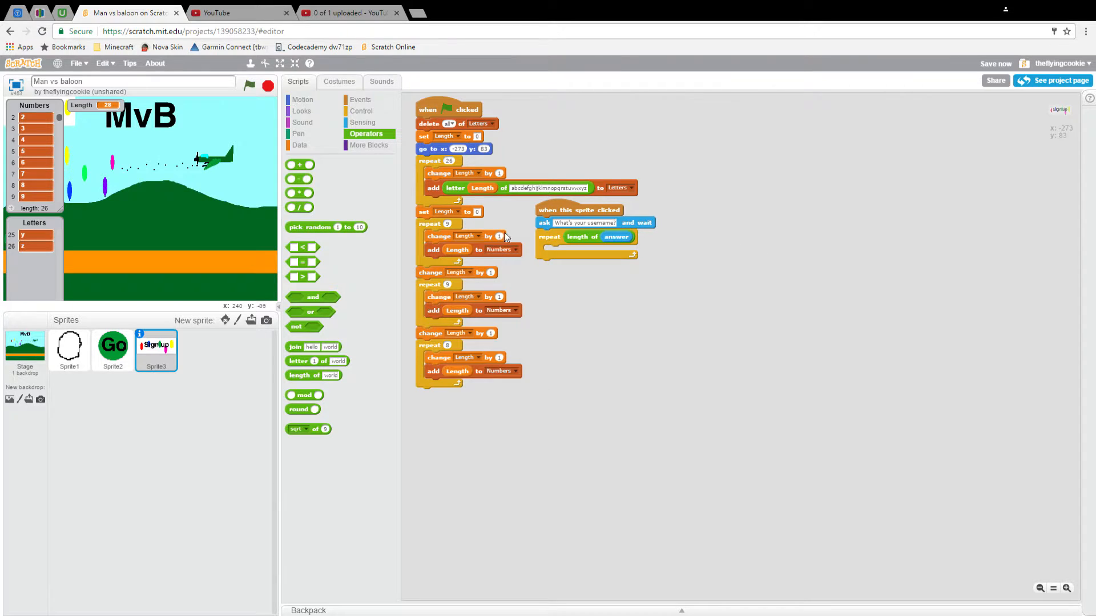
mouse_move(254, 166)
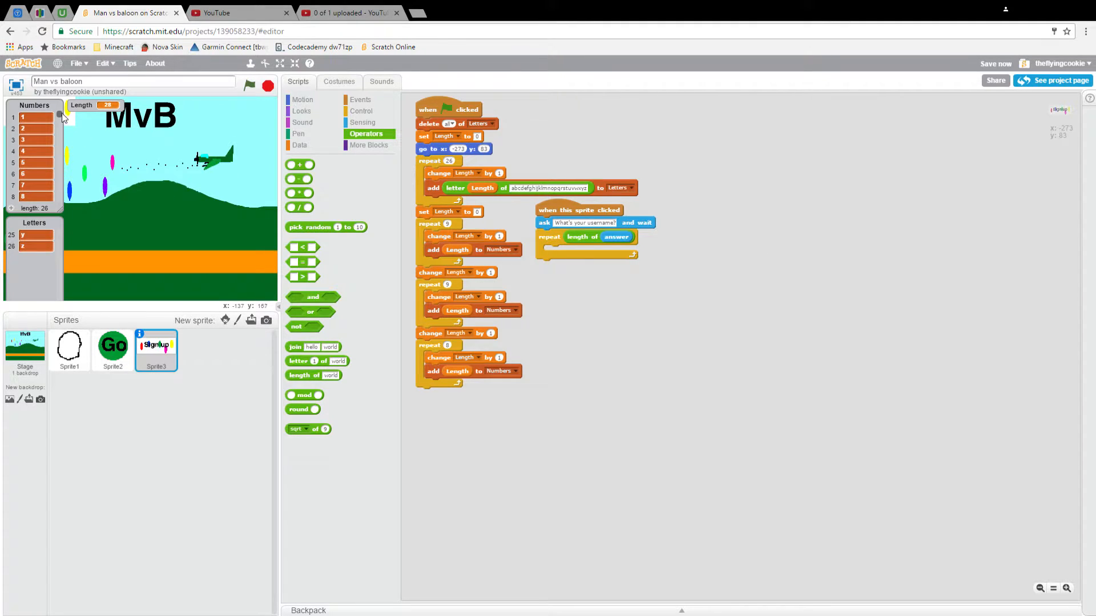
- Add 'set Length to 0' and nest a repeat-until loop inside the username repeat
scroll("down", 3)
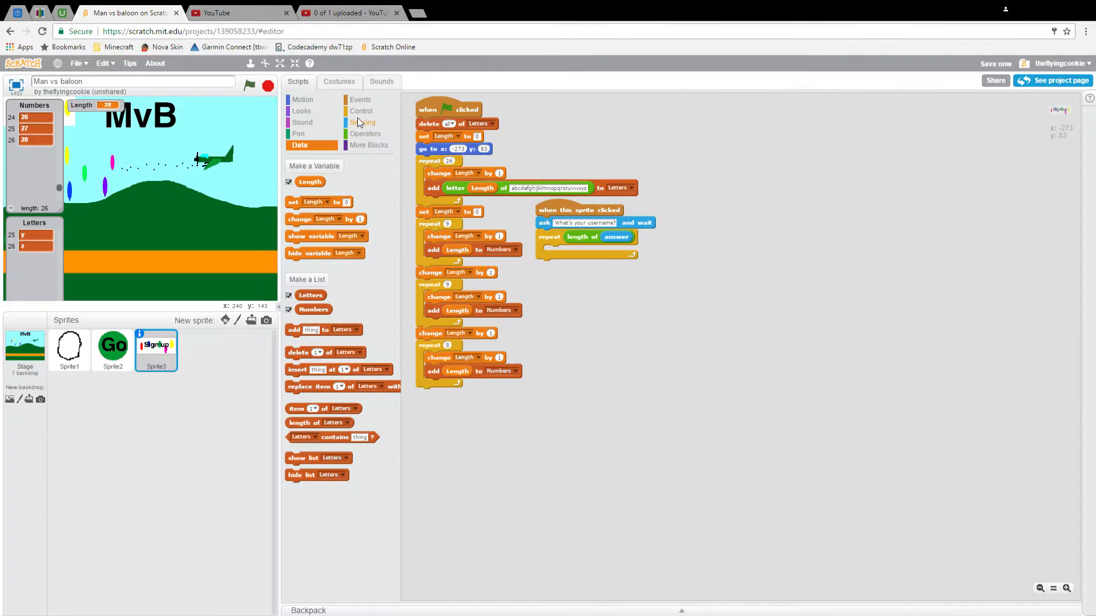
left_click(362, 111)
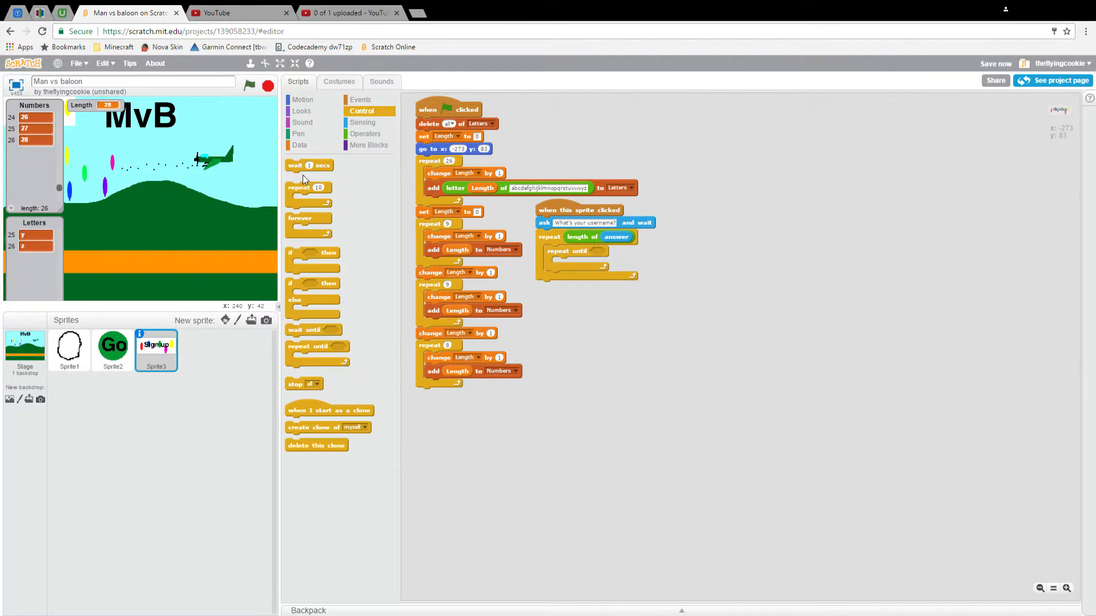
left_click(299, 145)
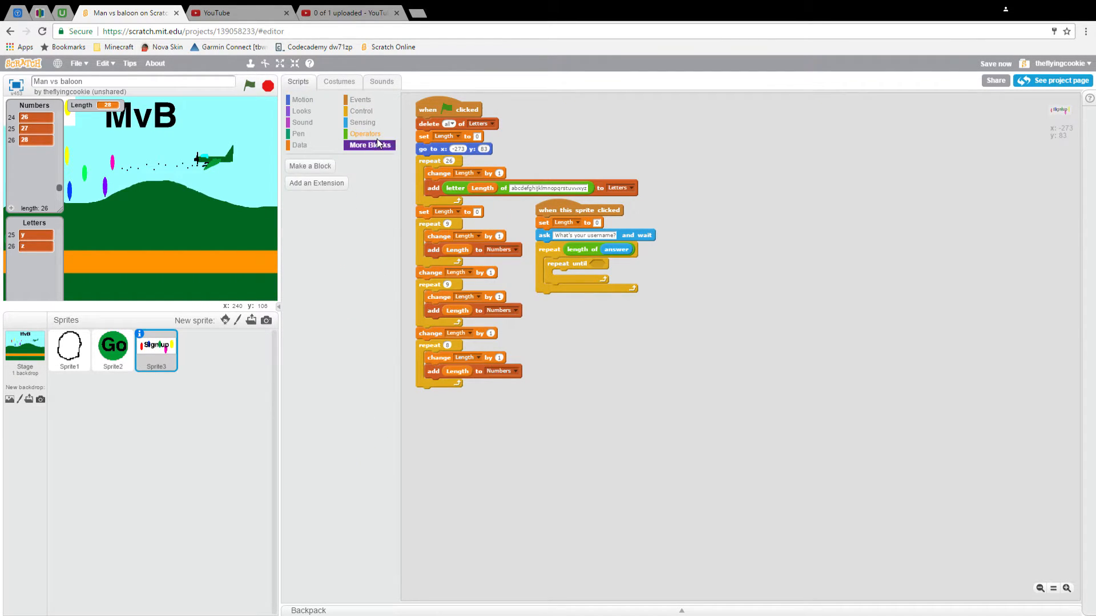
left_click(364, 133)
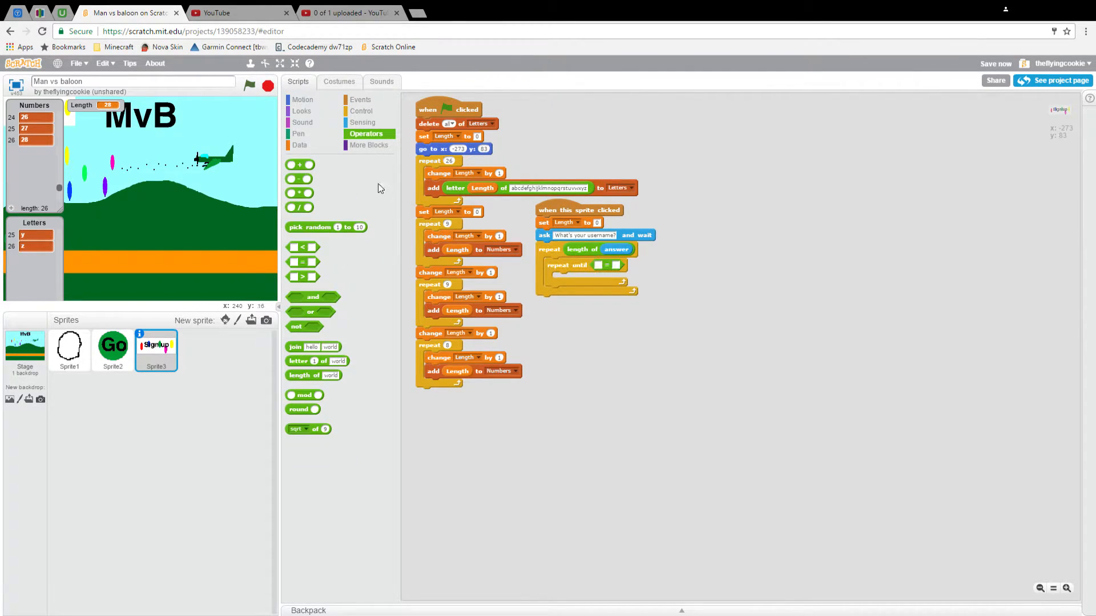
- Assemble a loose '26 < Length or letter = ...' condition from operator blocks
left_click(299, 145)
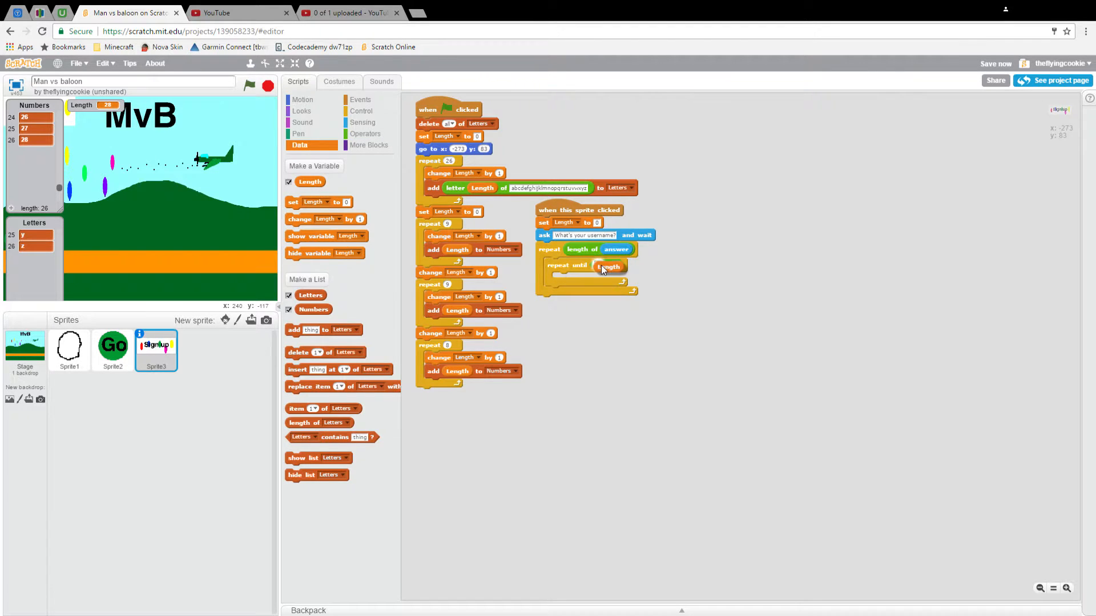
left_click_drag(610, 266, 609, 266)
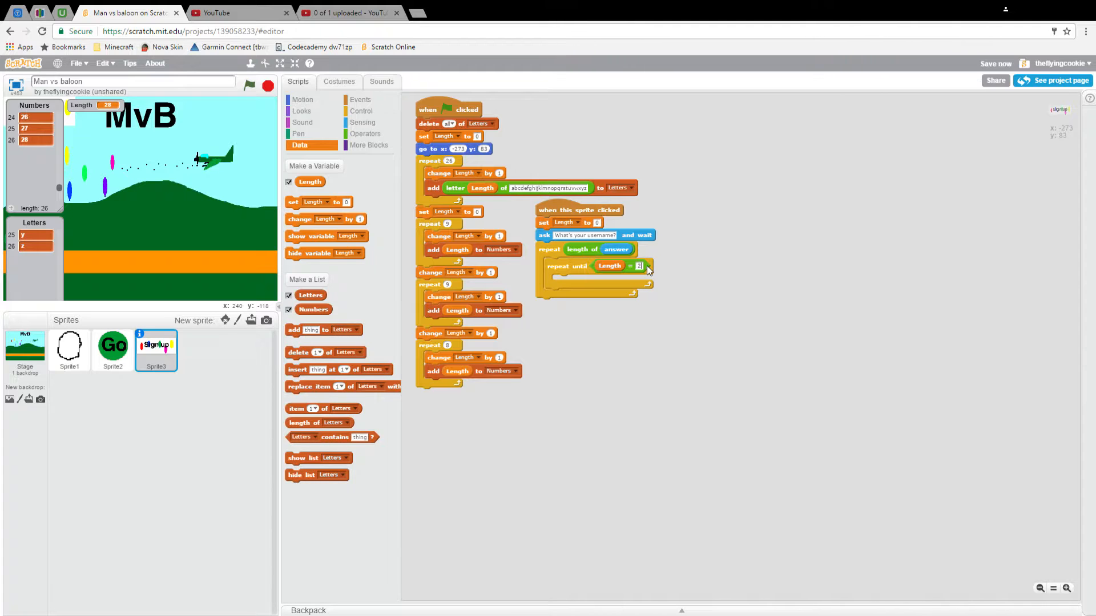
left_click(365, 133)
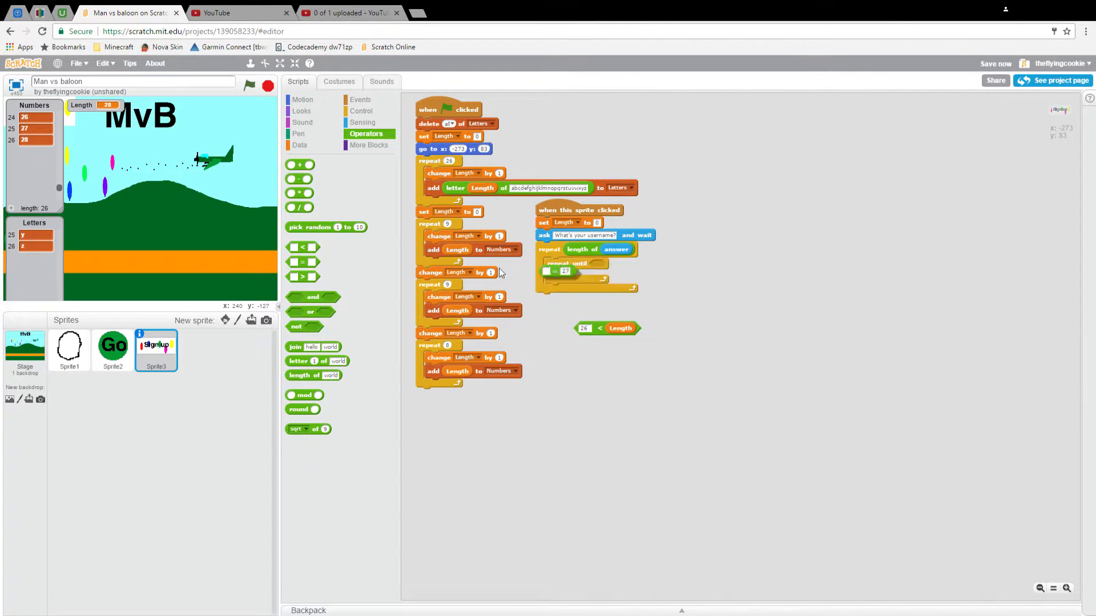
left_click_drag(606, 329, 628, 352)
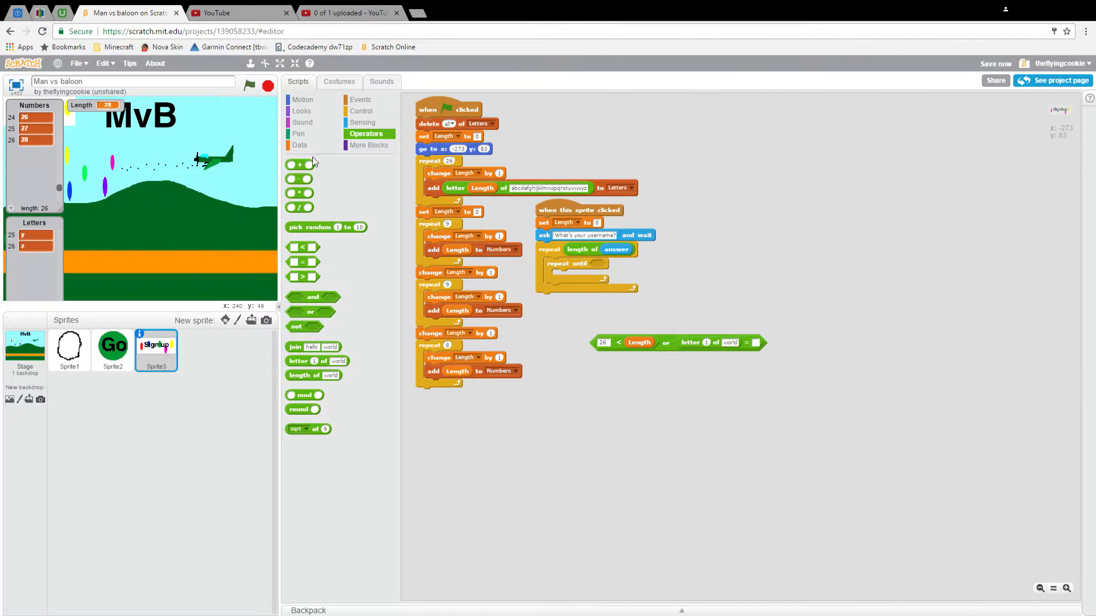
- Create a variable named Slecte for all sprites to index the letter block
left_click(313, 166)
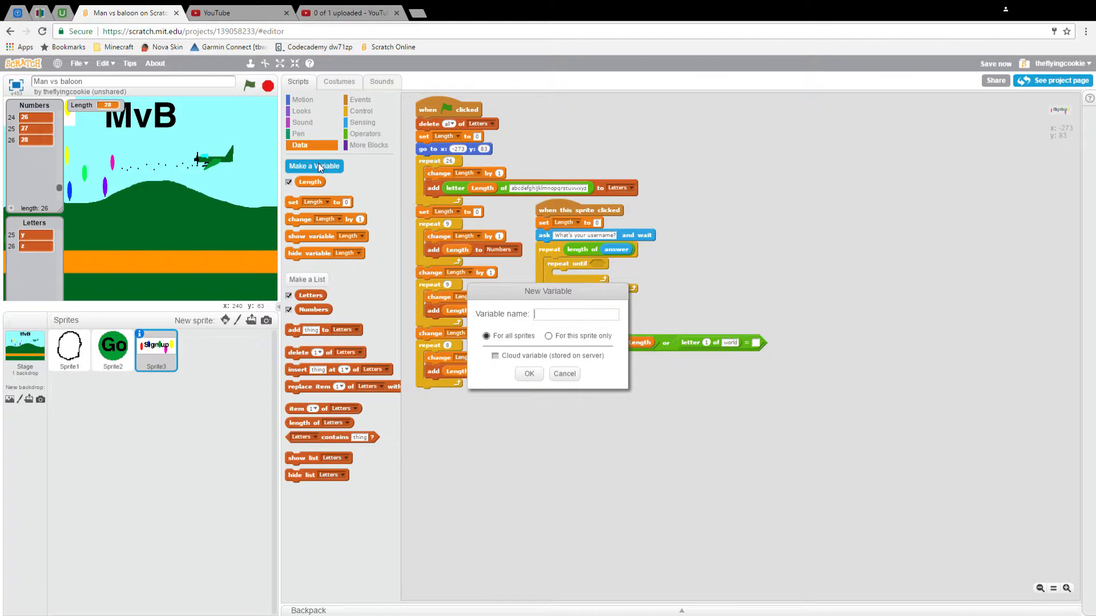
type("S")
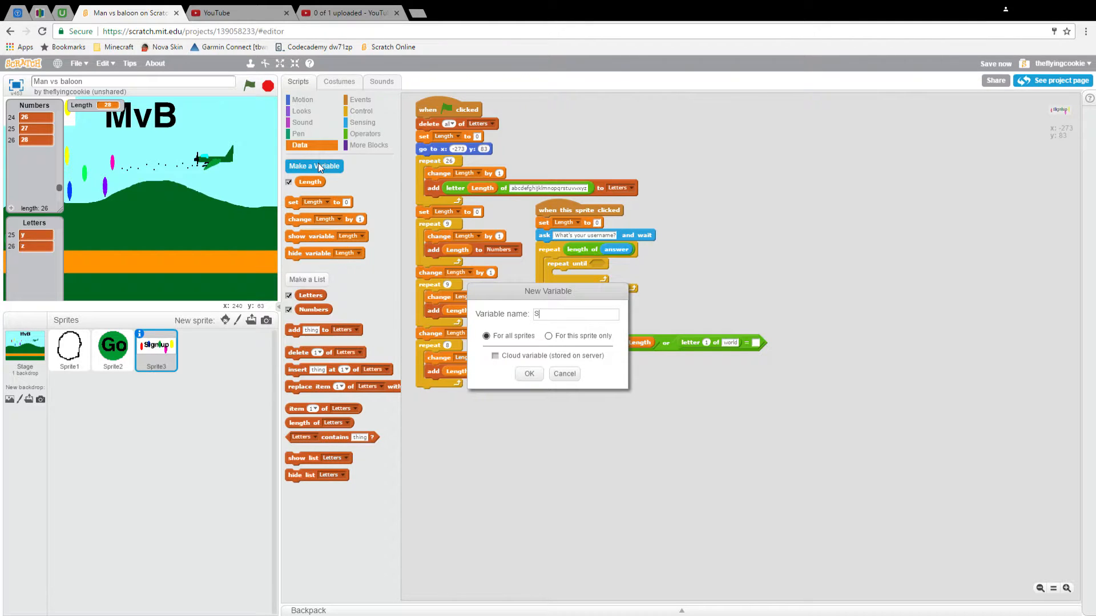
type("lecte")
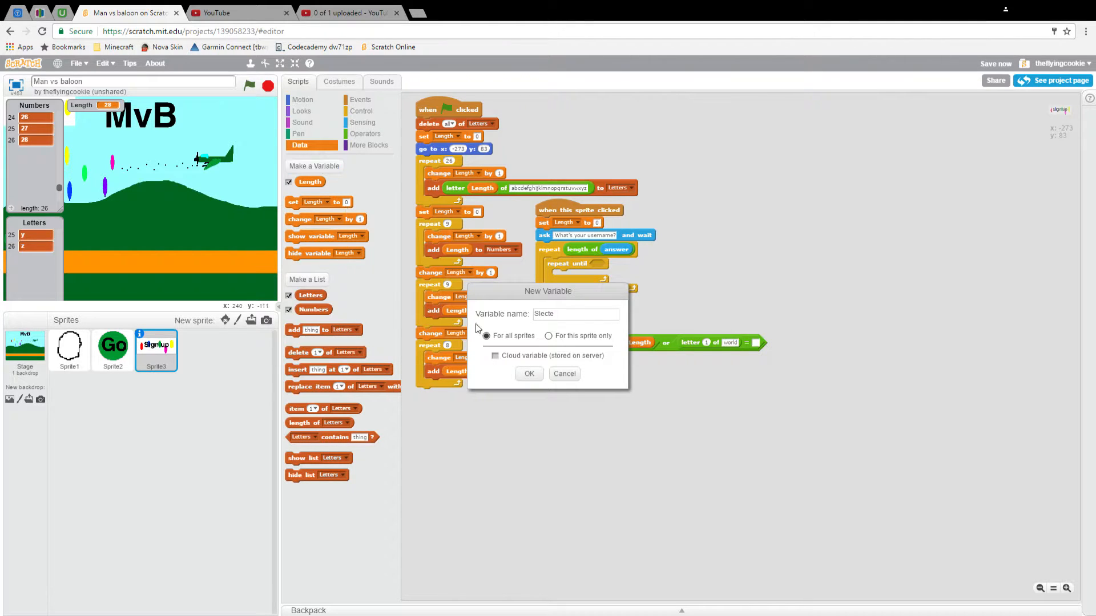
mouse_move(529, 373)
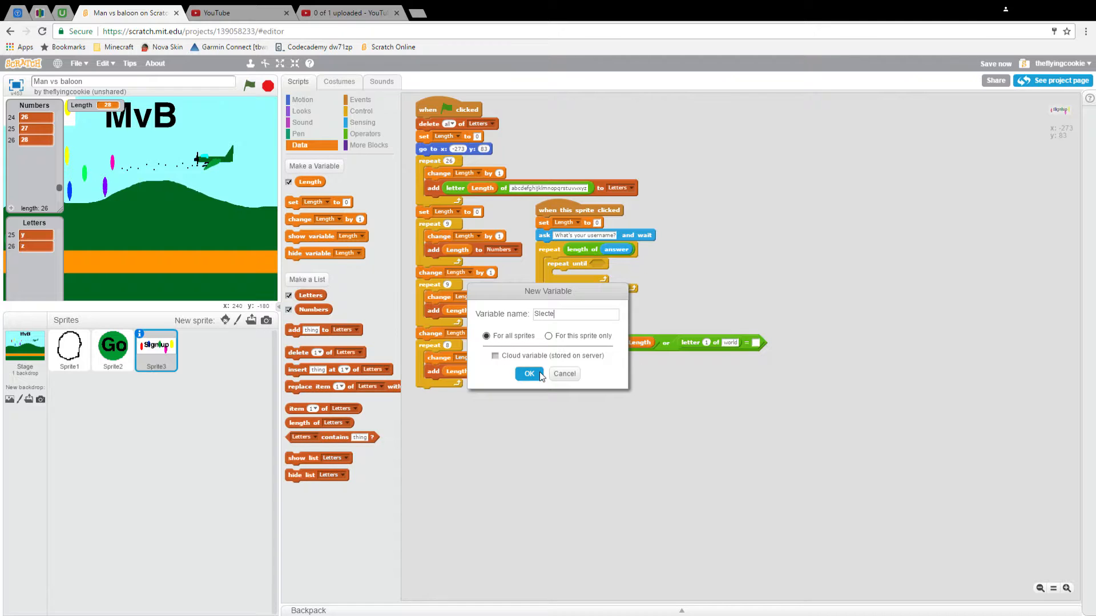
key("BackSpace")
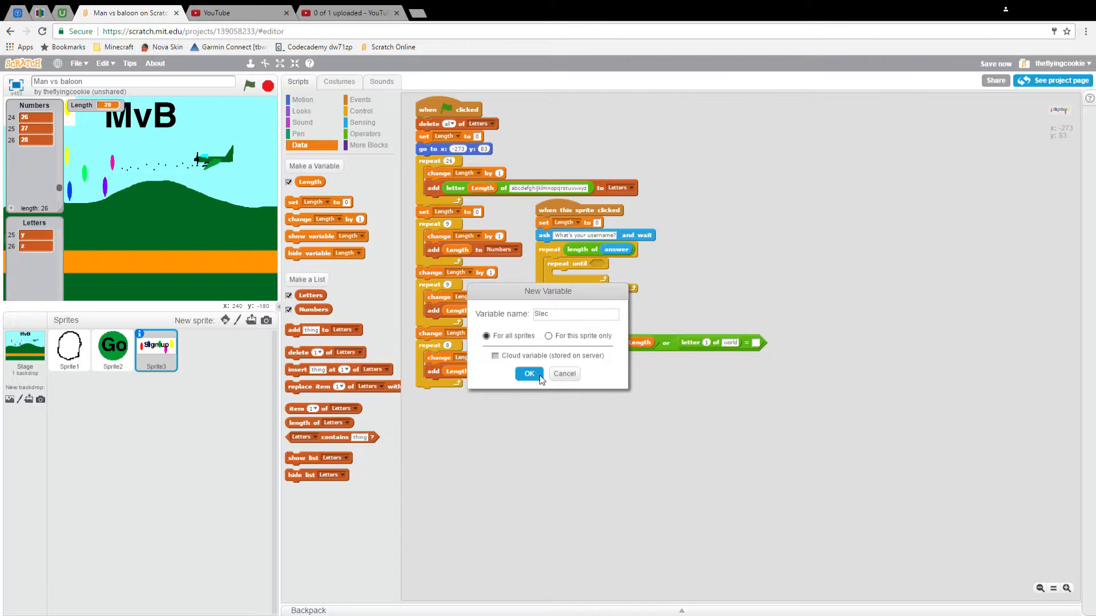
left_click(528, 374)
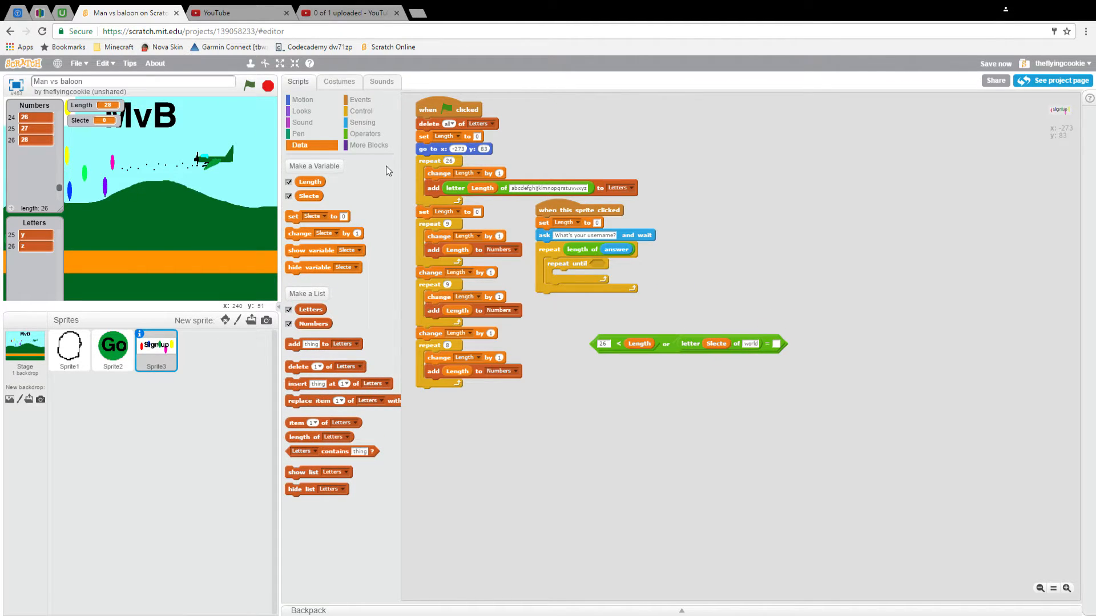
- Compare 'letter Slecte of answer' with 'item Length of Numbers' and make it the repeat-until test
left_click(362, 122)
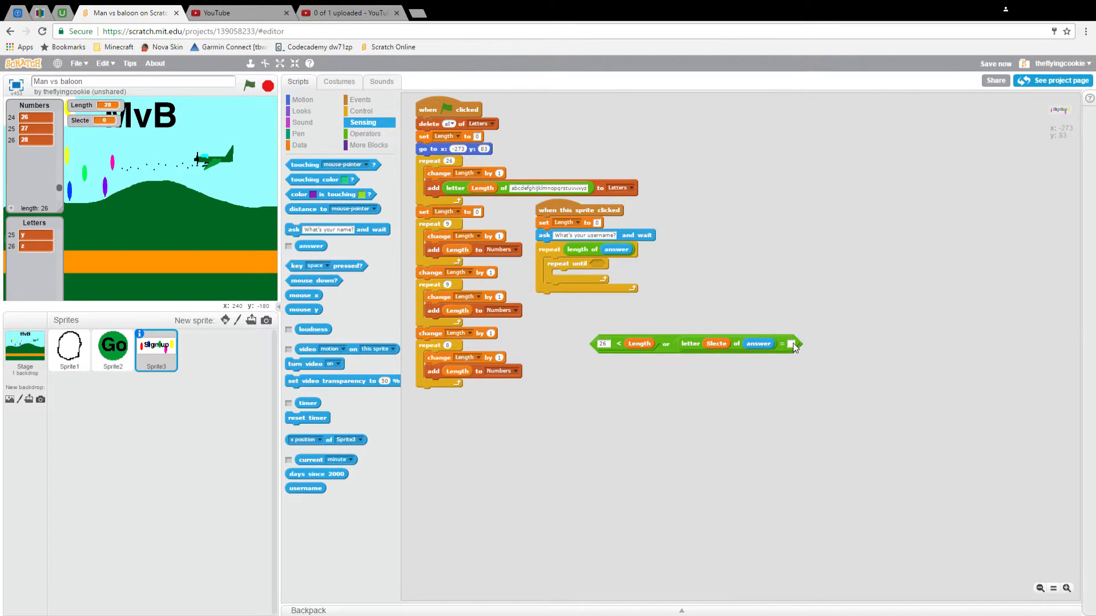
left_click(299, 145)
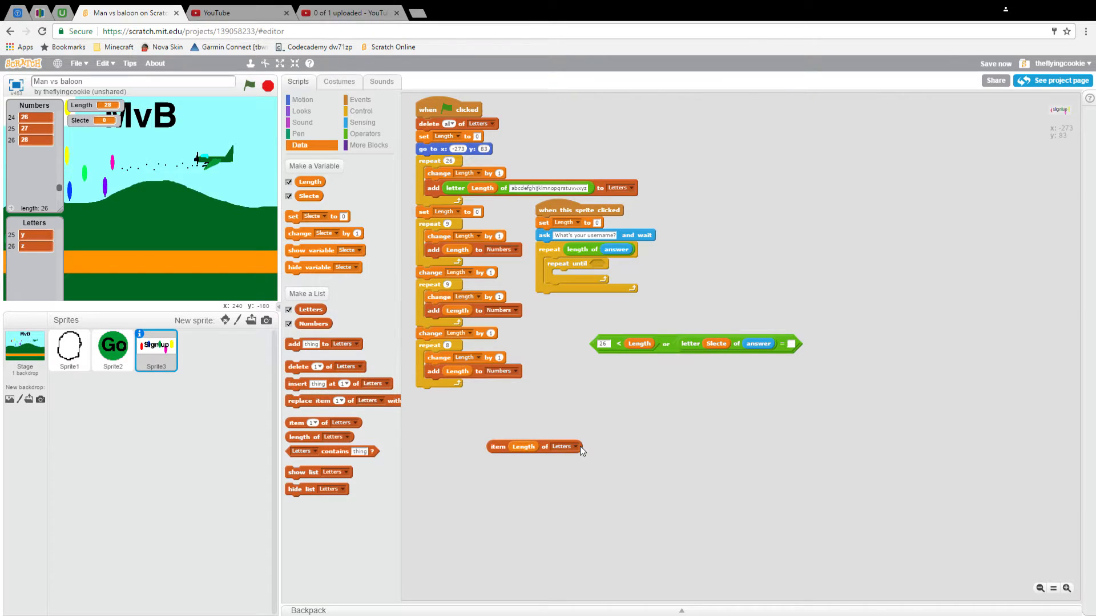
left_click(566, 446)
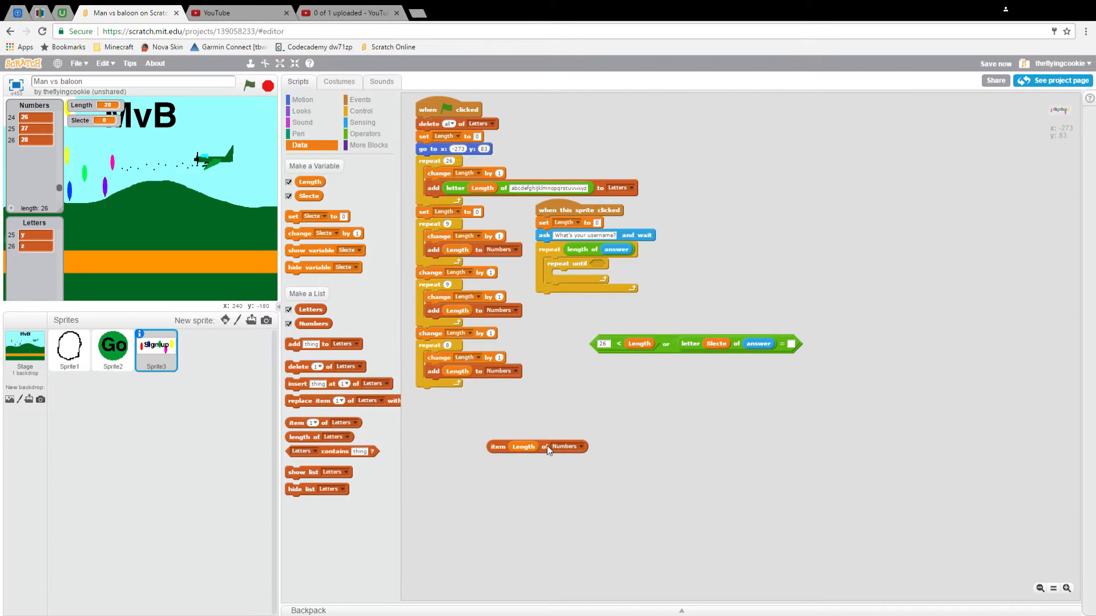
left_click_drag(537, 446, 835, 349)
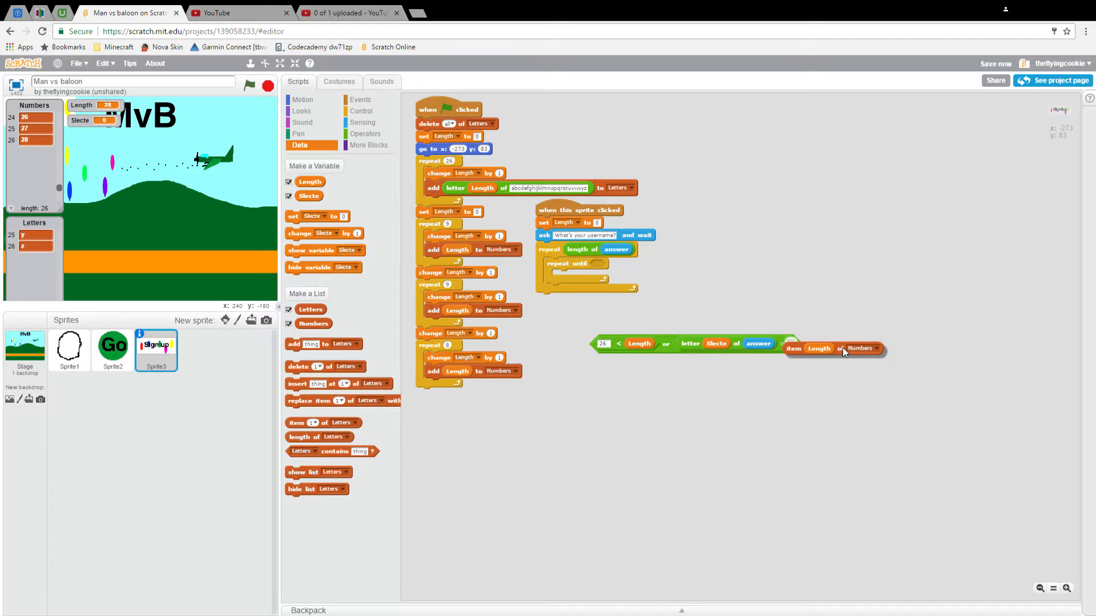
left_click_drag(843, 349, 807, 368)
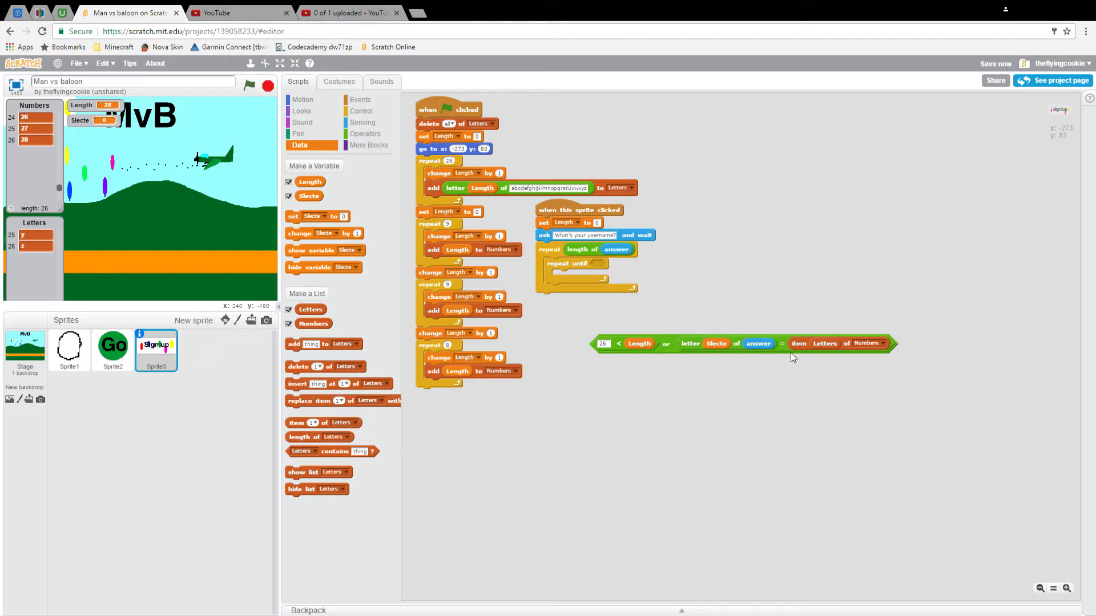
mouse_move(675, 351)
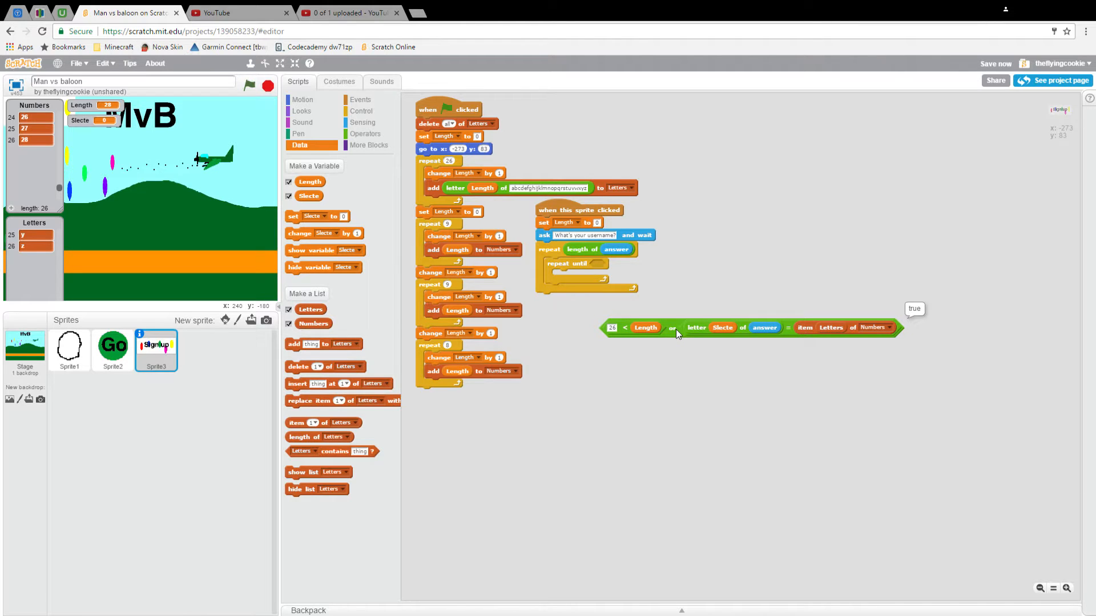
left_click_drag(751, 328, 596, 267)
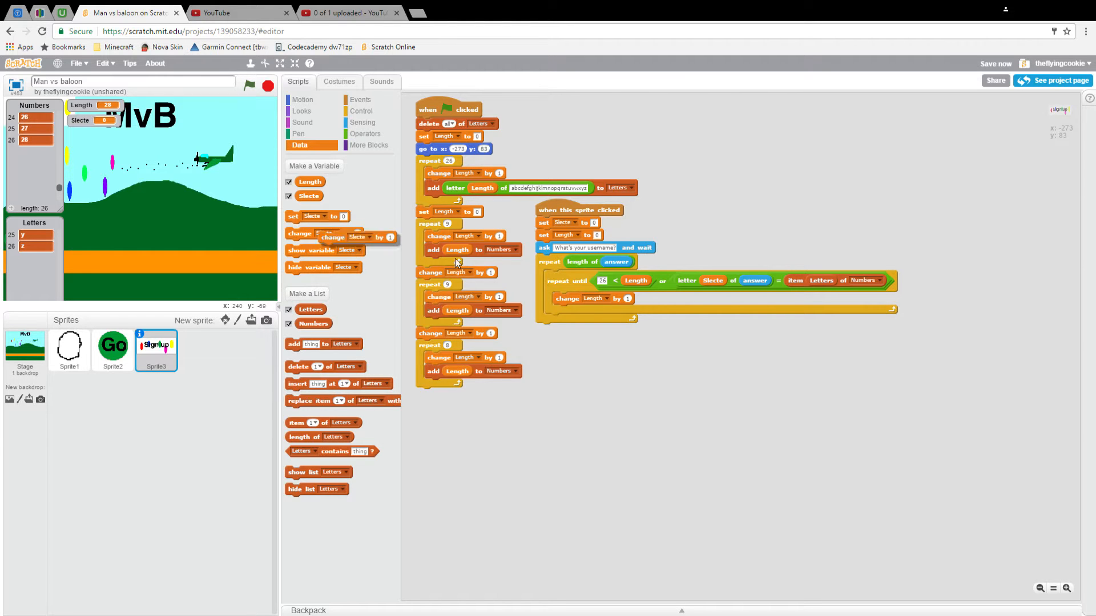
- Create the variable 'Username caculate' for all sprites via Make a Variable
left_click(314, 165)
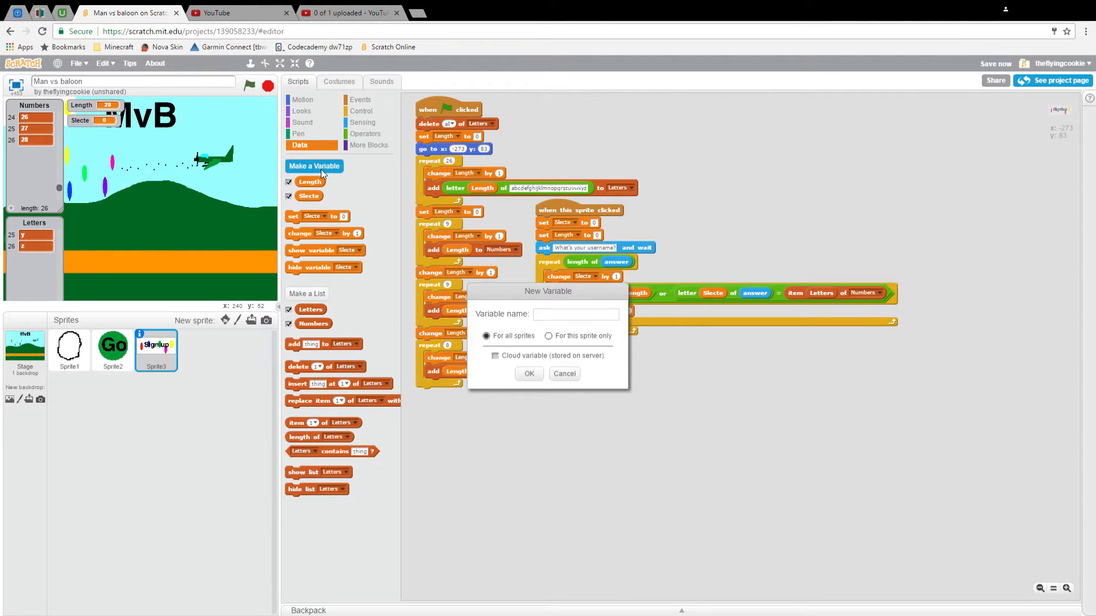
type("Username")
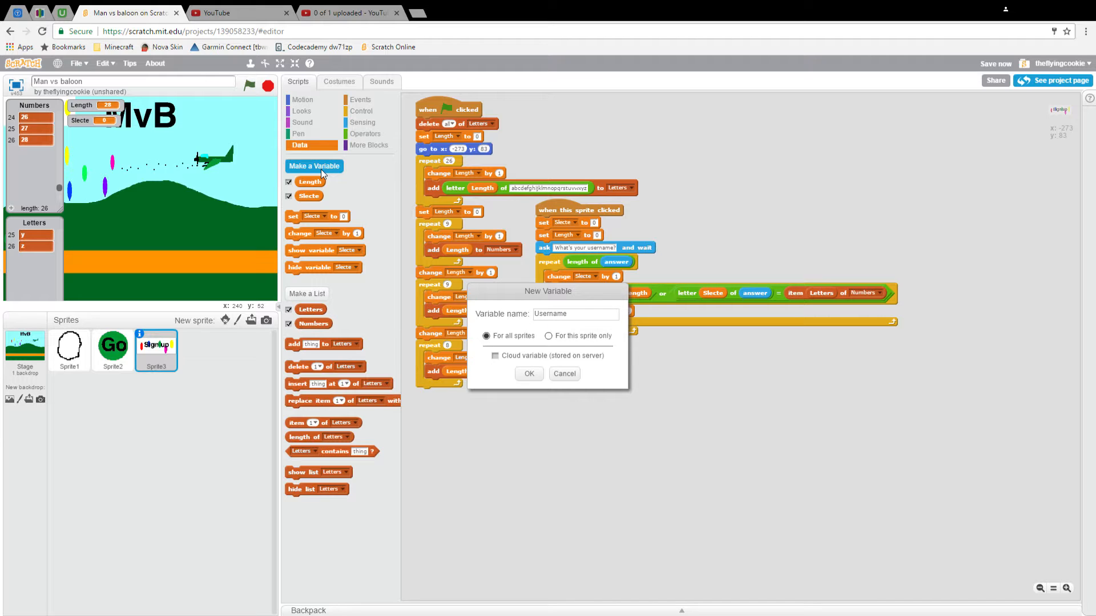
type("c")
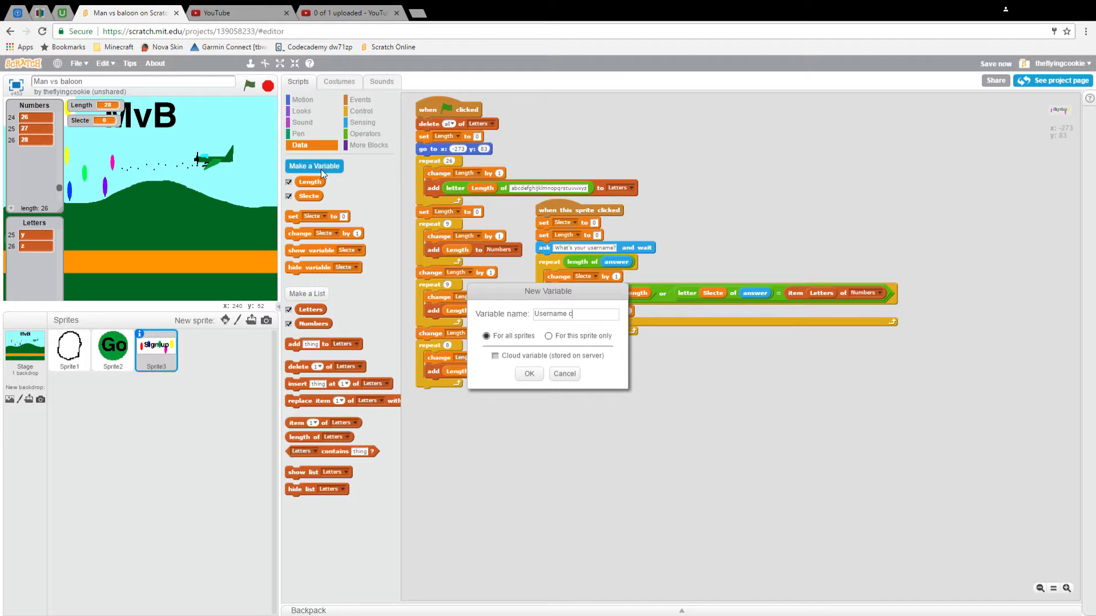
type("acula")
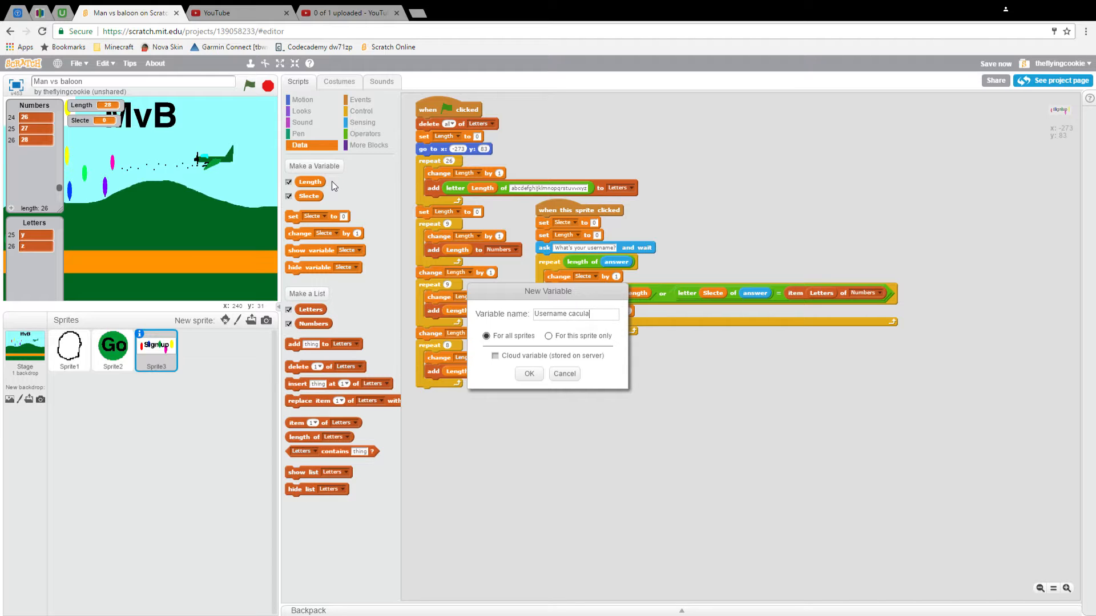
left_click(528, 373)
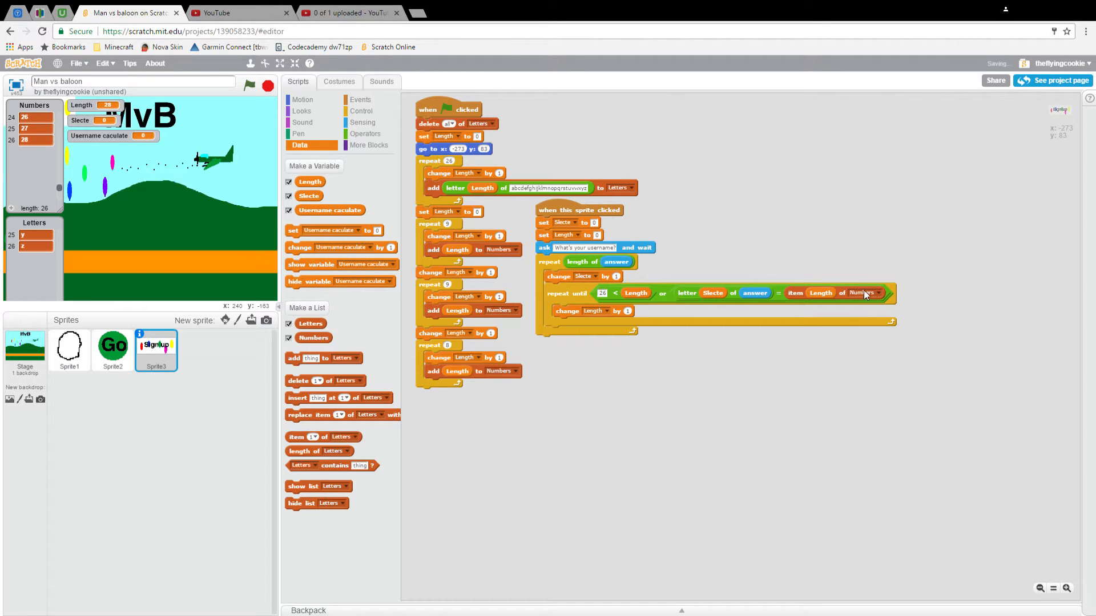
left_click(862, 294)
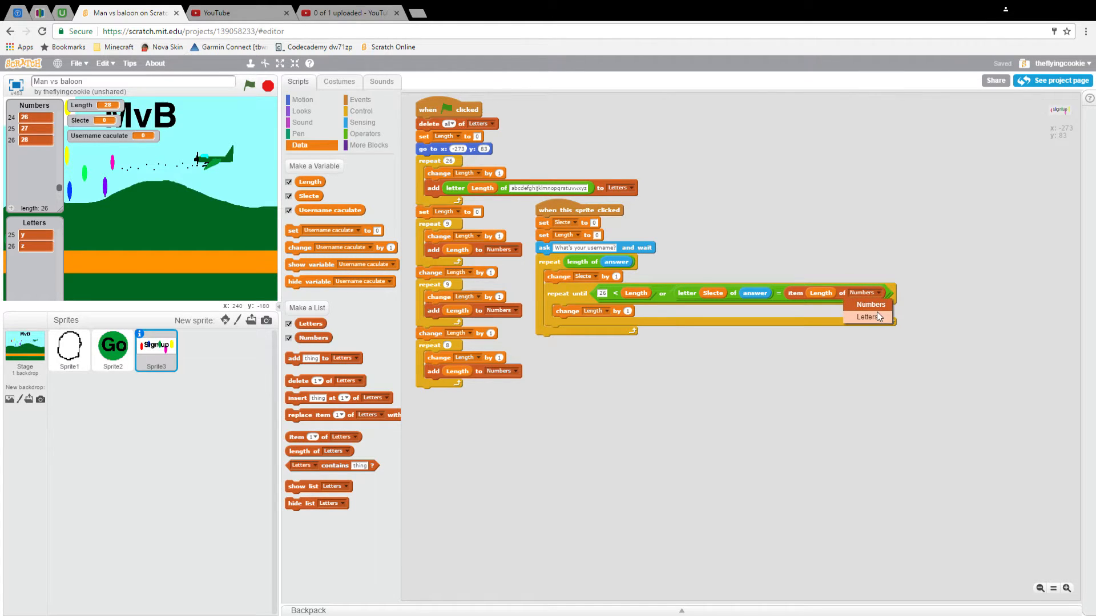
- Build the set block joining Username caculate with item Length of Numbers inside the loop
left_click(869, 316)
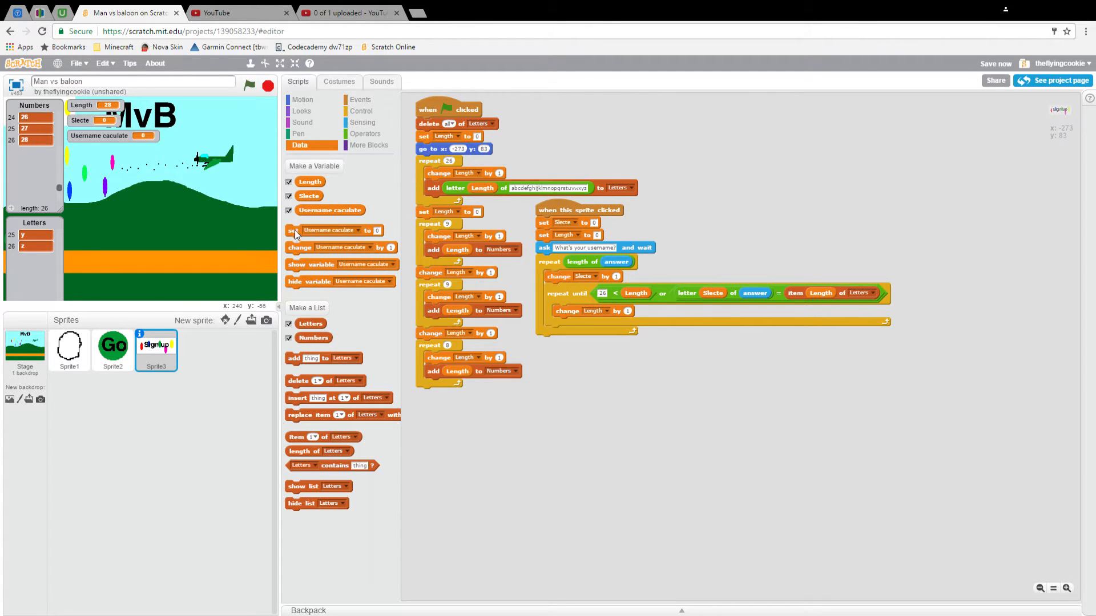
left_click(363, 122)
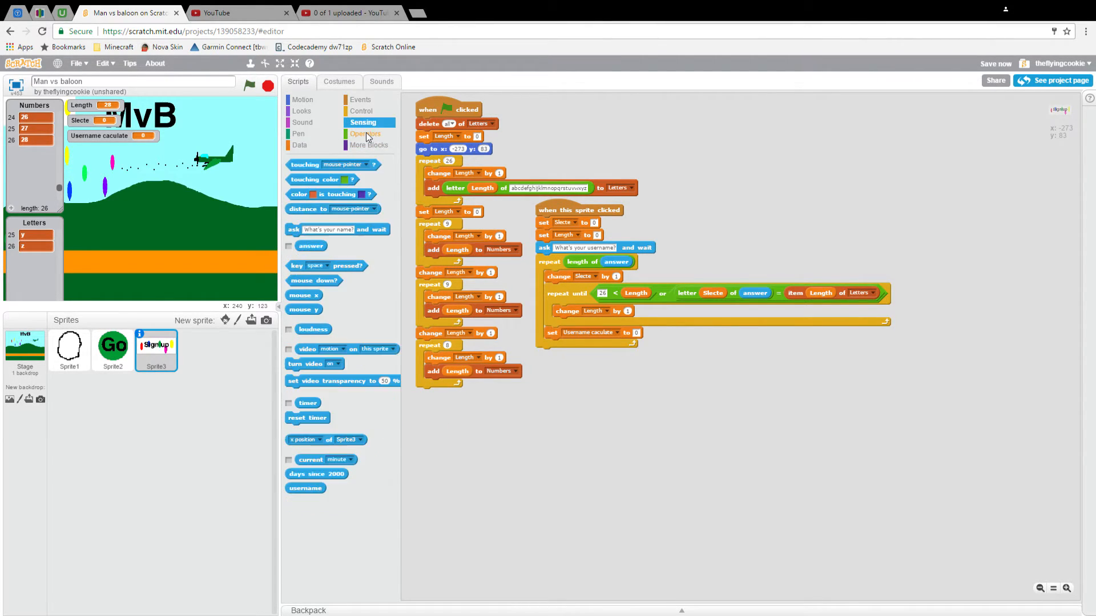
left_click(365, 134)
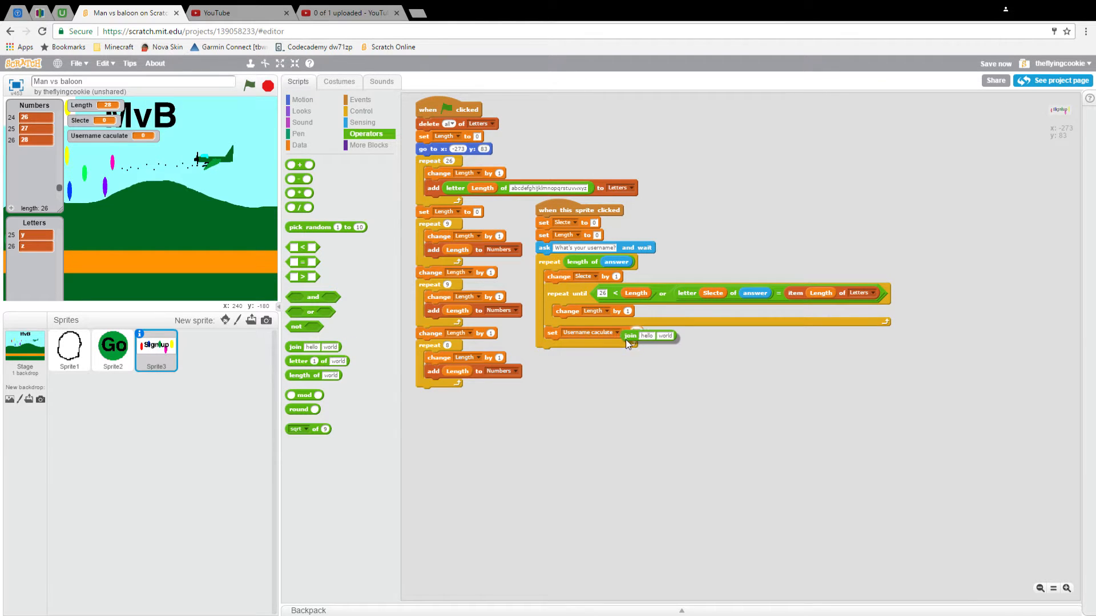
left_click(299, 145)
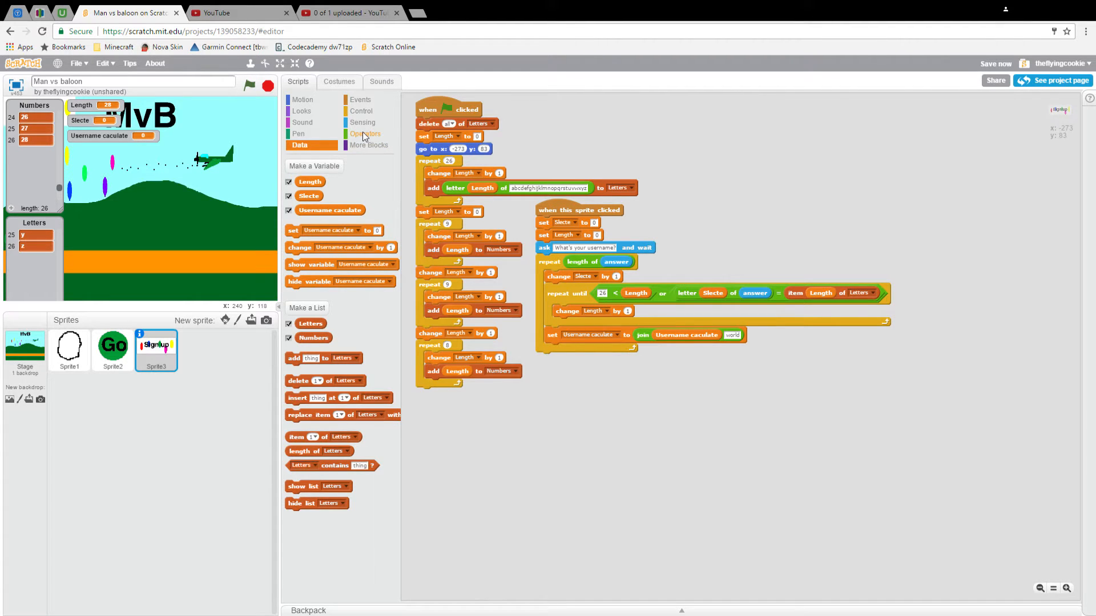
left_click(364, 133)
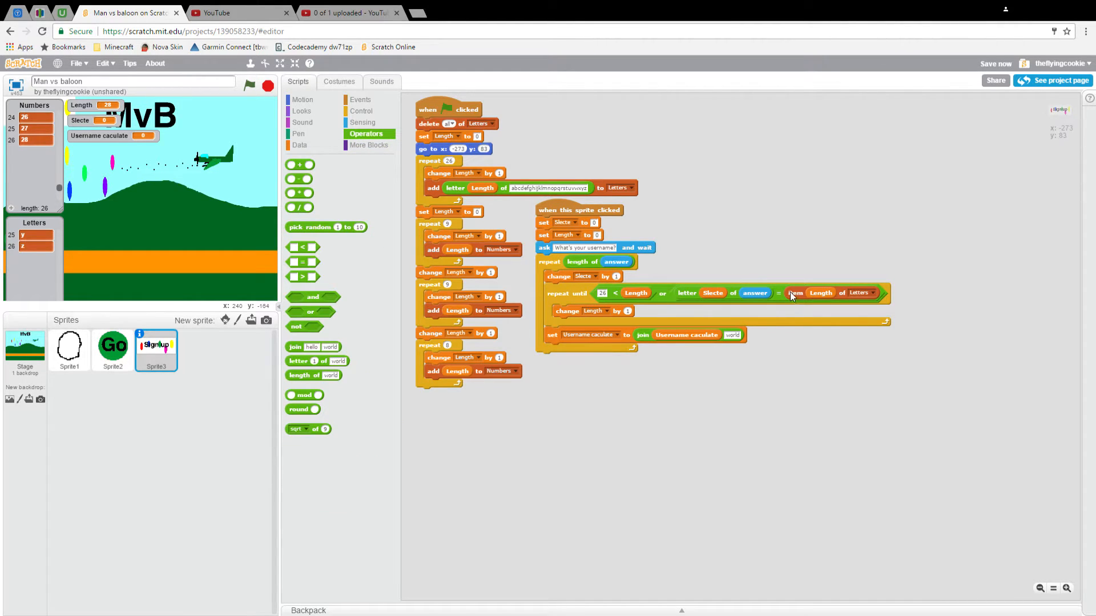
left_click_drag(795, 294, 793, 388)
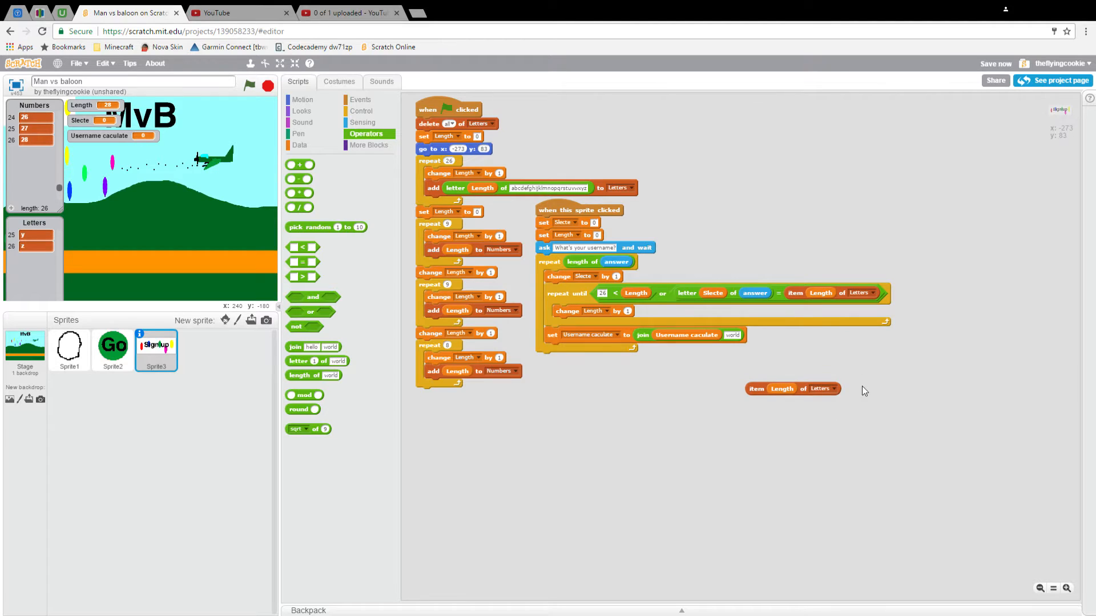
left_click(832, 388)
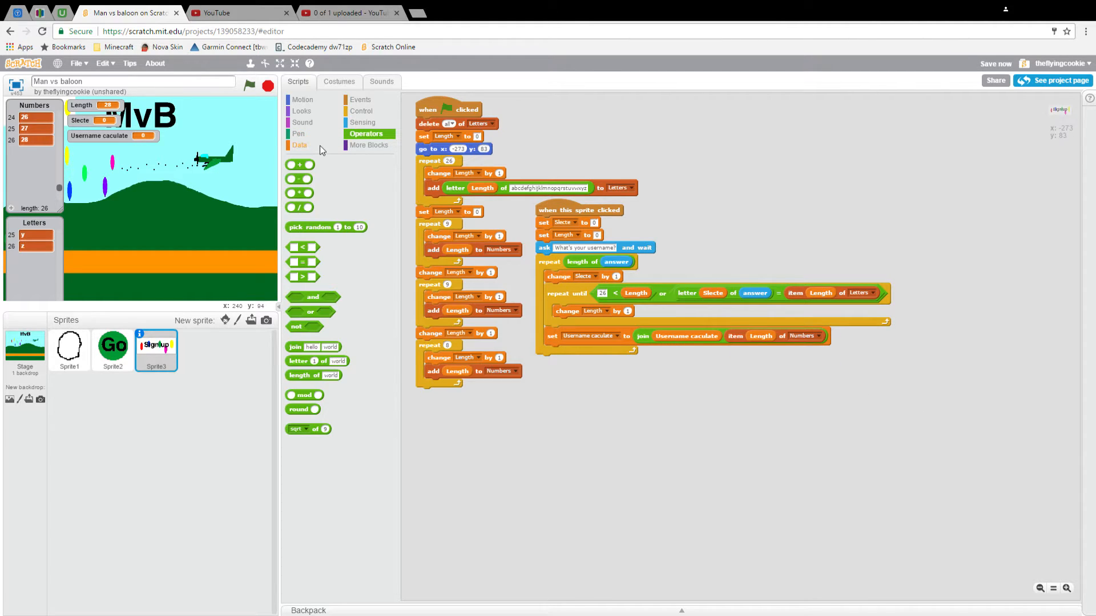
- Add a set Username caculate to blank block before the username question is asked
left_click(299, 145)
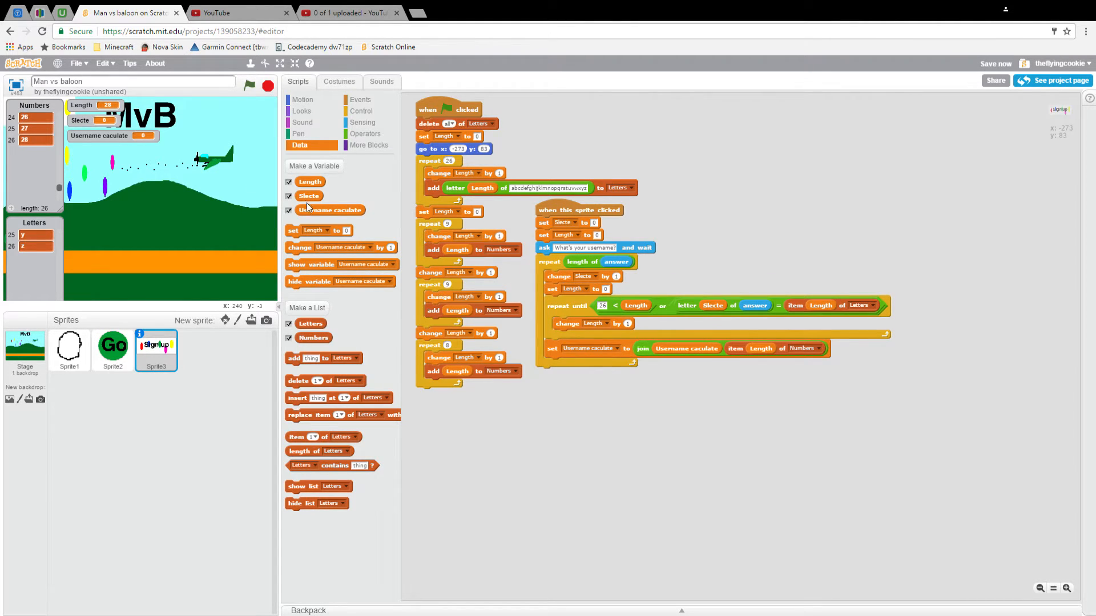
left_click(325, 230)
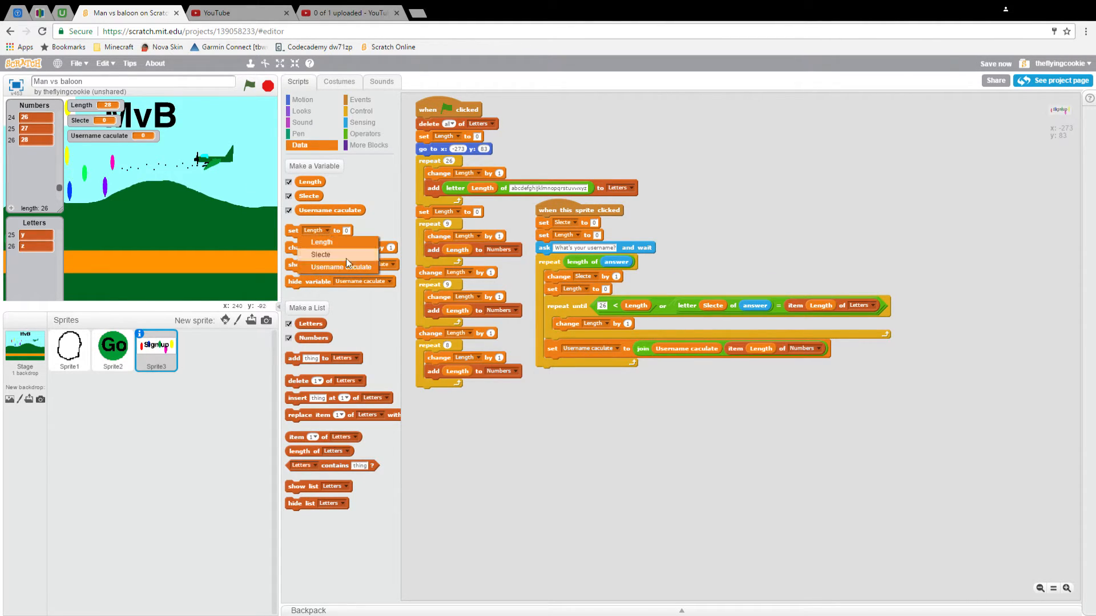
left_click(340, 267)
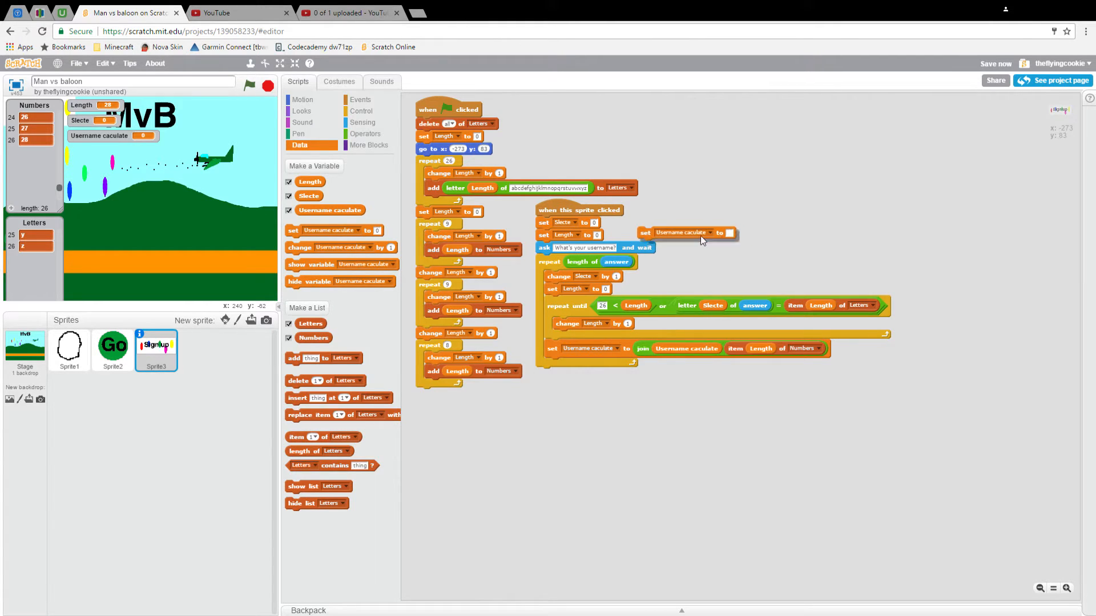
left_click_drag(685, 232, 580, 246)
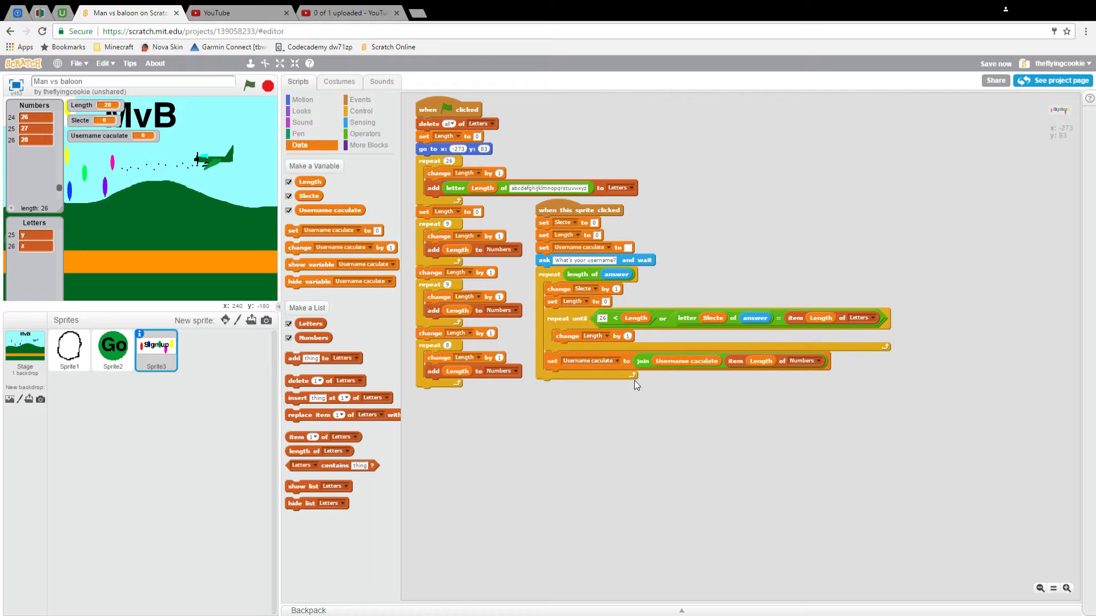
mouse_move(552, 298)
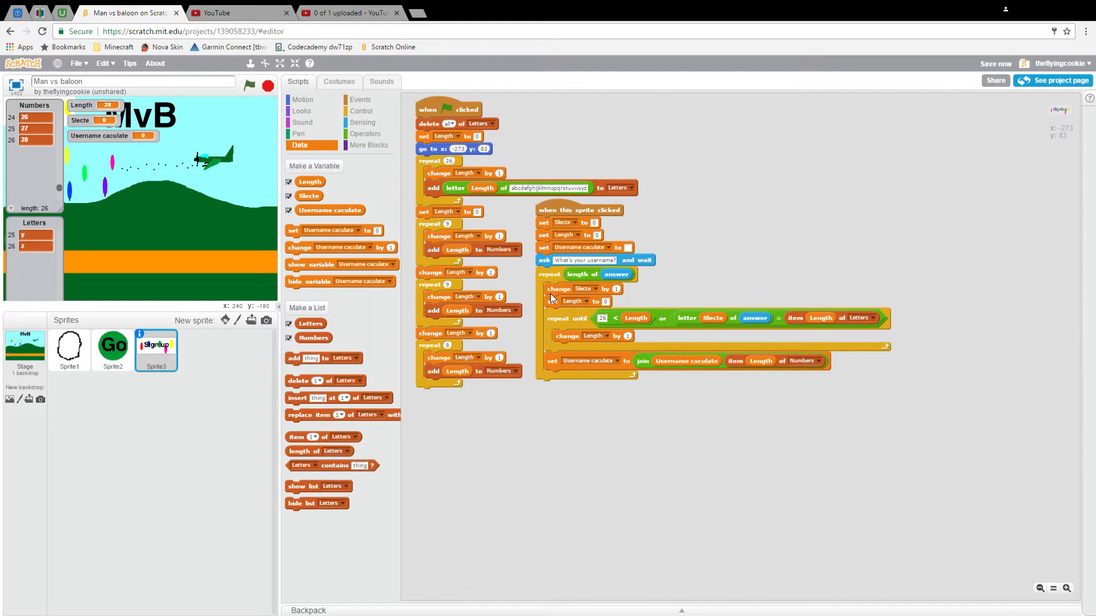
mouse_move(57, 110)
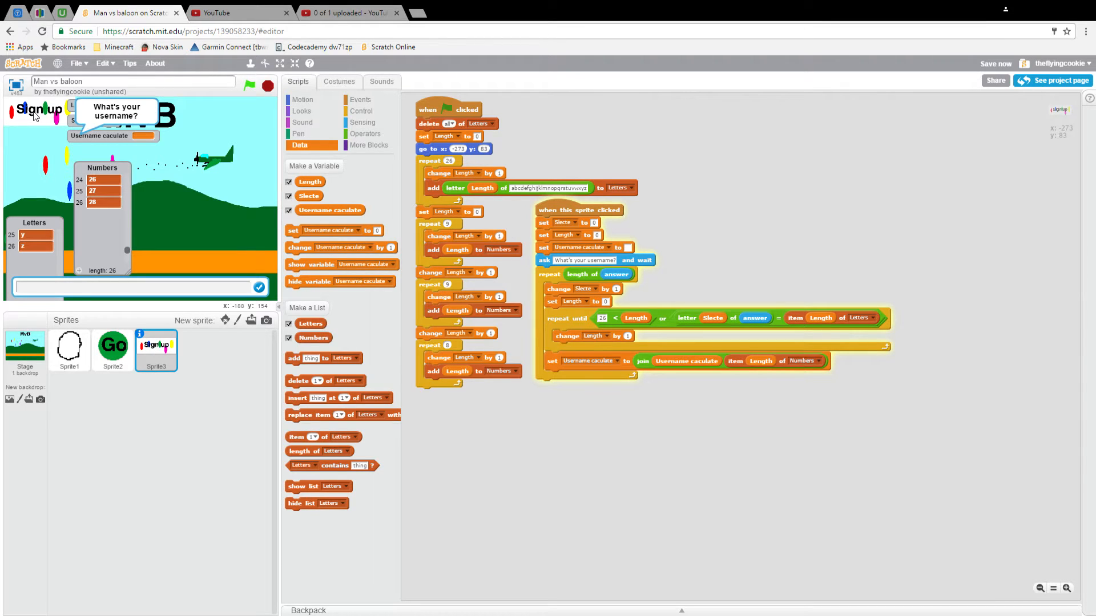
- Answer the sign-up prompt with 'Damon' to see it encoded as digits
type("Damon")
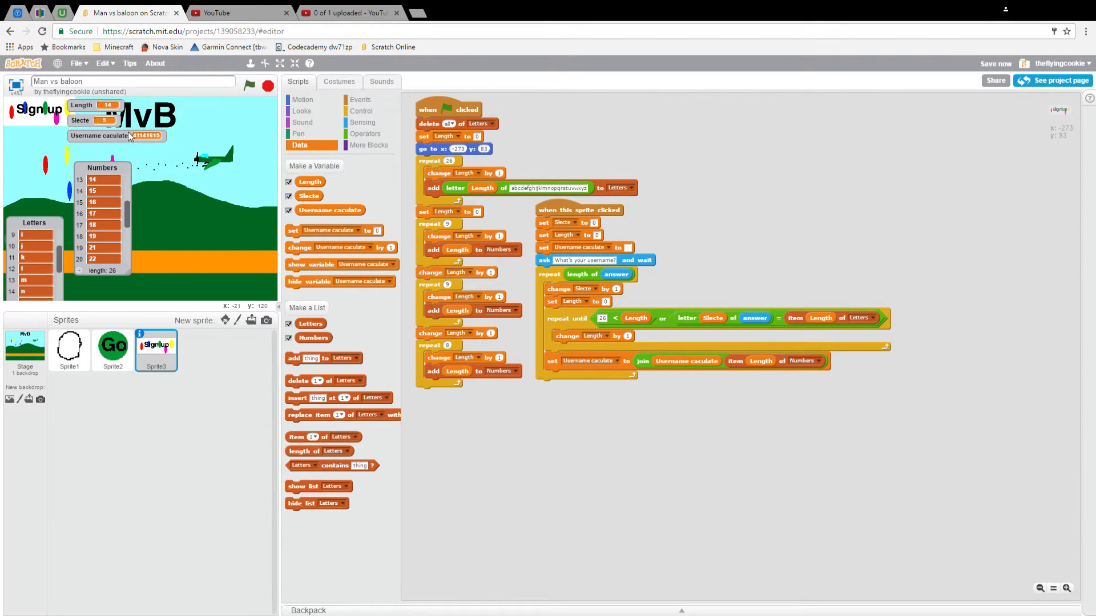
mouse_move(164, 164)
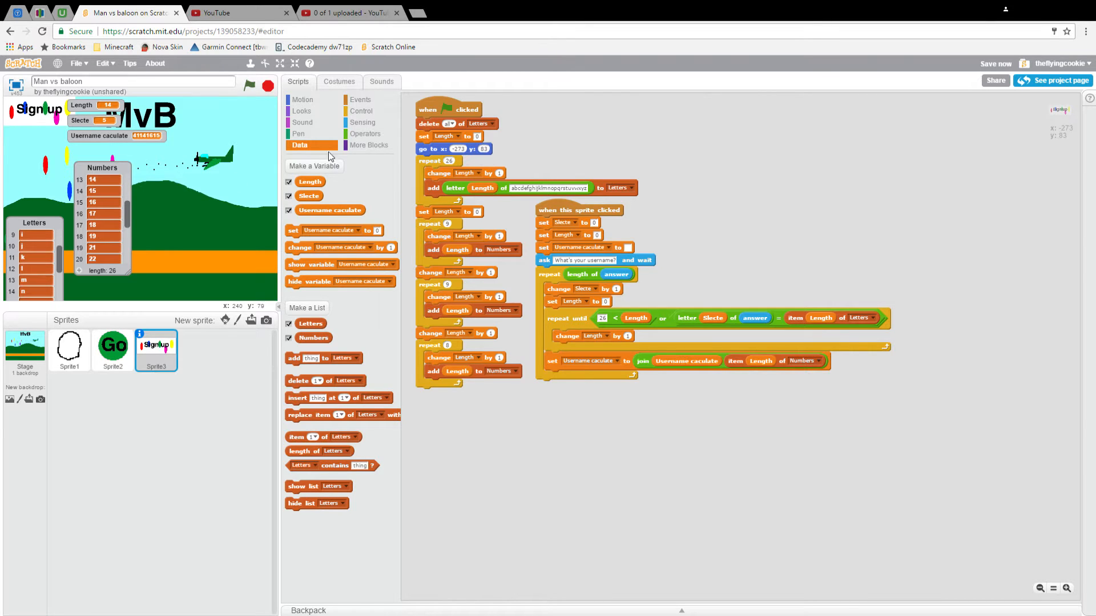
- Add 'if 26 < Length then' that says the improper-characters warning for 3 secs and stops this script
left_click(362, 111)
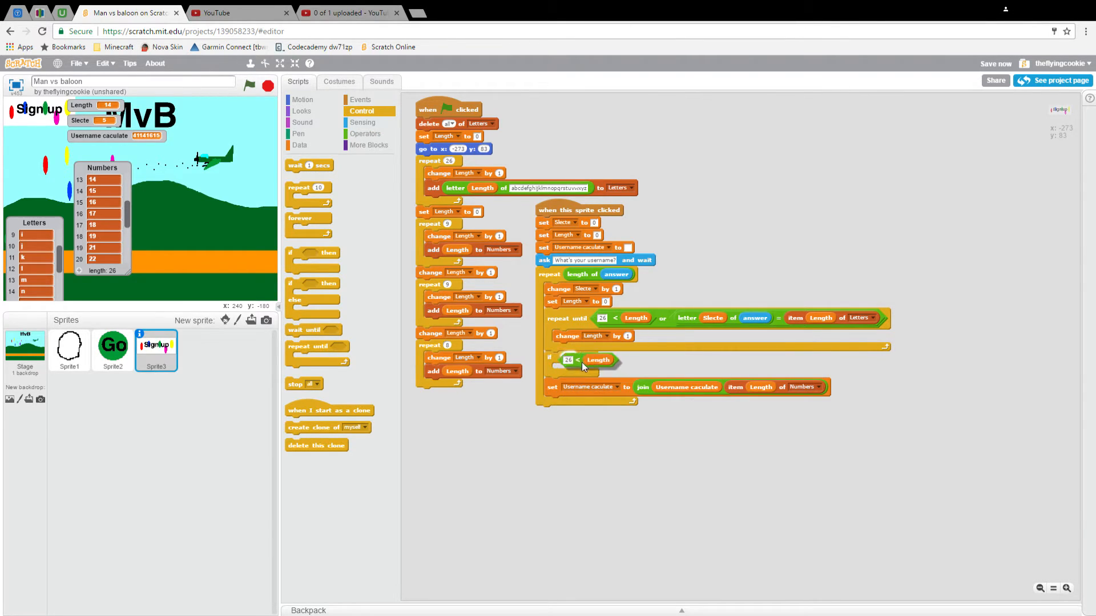
left_click(301, 111)
type("You did not use p")
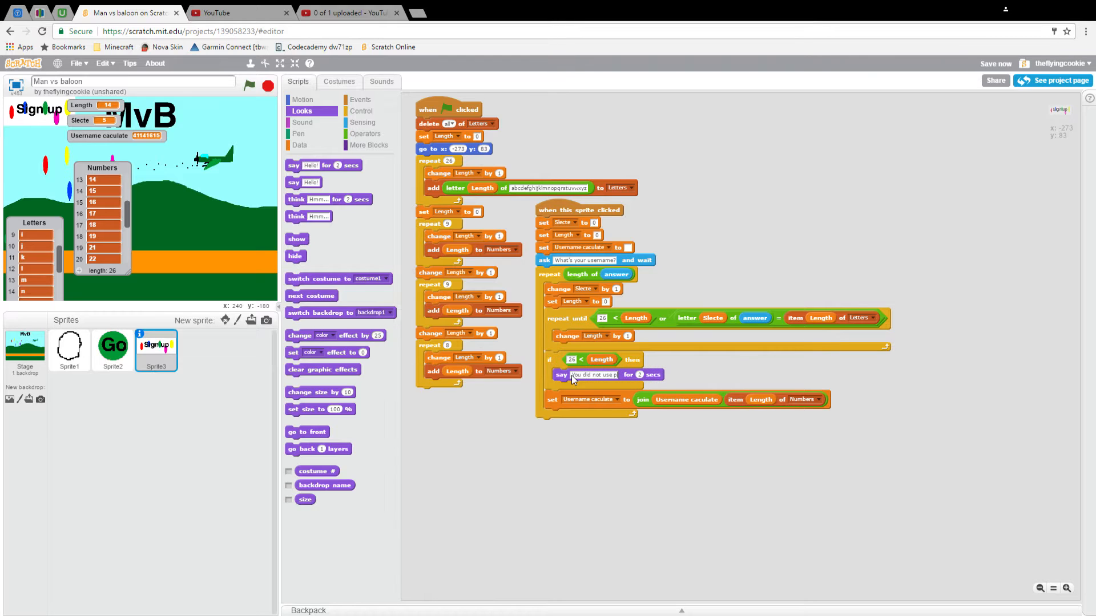
type("roper")
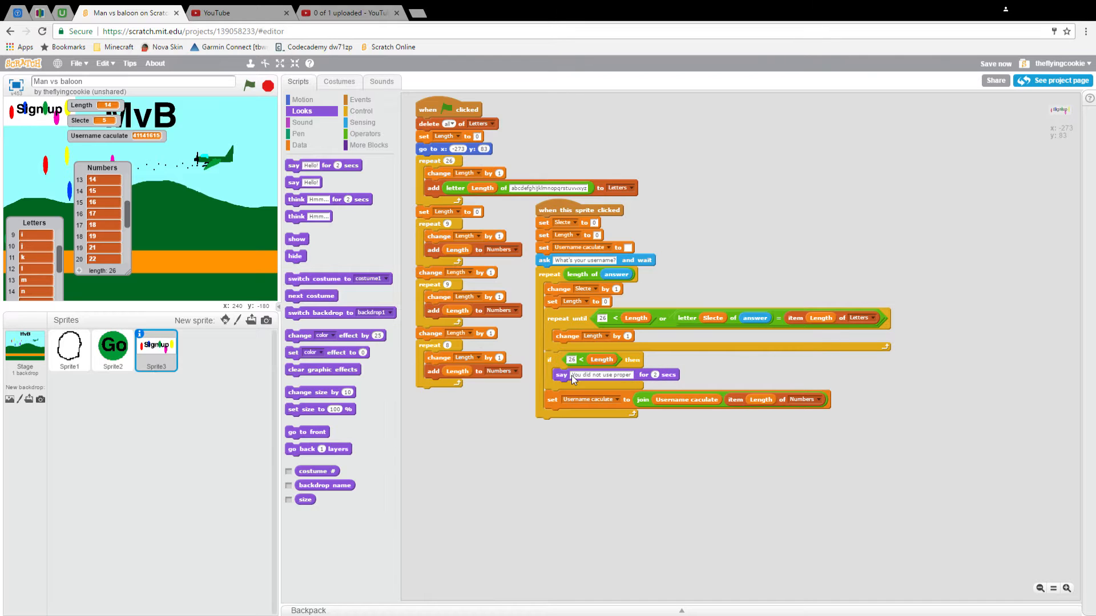
type("character please imput another name!")
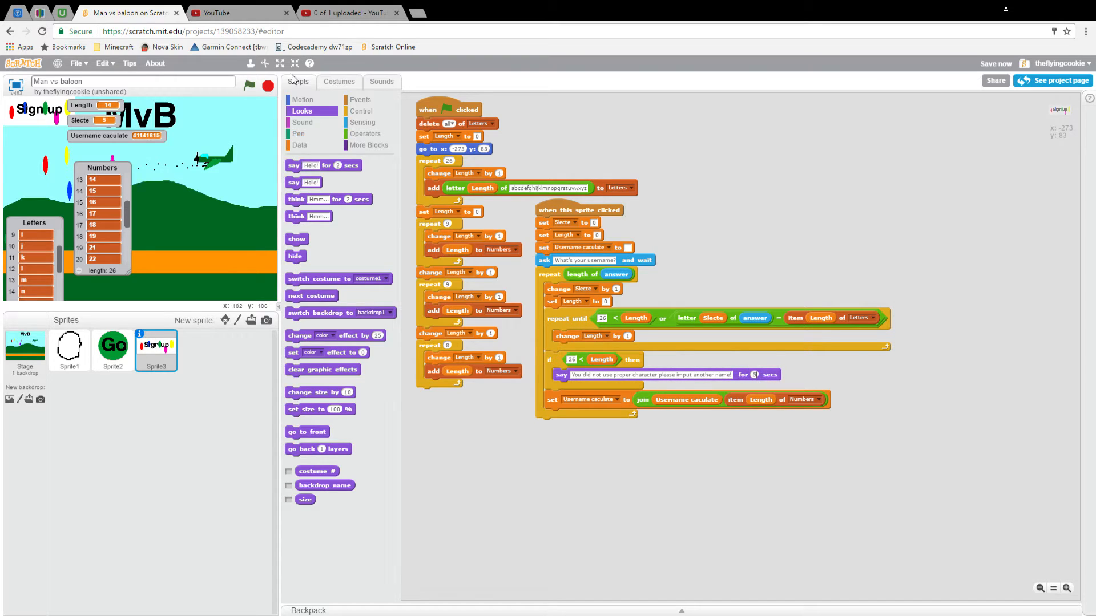
left_click(361, 111)
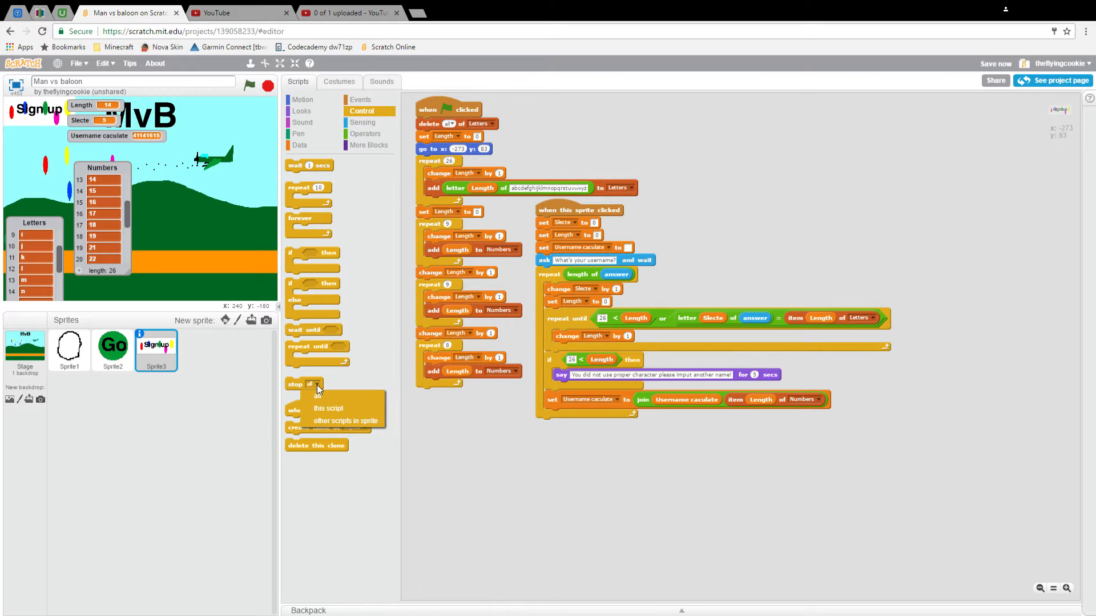
left_click(328, 409)
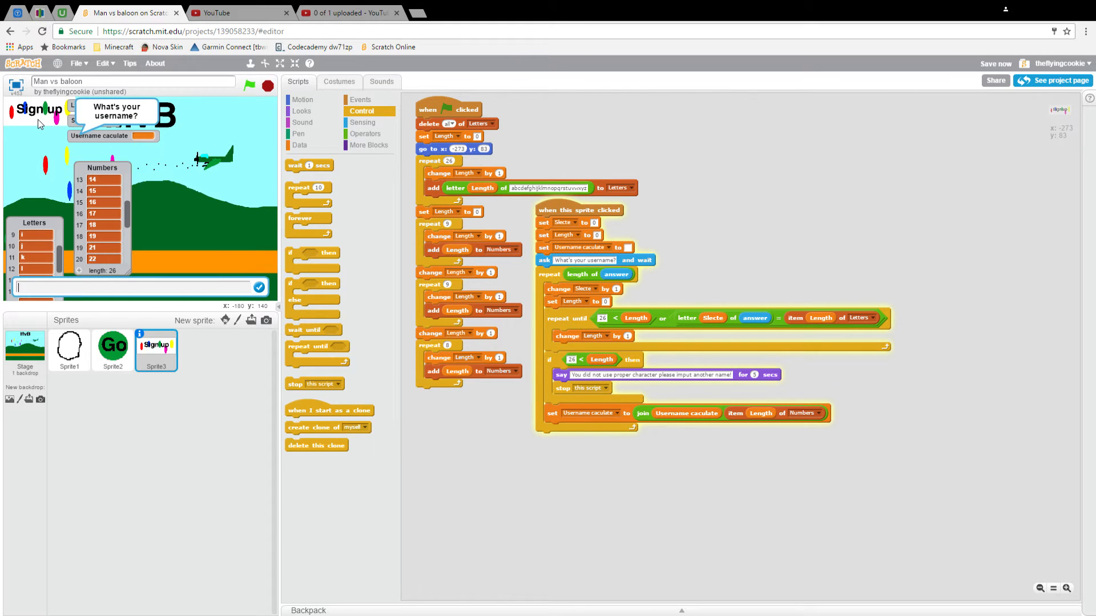
- Test sign-up with 'Damon', then rerun it with the invalid name '333' to trigger the warning
type("Damon")
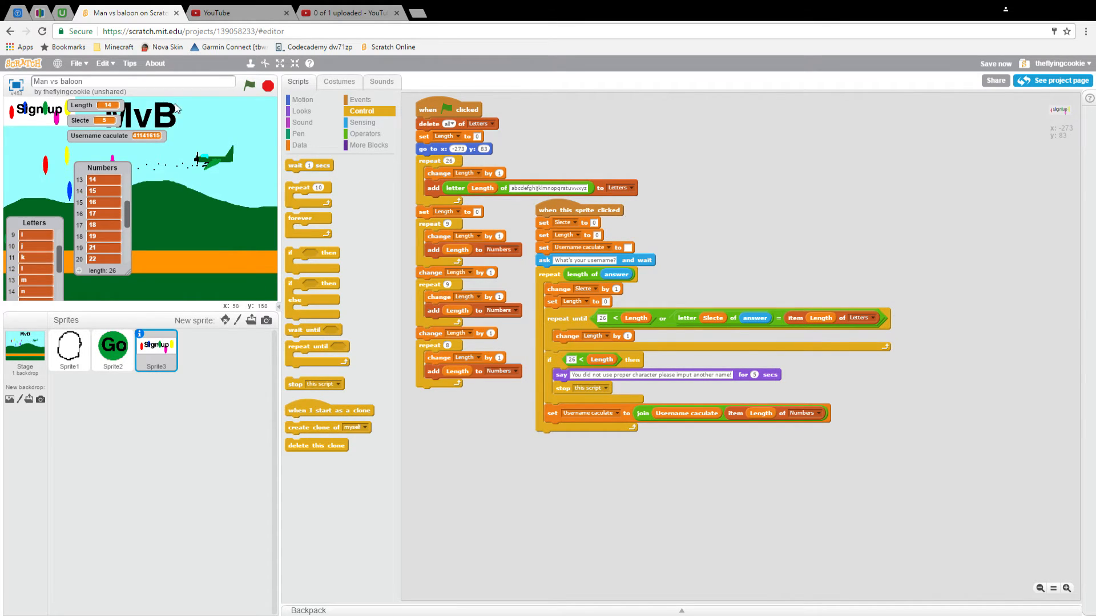
left_click(250, 86)
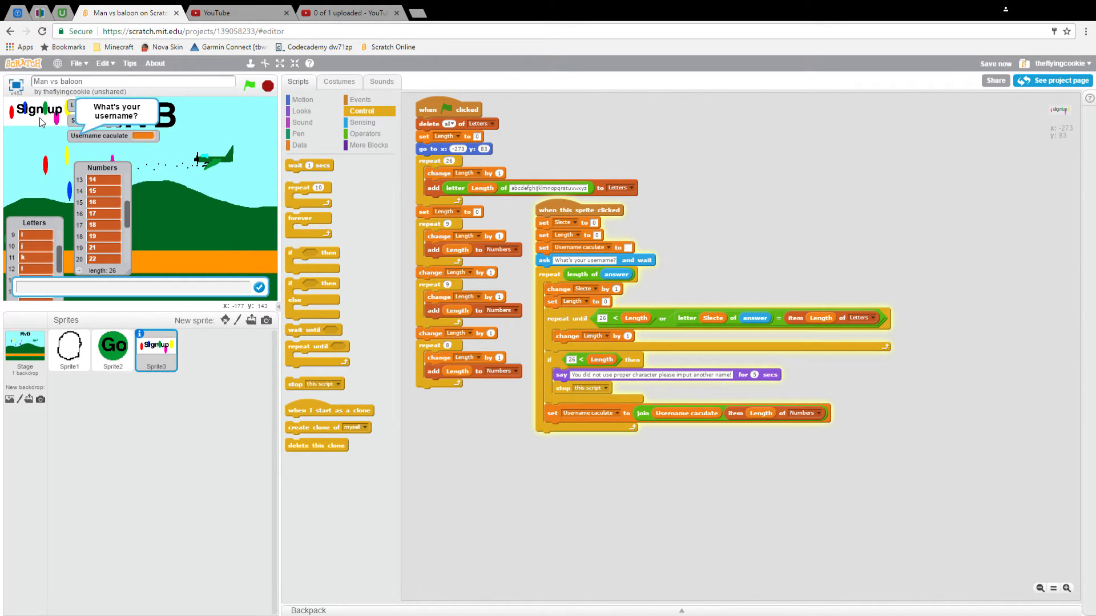
type("333")
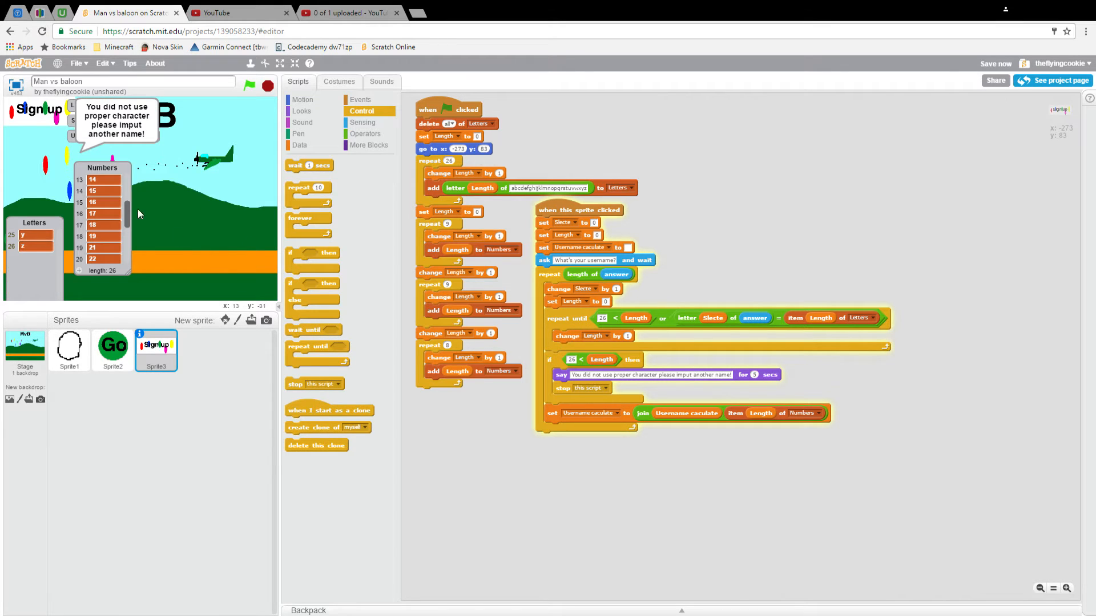
mouse_move(132, 188)
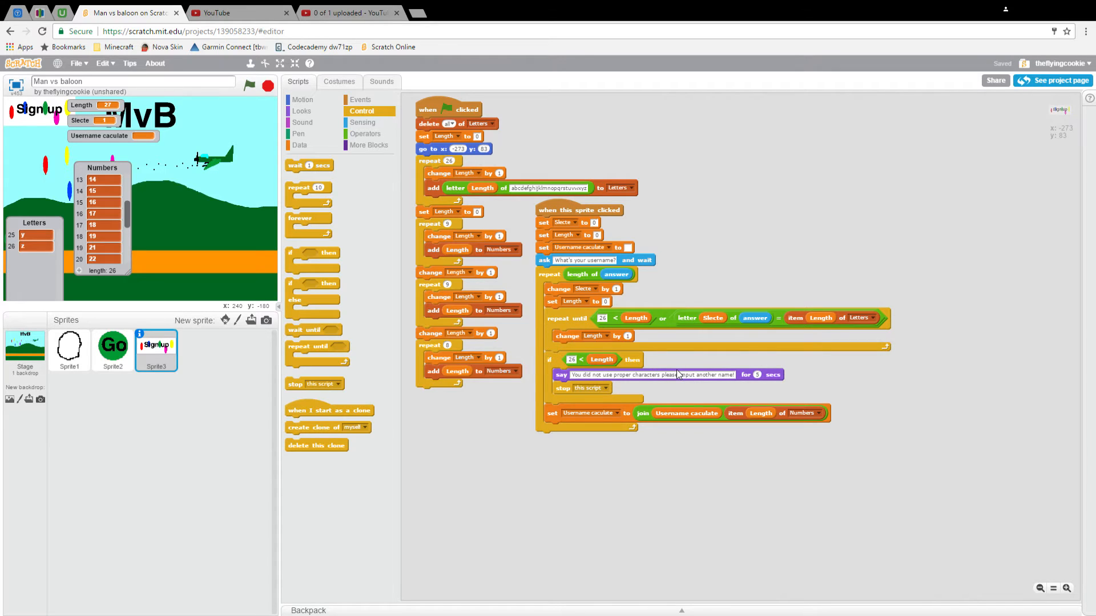
mouse_move(583, 363)
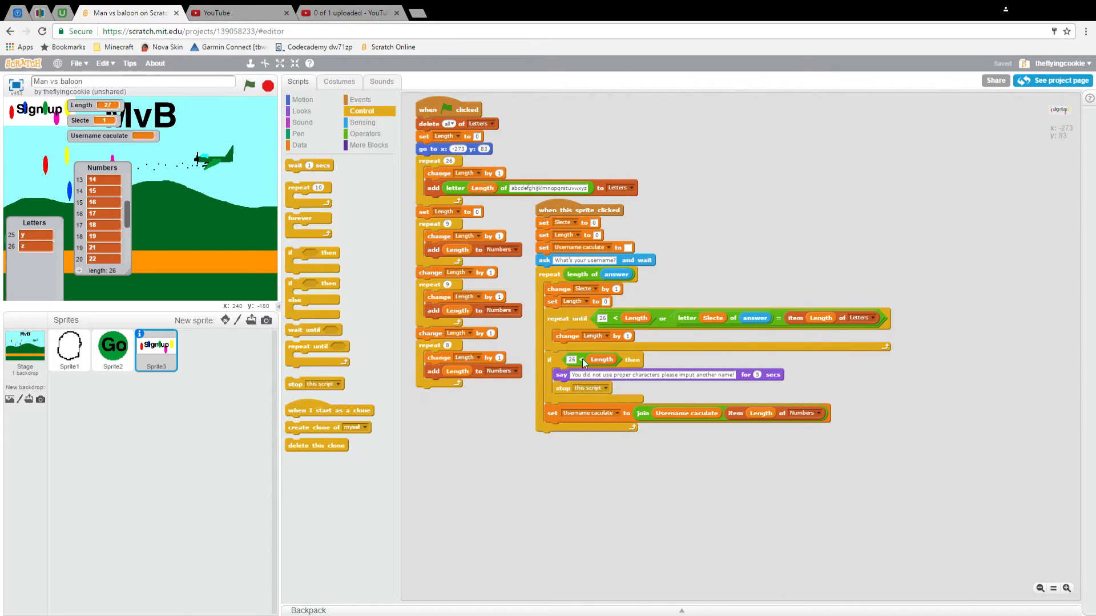
mouse_move(172, 164)
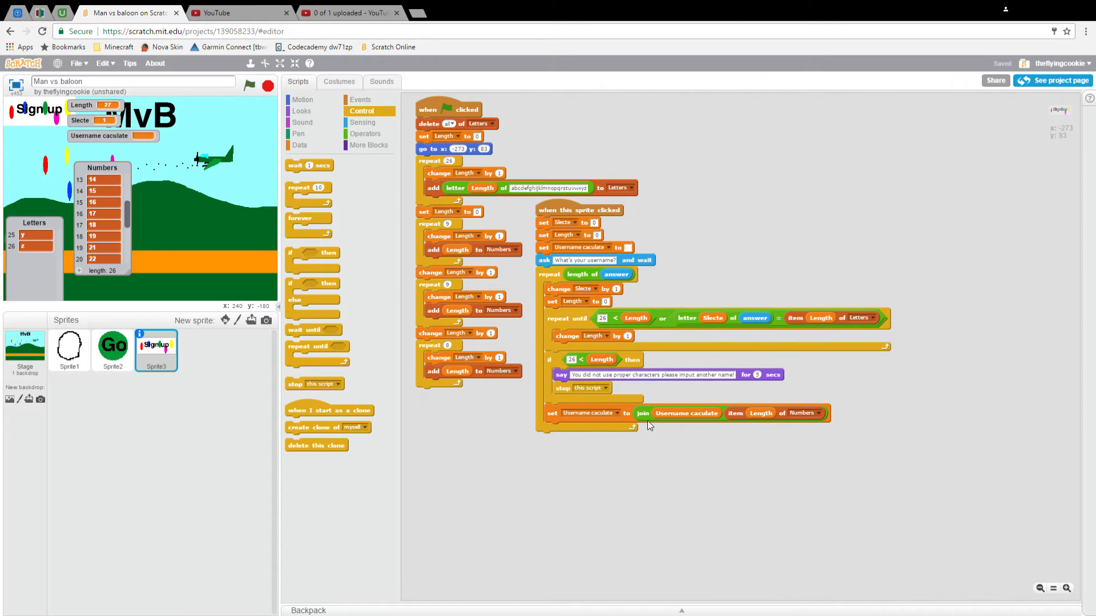
mouse_move(299, 145)
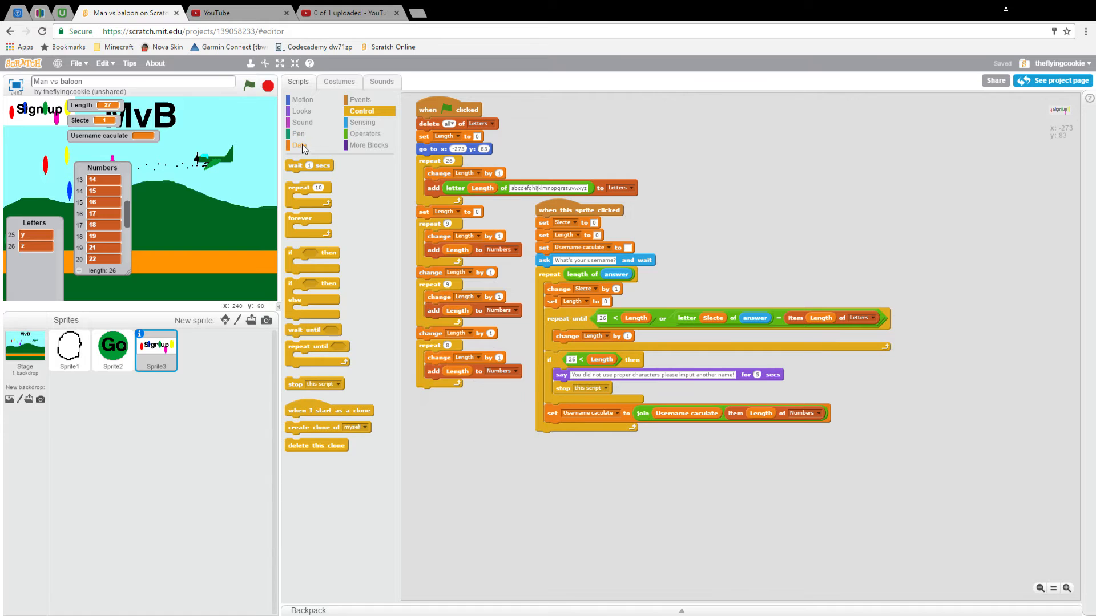
left_click(300, 145)
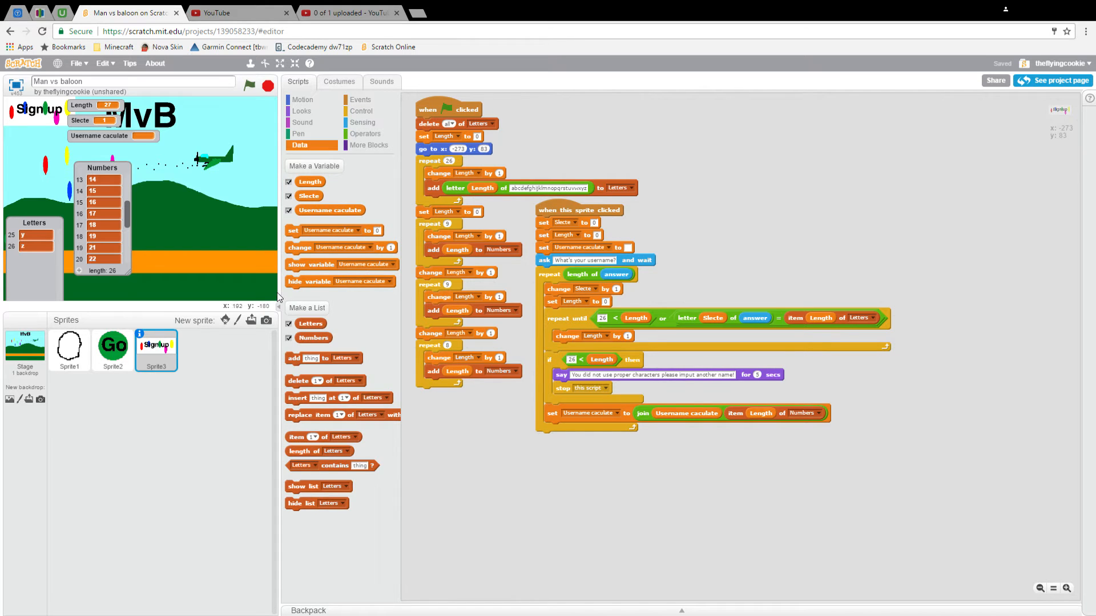
mouse_move(626, 447)
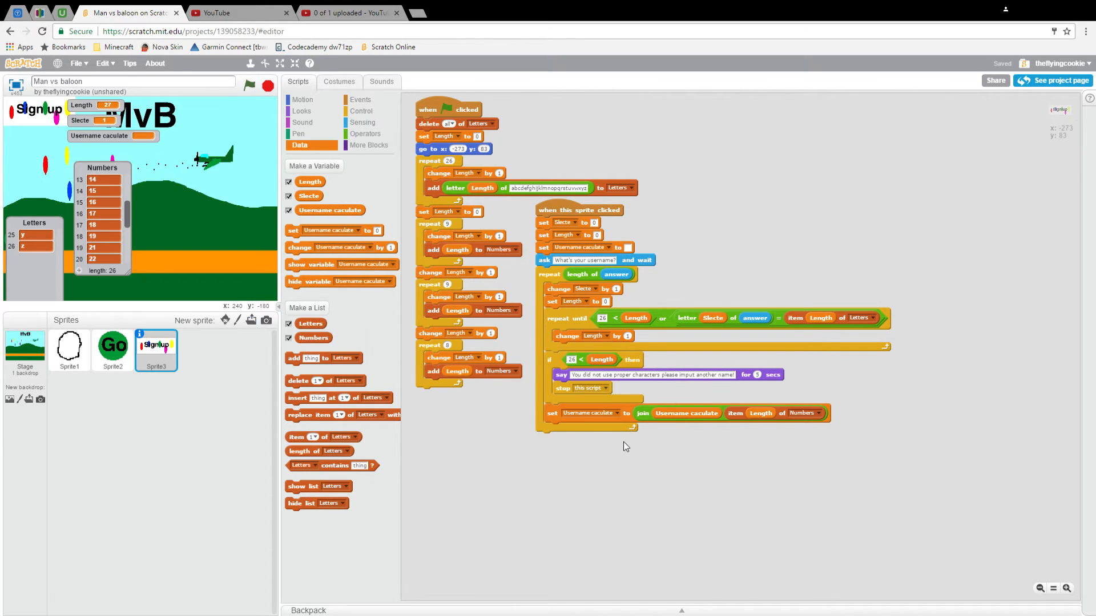
mouse_move(644, 435)
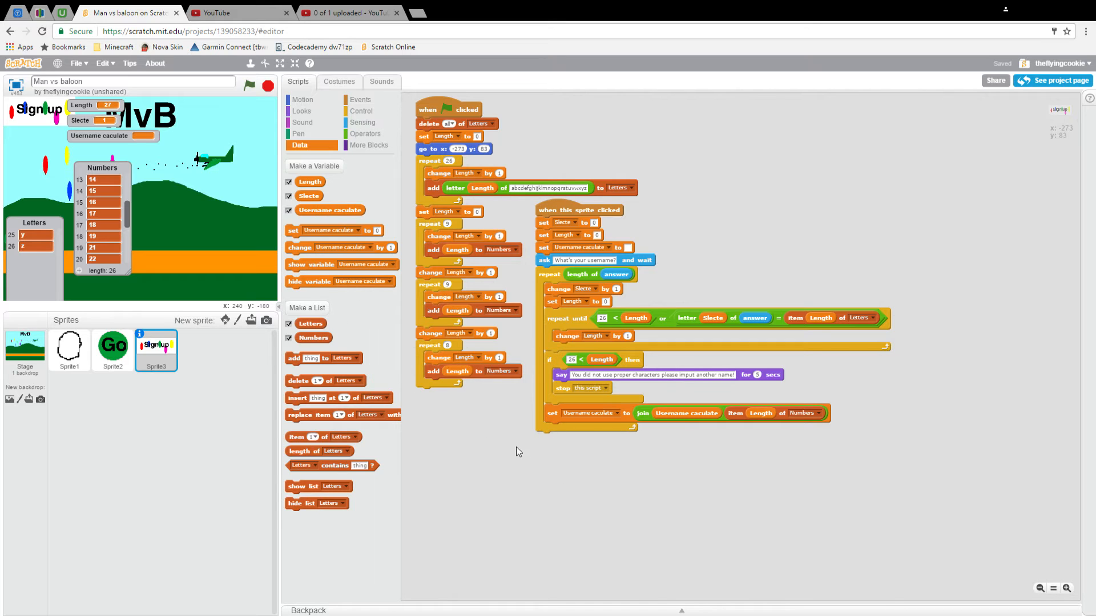
mouse_move(592, 492)
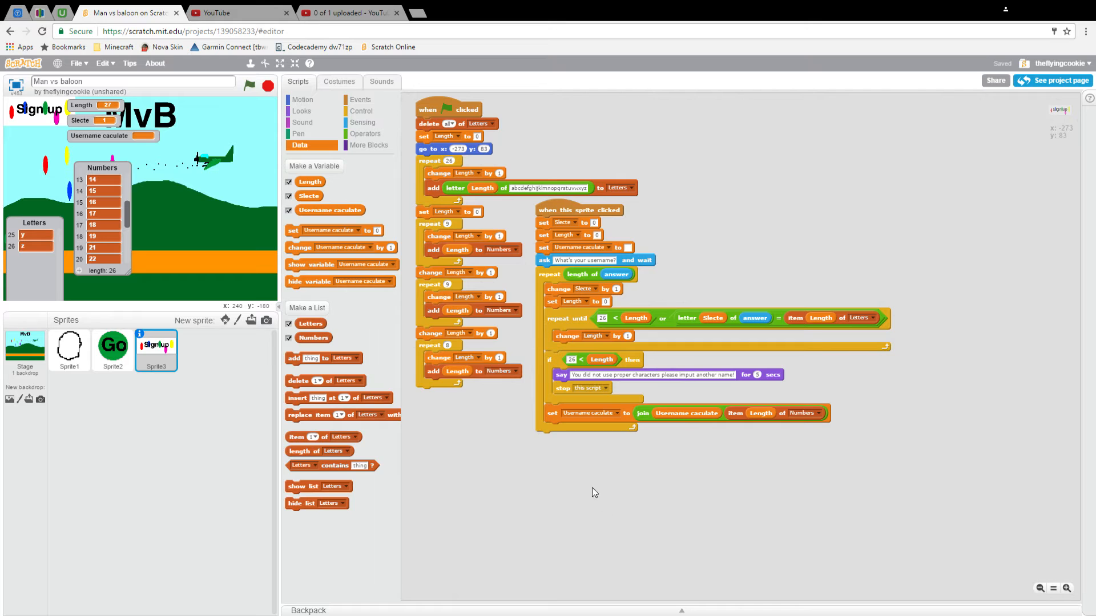
mouse_move(572, 515)
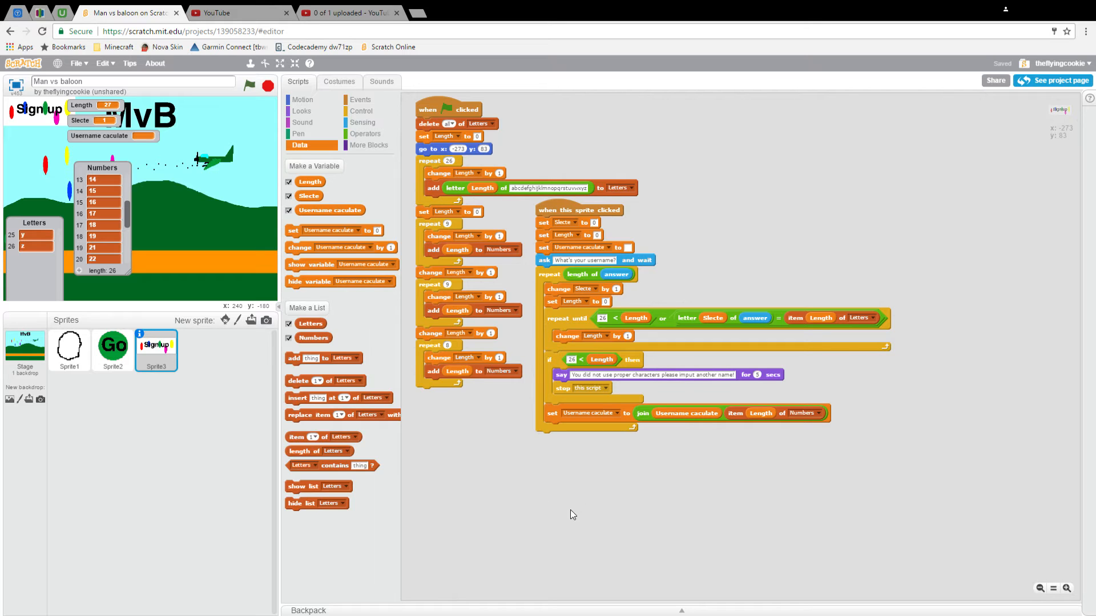
mouse_move(549, 486)
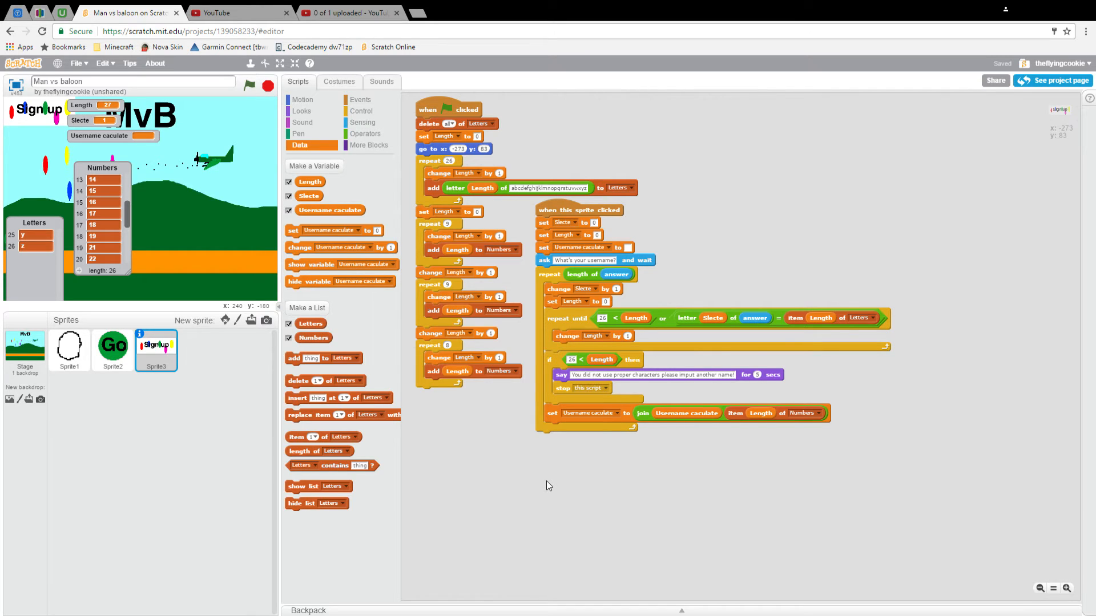
mouse_move(571, 468)
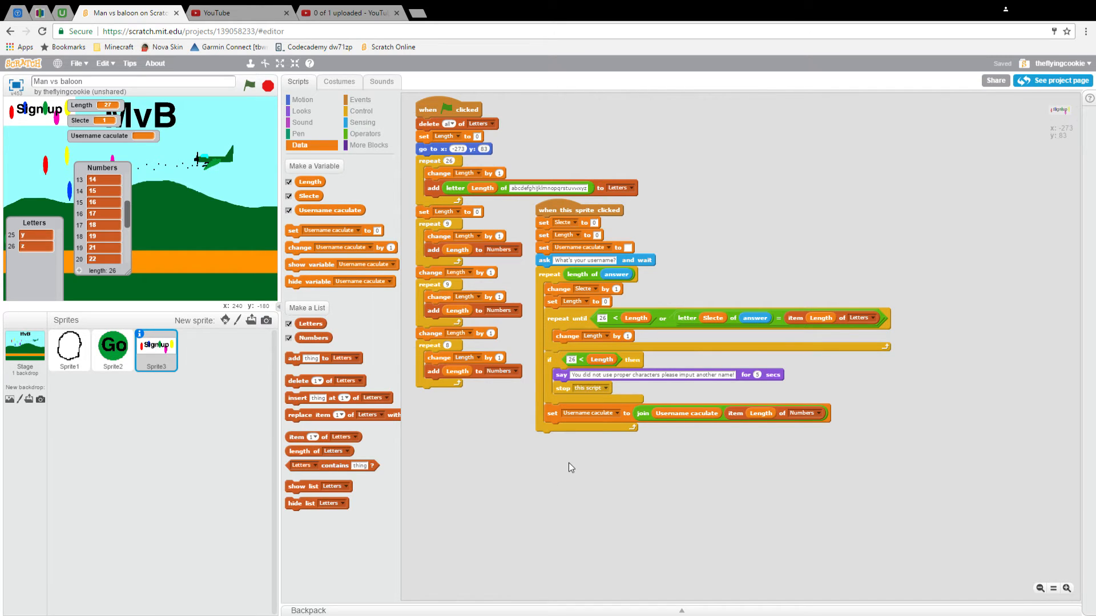
mouse_move(489, 378)
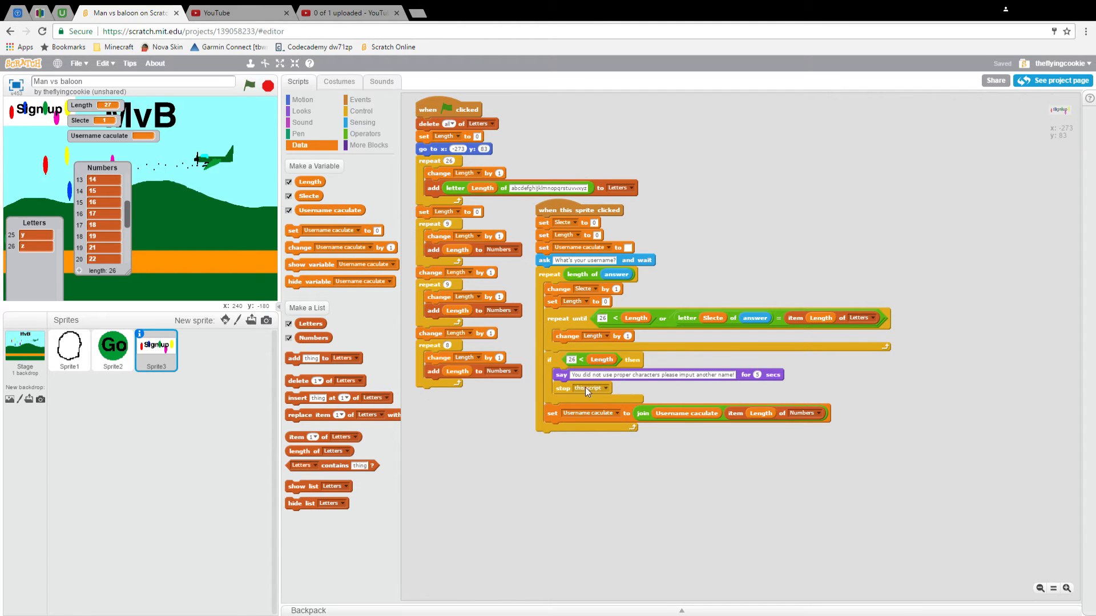
mouse_move(766, 253)
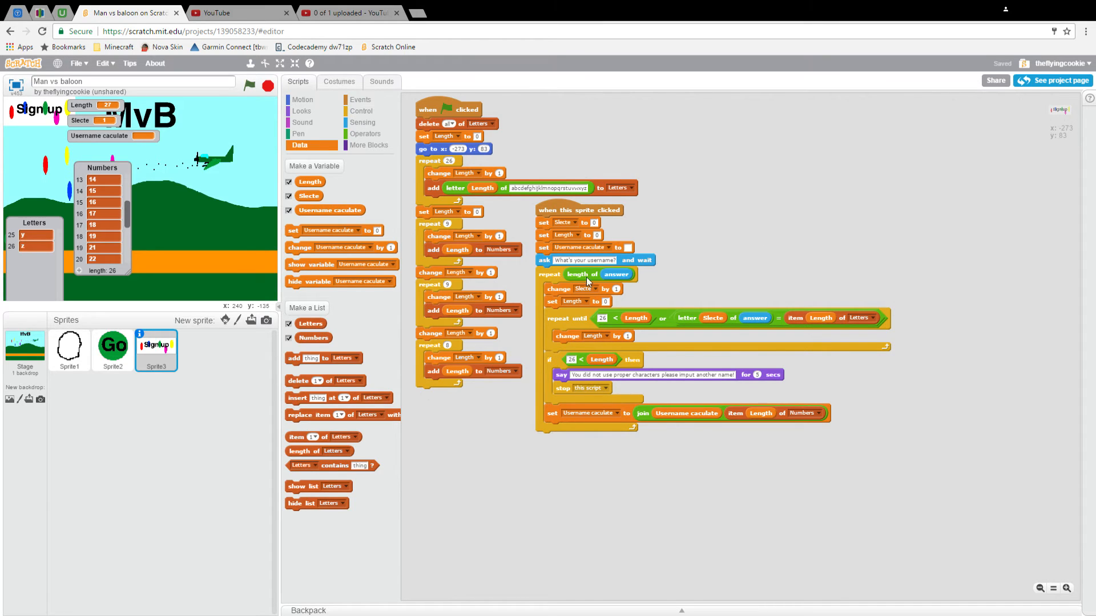
mouse_move(804, 296)
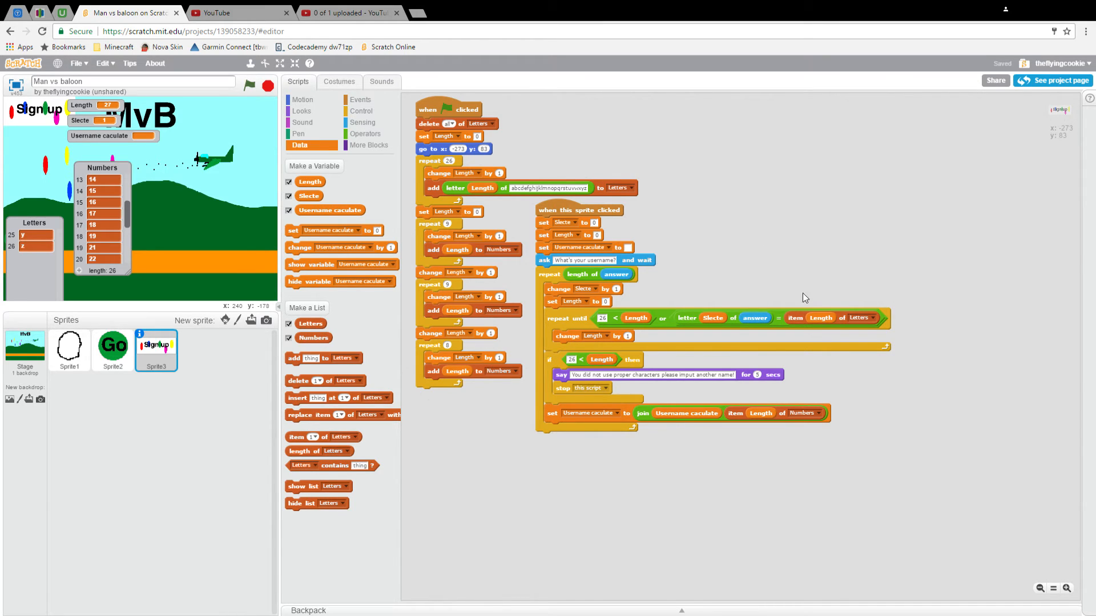
mouse_move(732, 271)
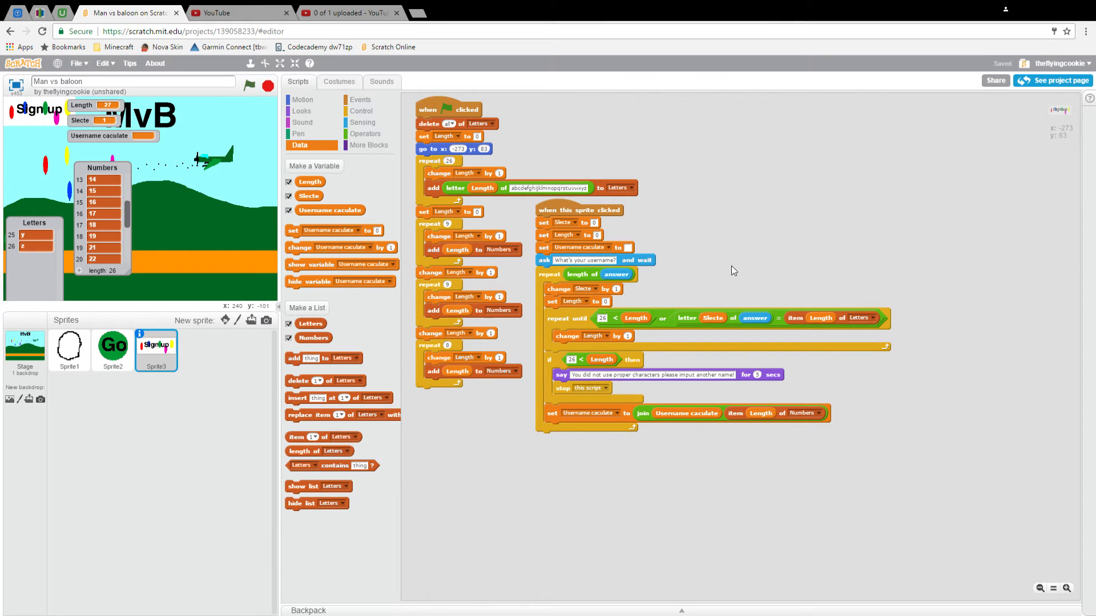
- Create a cloud variable named 'Saves' for all sprites
left_click(314, 166)
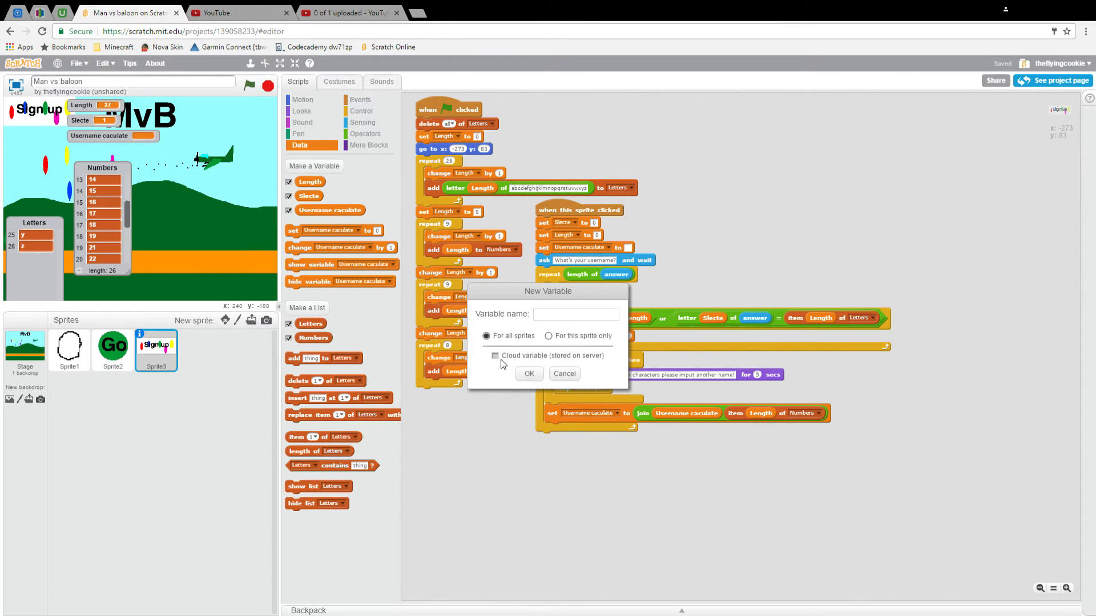
left_click(495, 356)
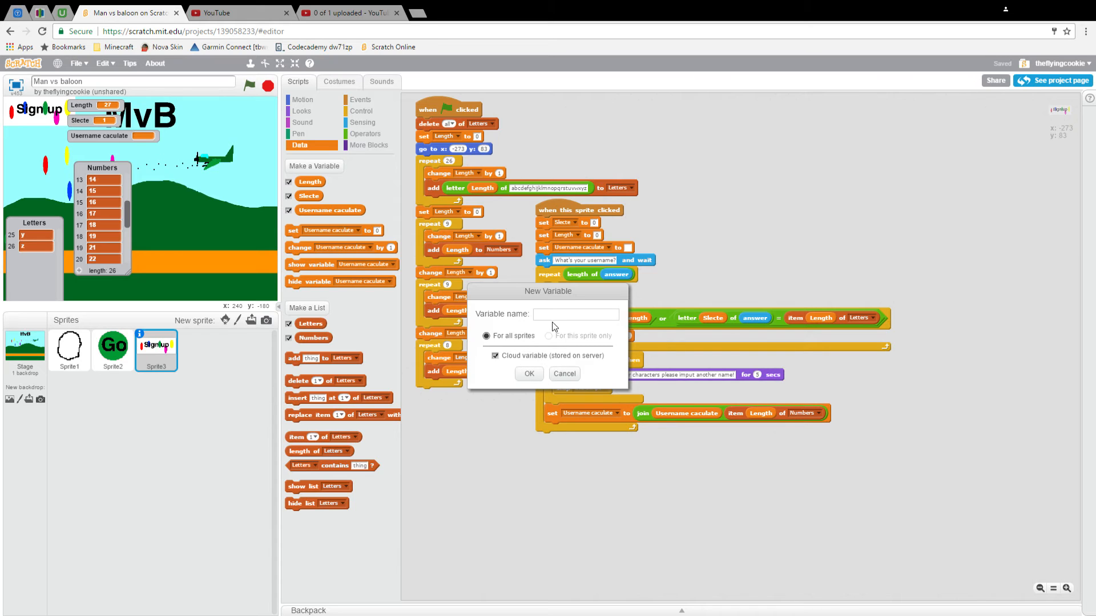
mouse_move(511, 372)
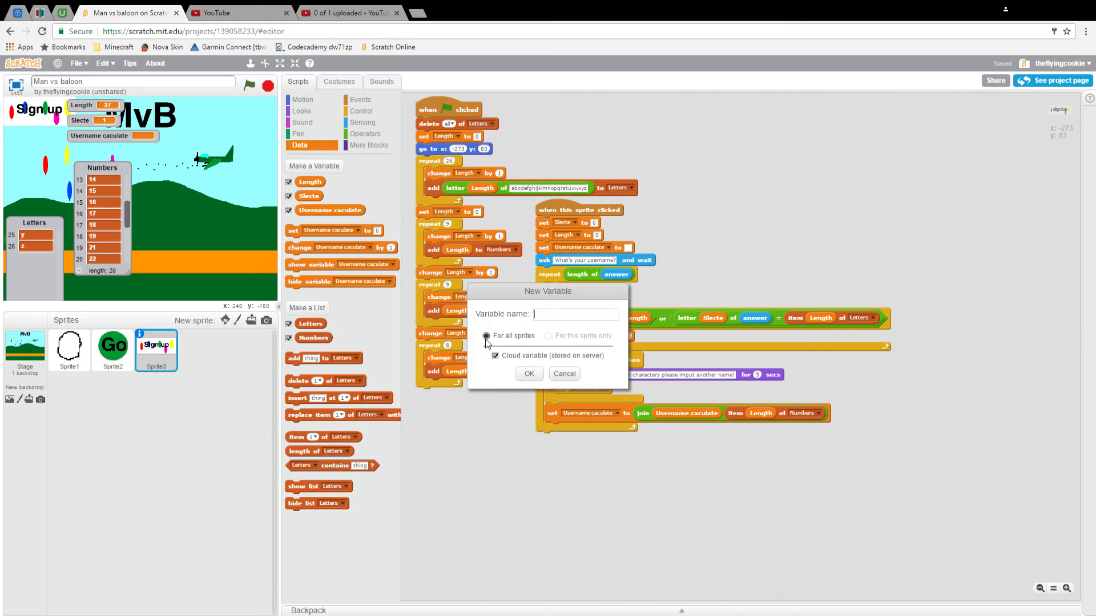
mouse_move(535, 314)
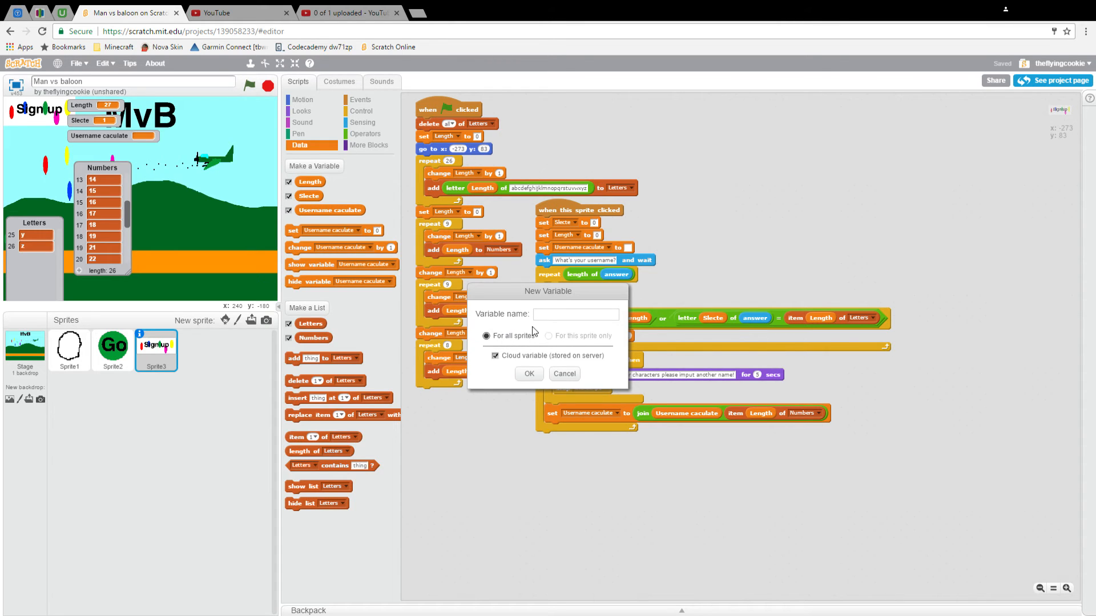
left_click(574, 314)
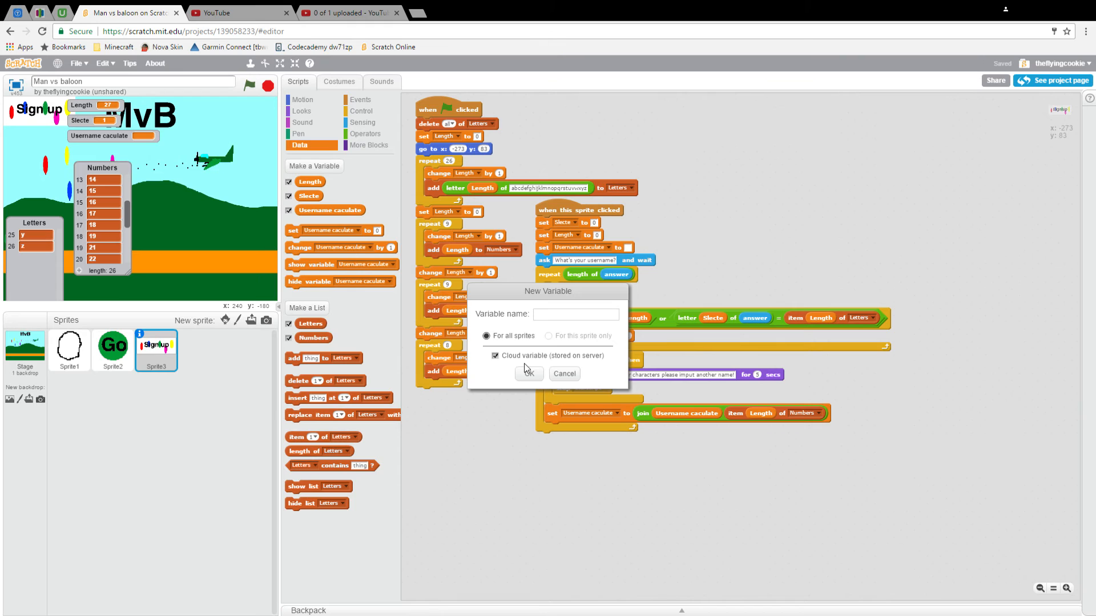
type("Saves")
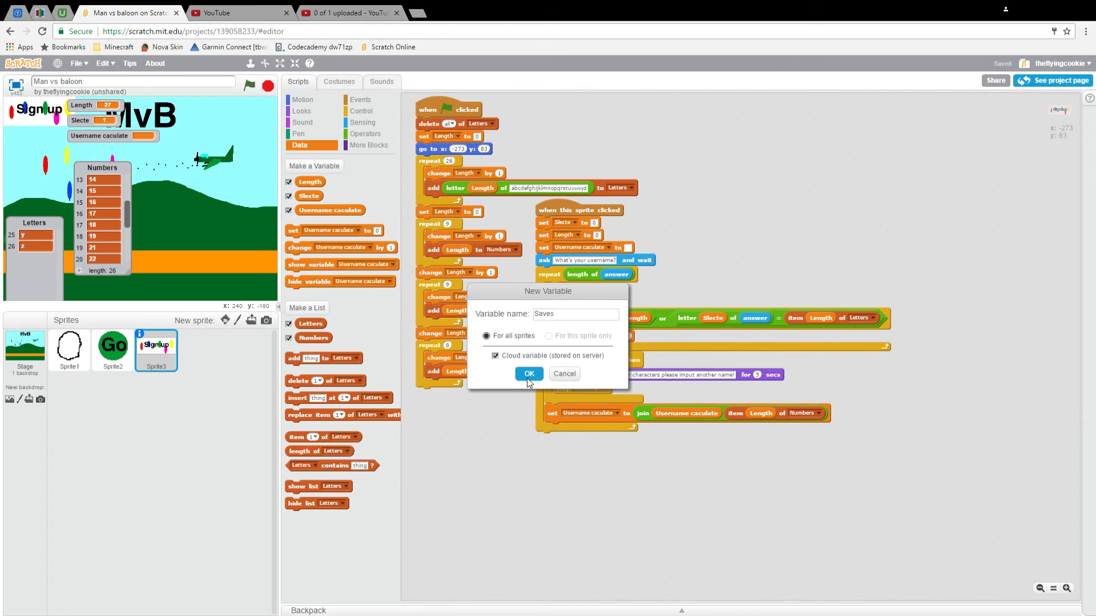
left_click(528, 374)
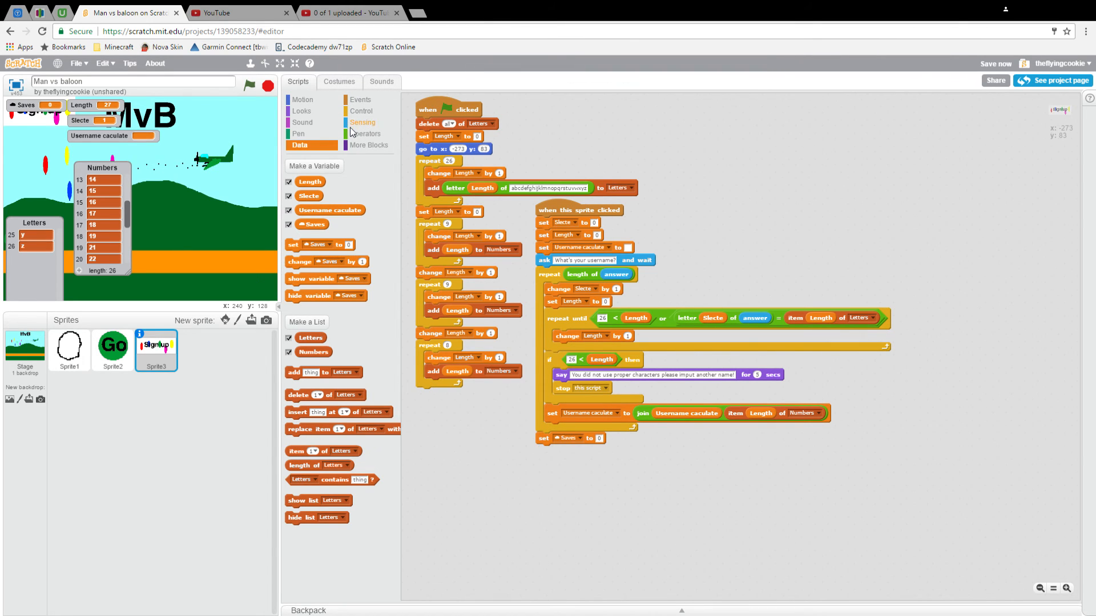
- Put a join of Saves and Username caculate into the set Saves block and run the script
left_click(365, 134)
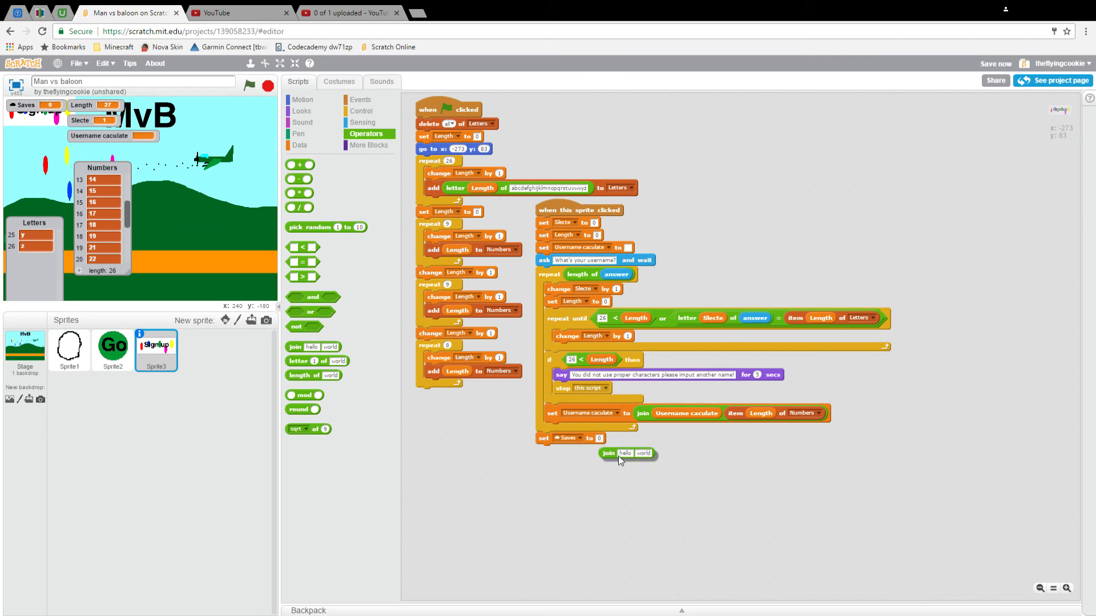
left_click(299, 145)
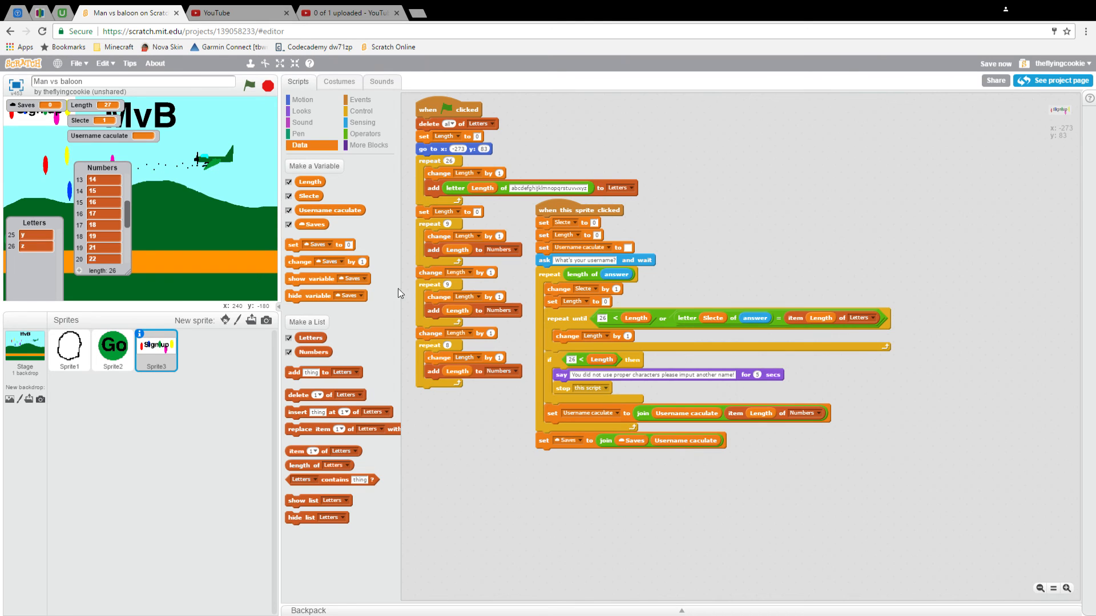
left_click(248, 86)
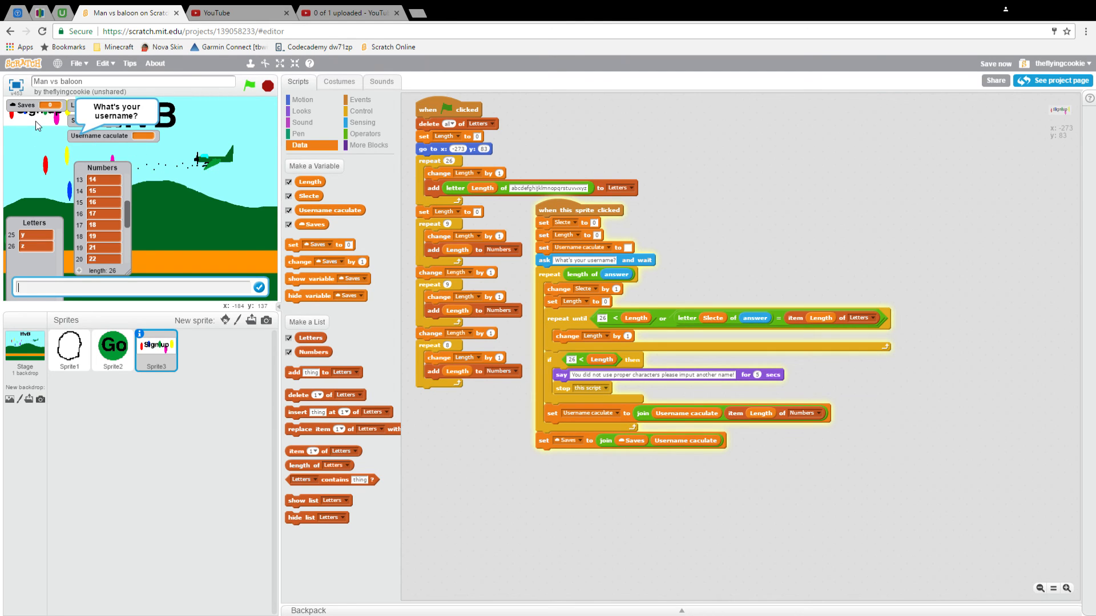
- Answer the prompts with 'Damon' across two runs so its digit code lands in Saves
type("Damon")
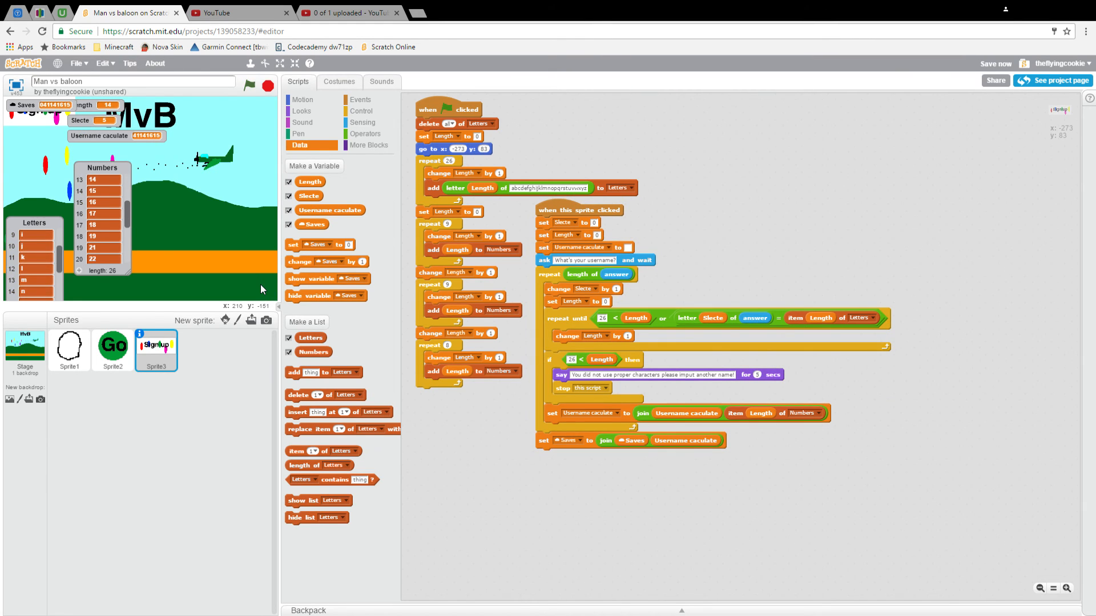
mouse_move(222, 209)
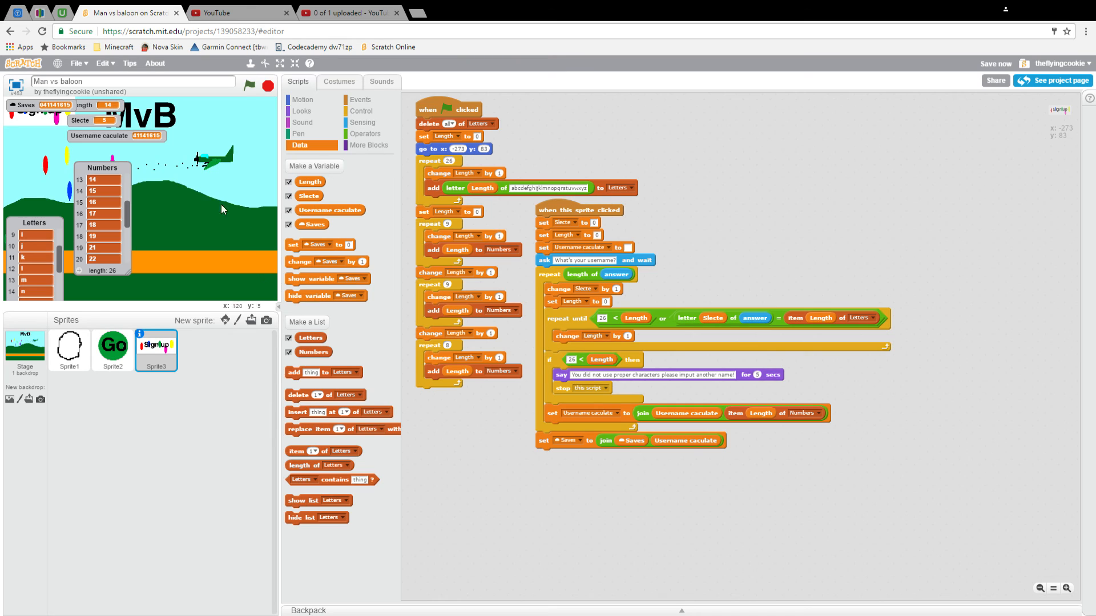
mouse_move(350, 246)
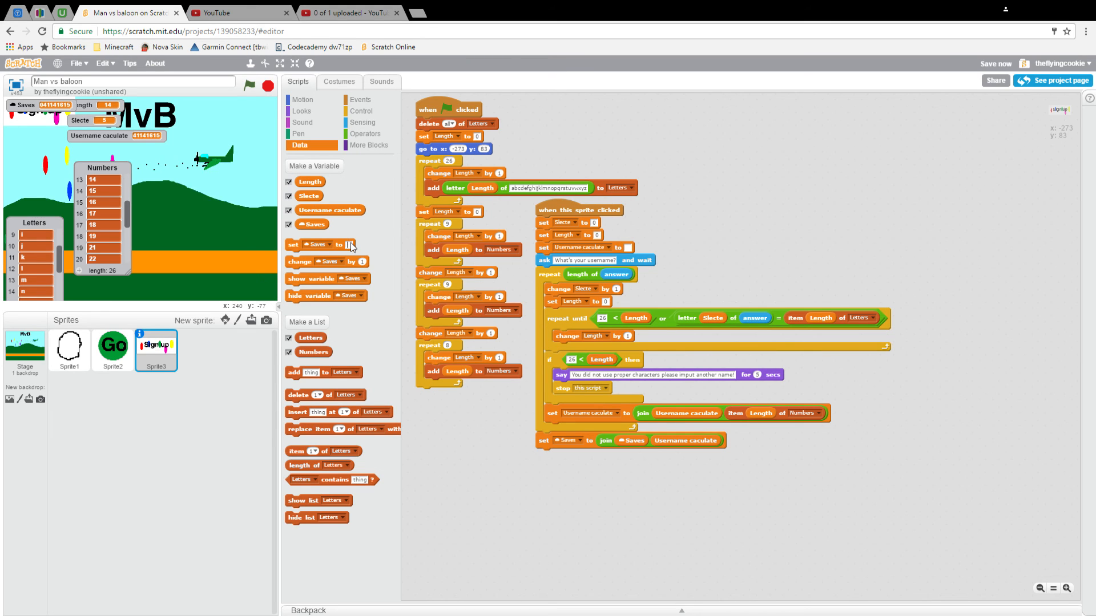
left_click_drag(318, 245, 653, 160)
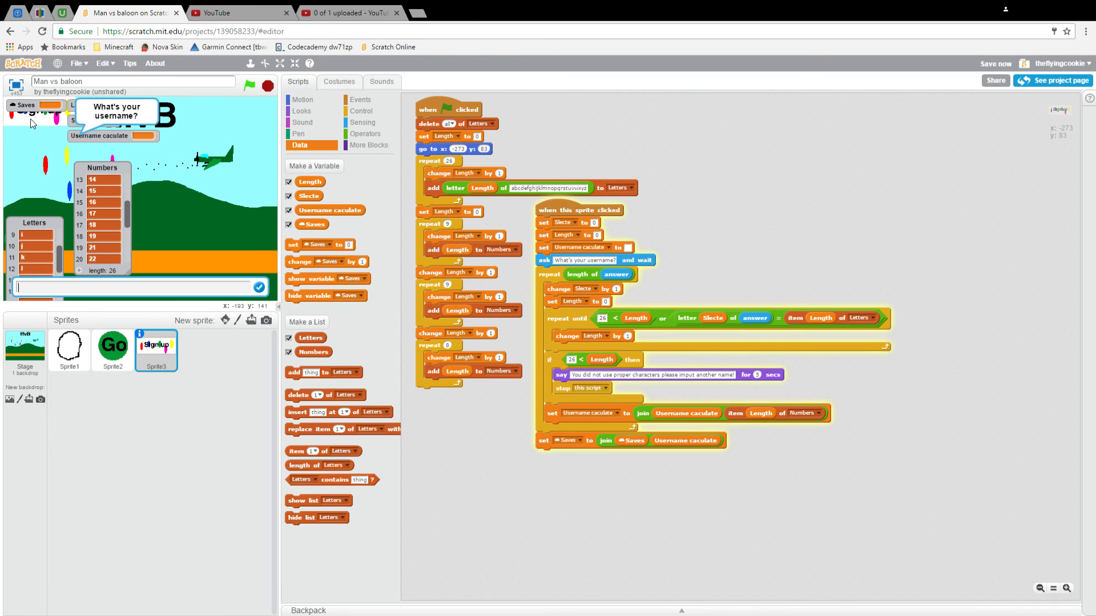
type("Damon")
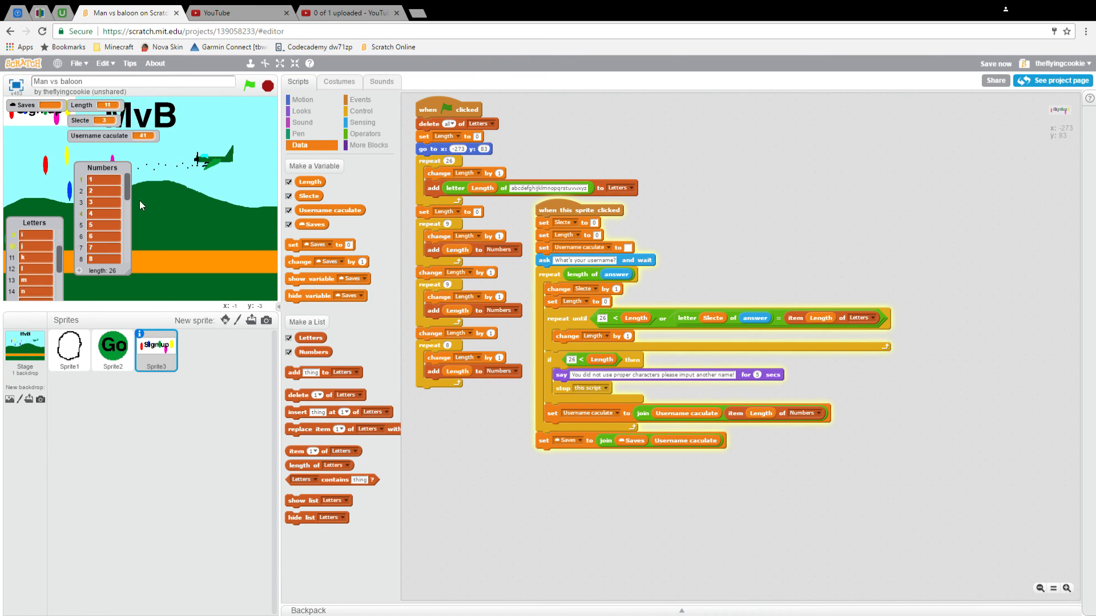
left_click(249, 86)
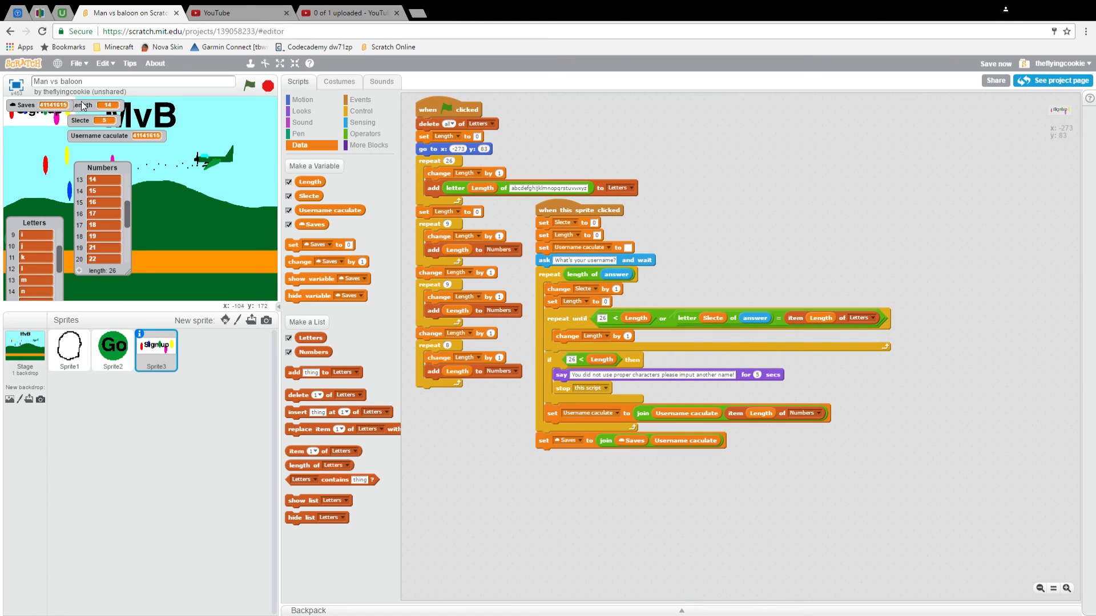
mouse_move(223, 101)
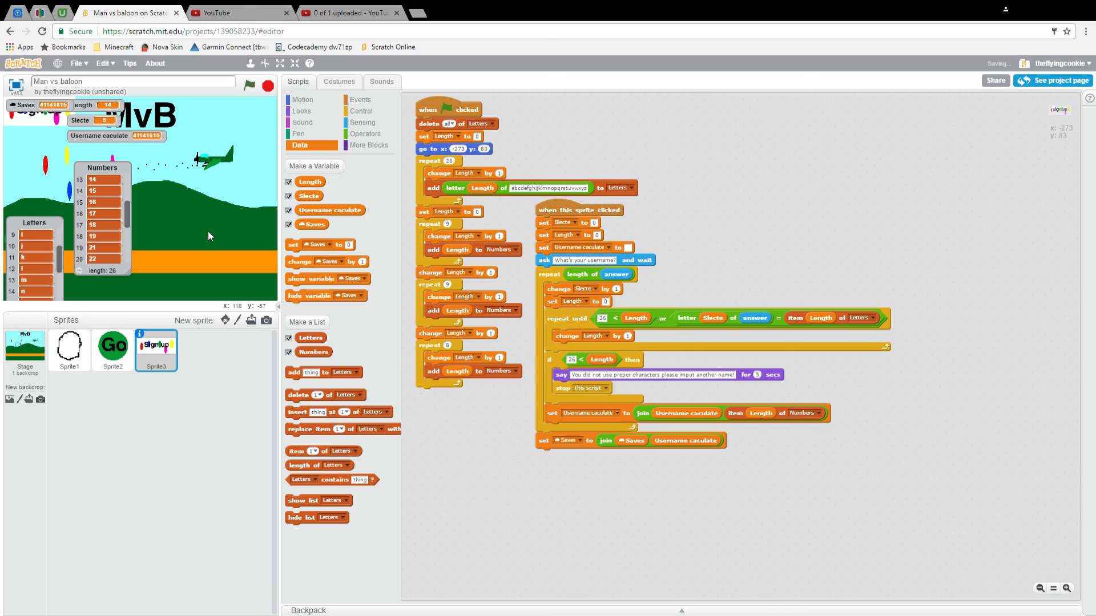
mouse_move(708, 476)
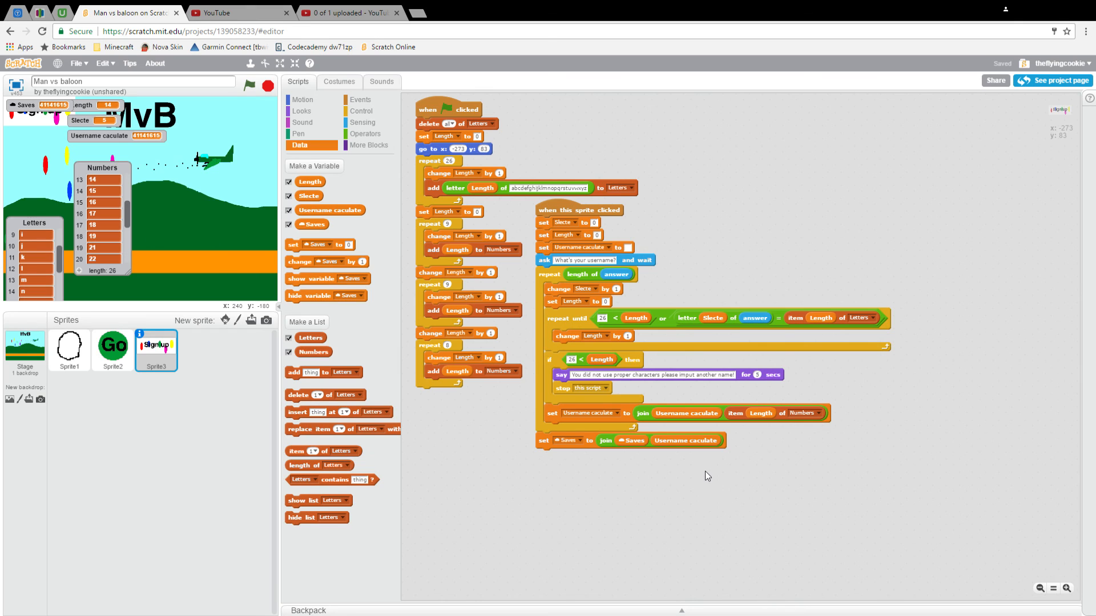
mouse_move(715, 452)
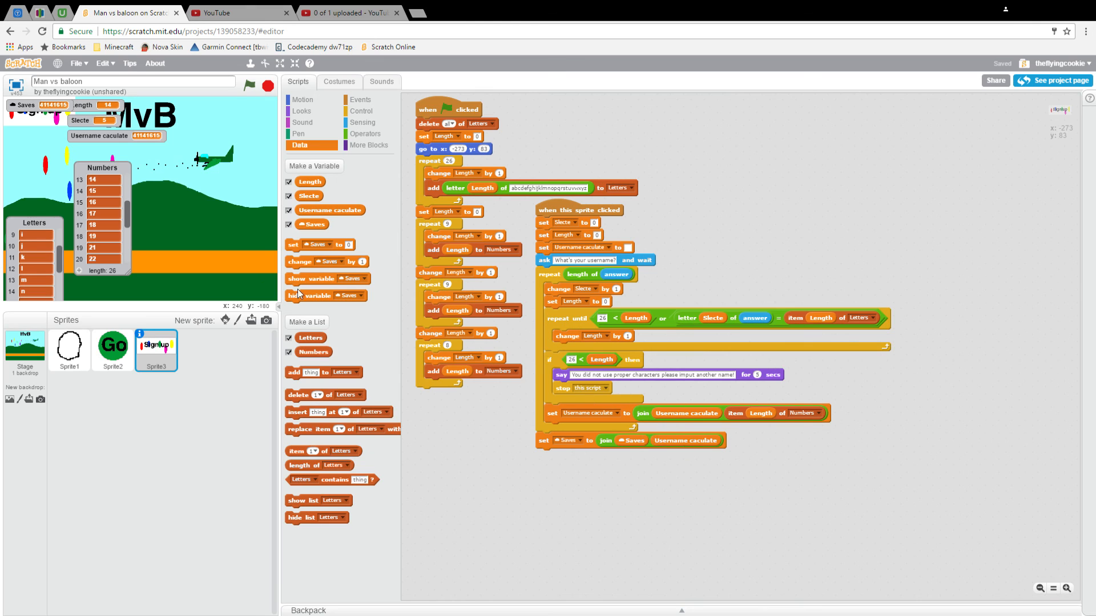
mouse_move(45, 172)
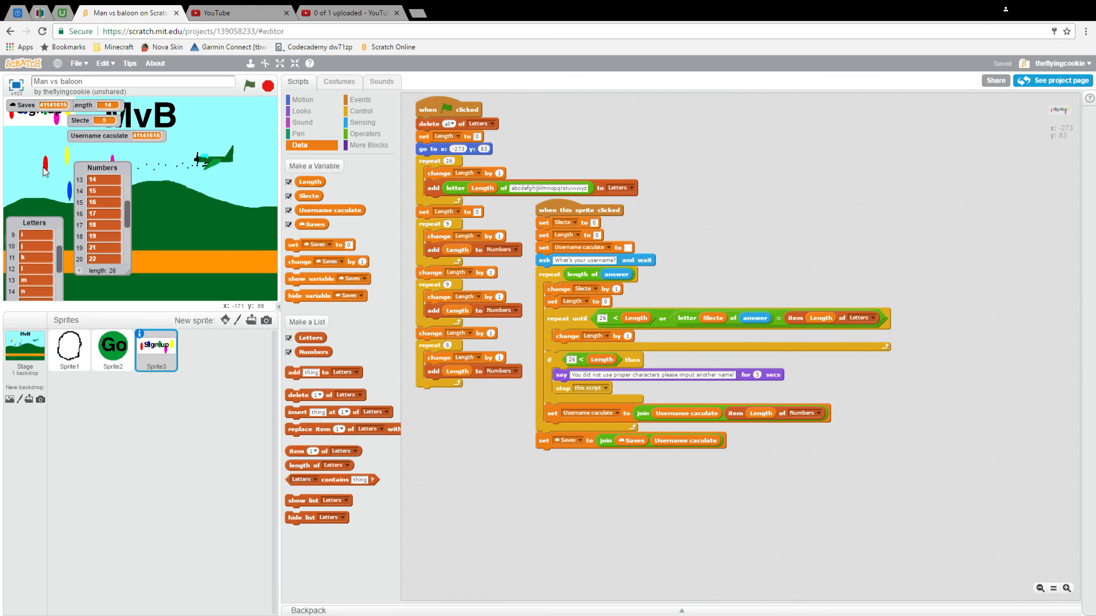